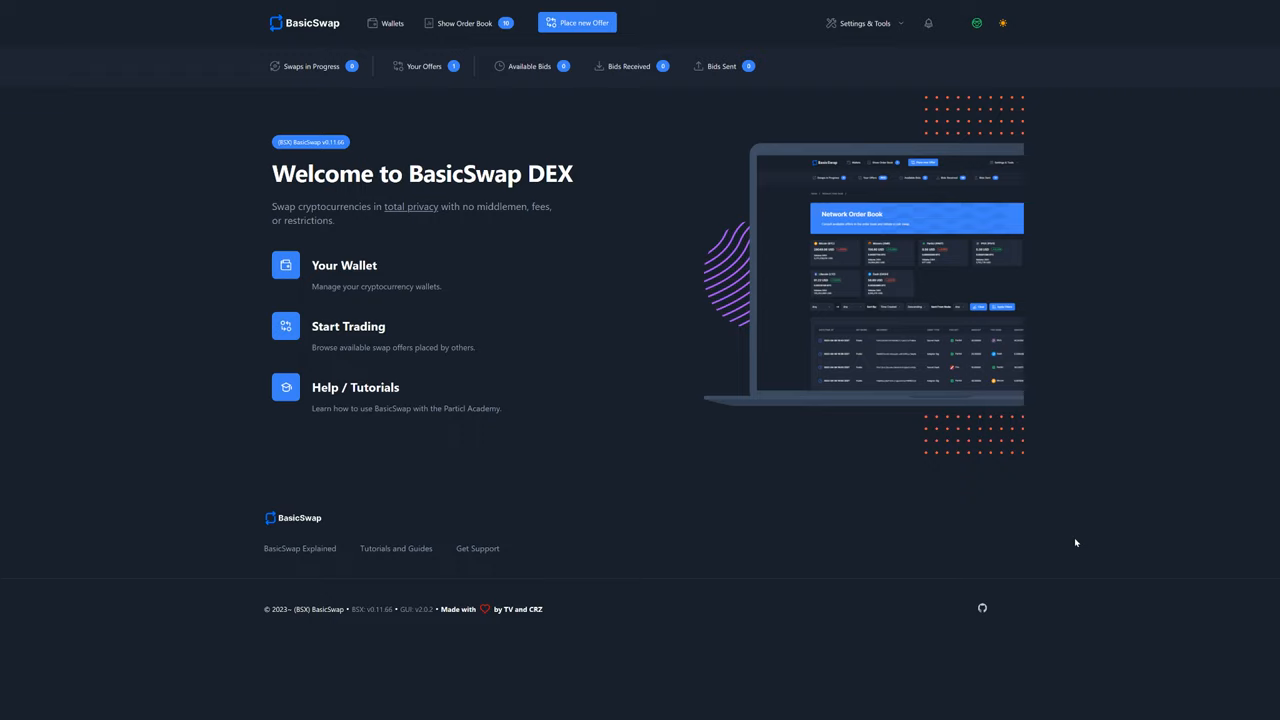
mouse_move(608, 258)
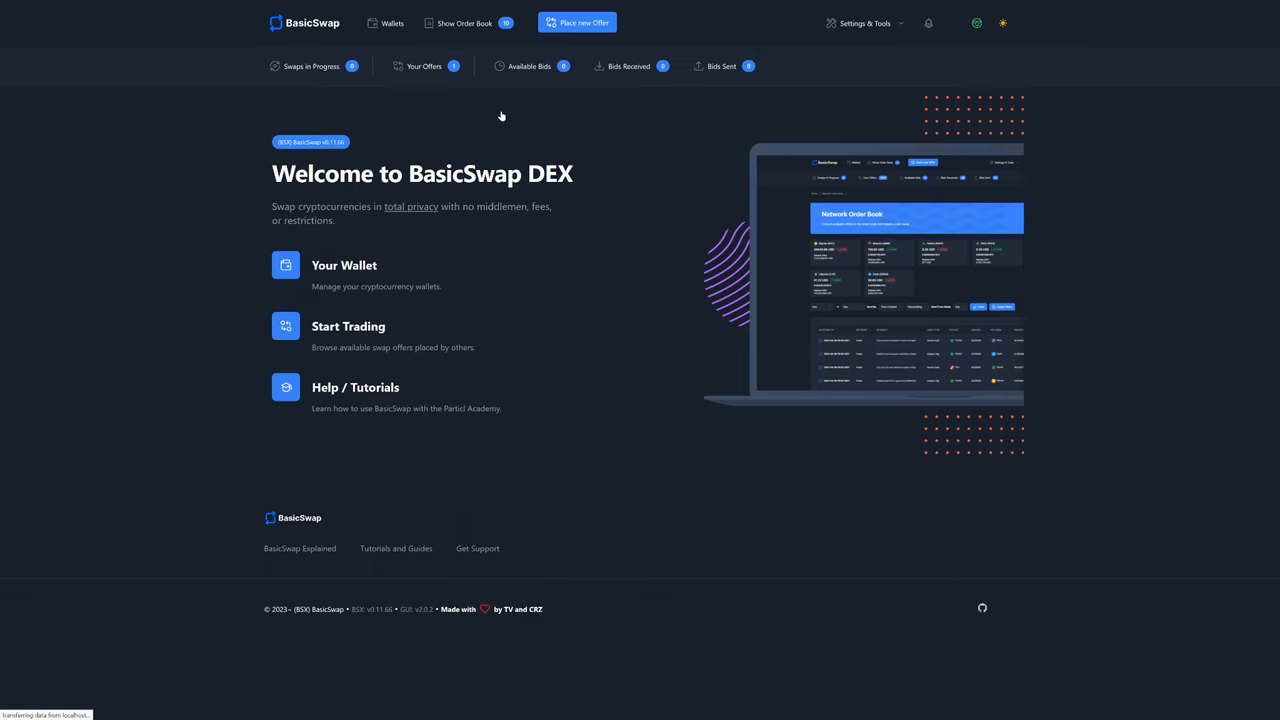
Browse the Network Order Book's public offers, coin pairs, amounts and rates
click(461, 23)
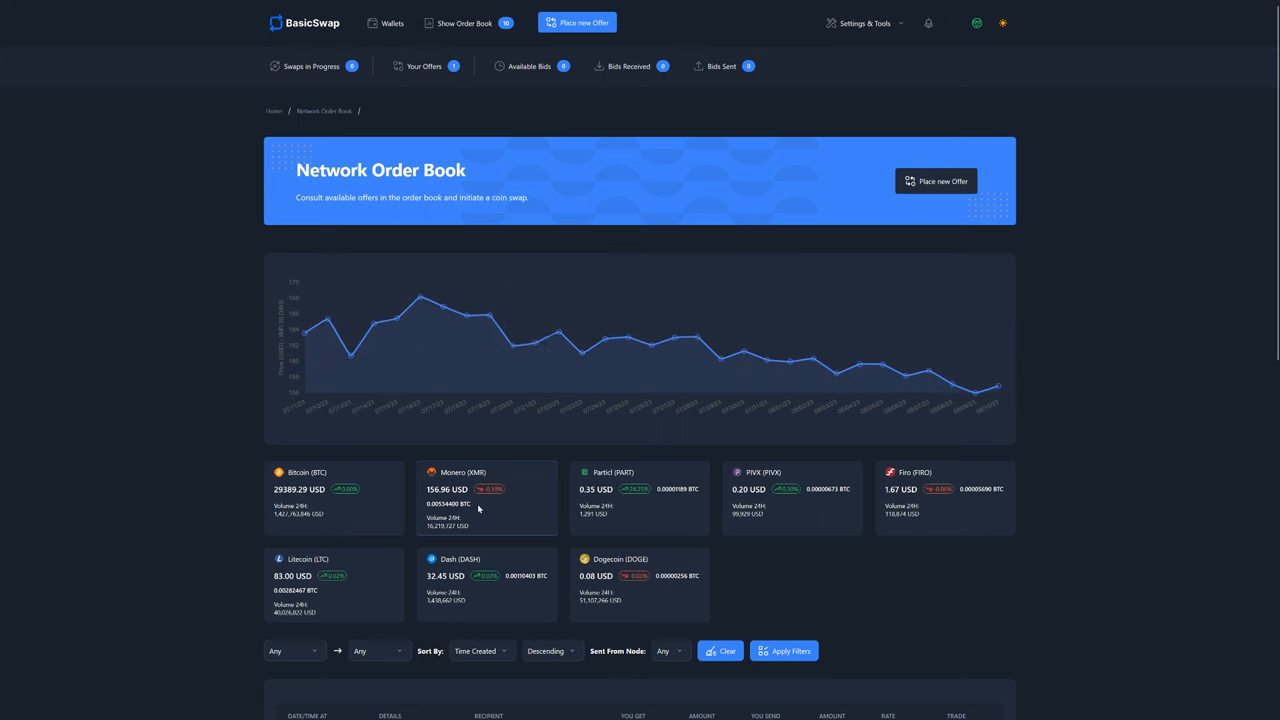
scroll(down, 3)
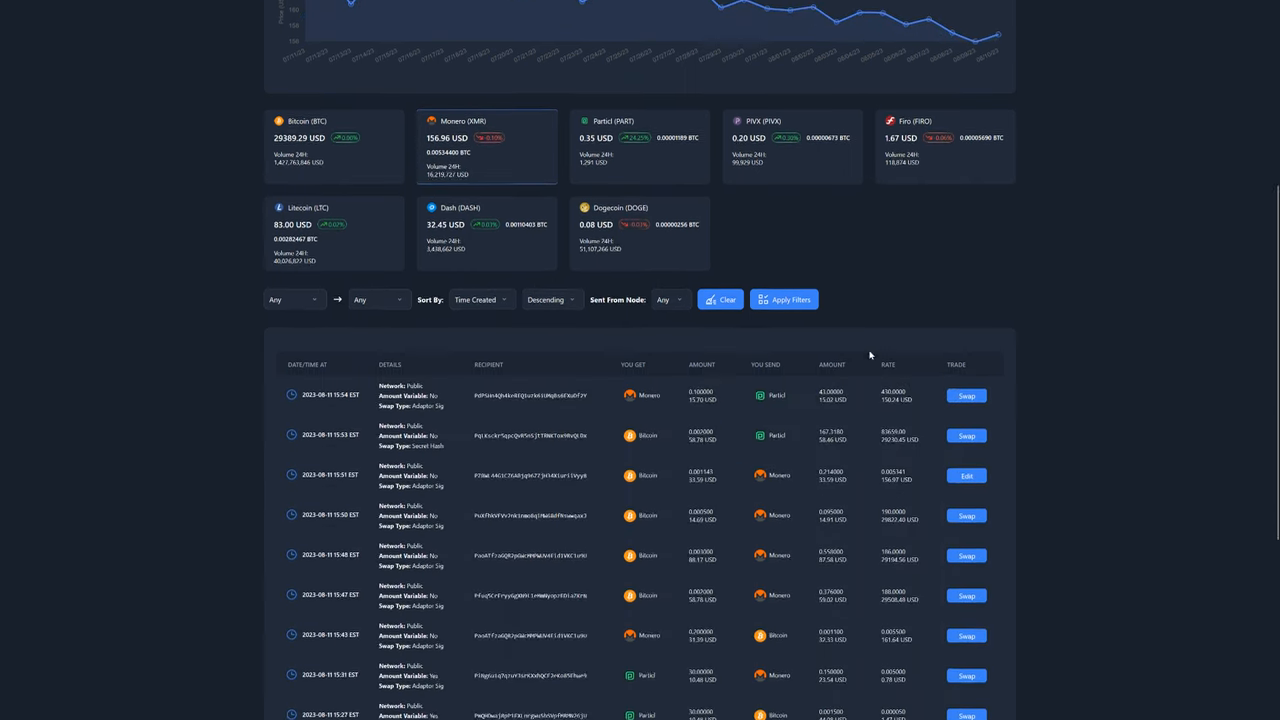
scroll(down, 3)
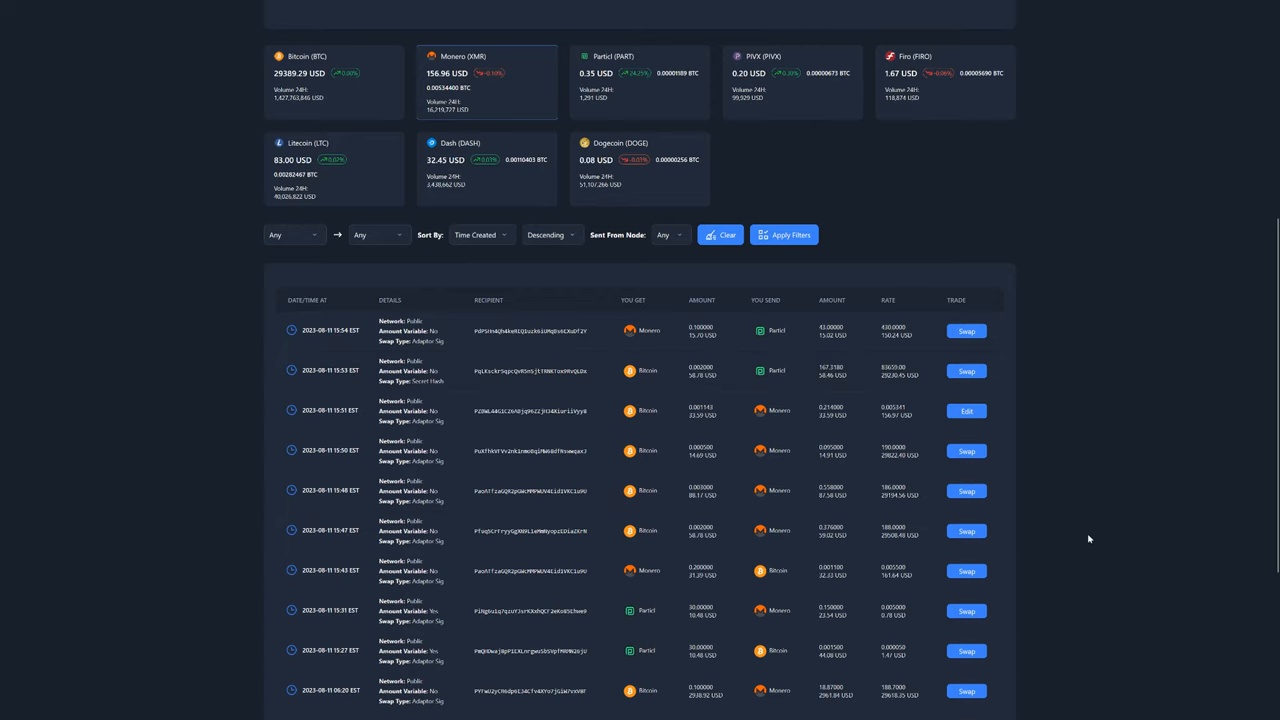
scroll(up, 3)
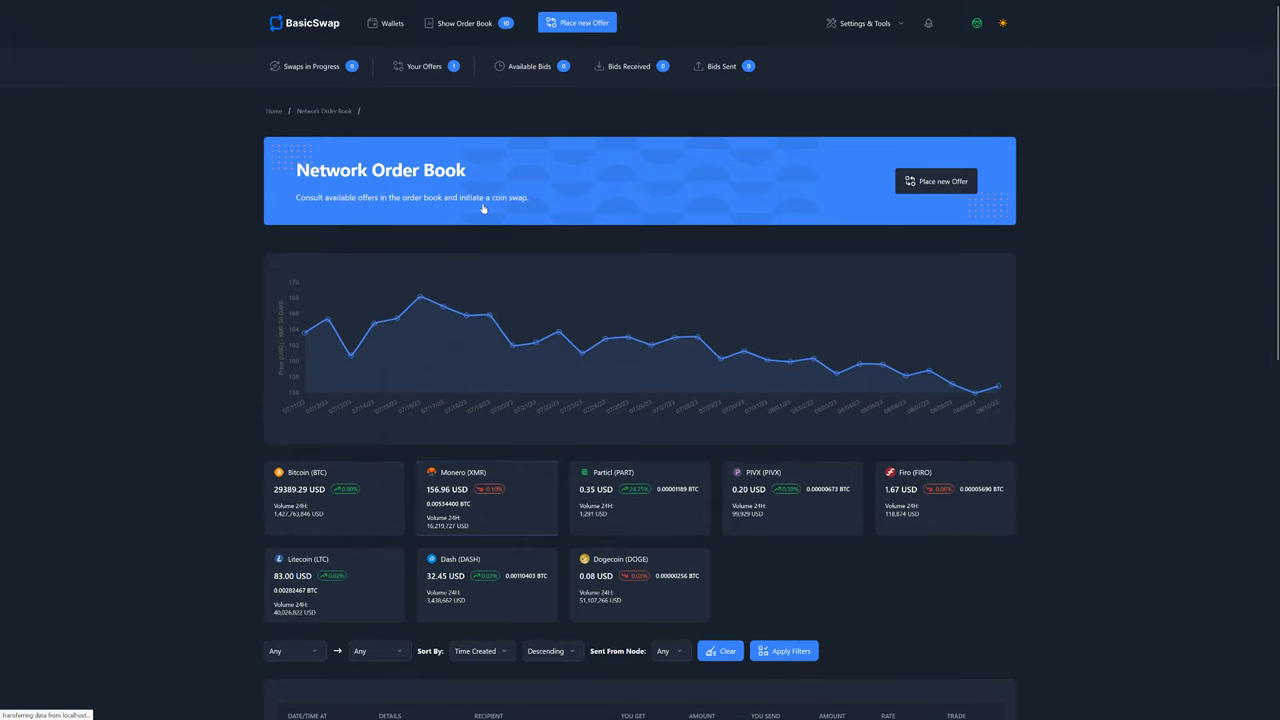
View the Particl, Bitcoin and Monero wallets and reveal the $888.04 total
click(388, 22)
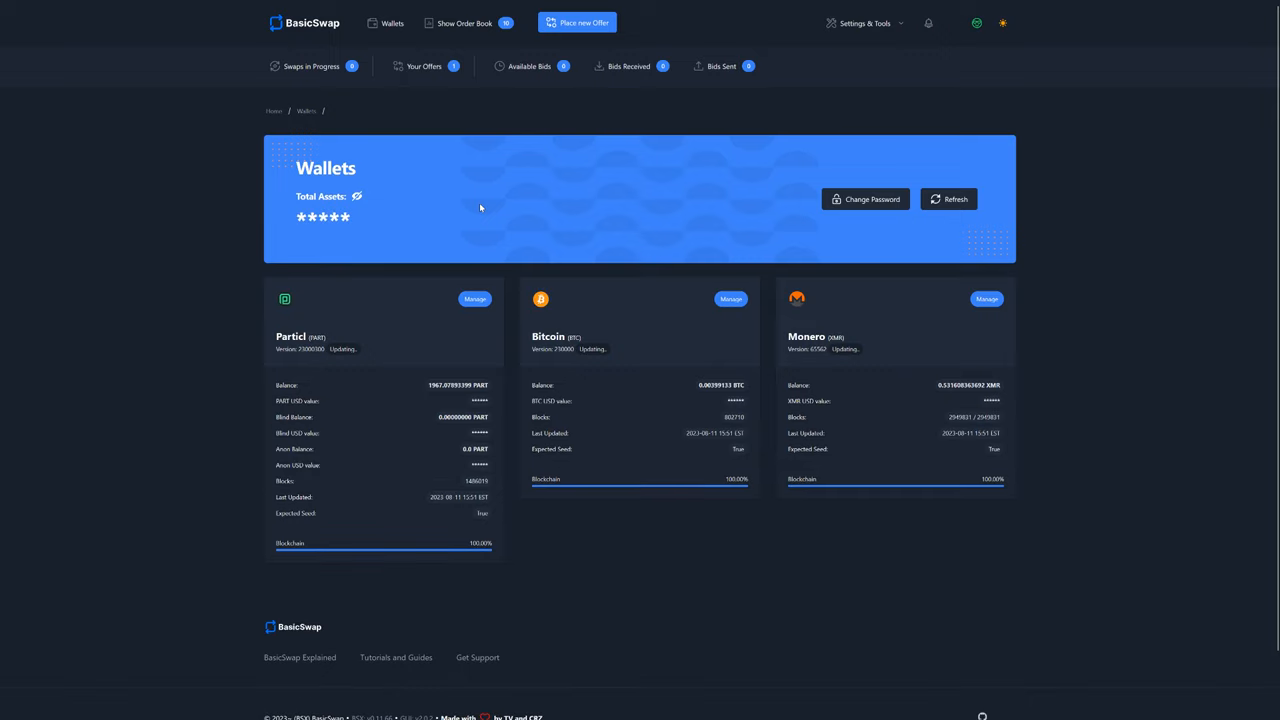
mouse_move(611, 440)
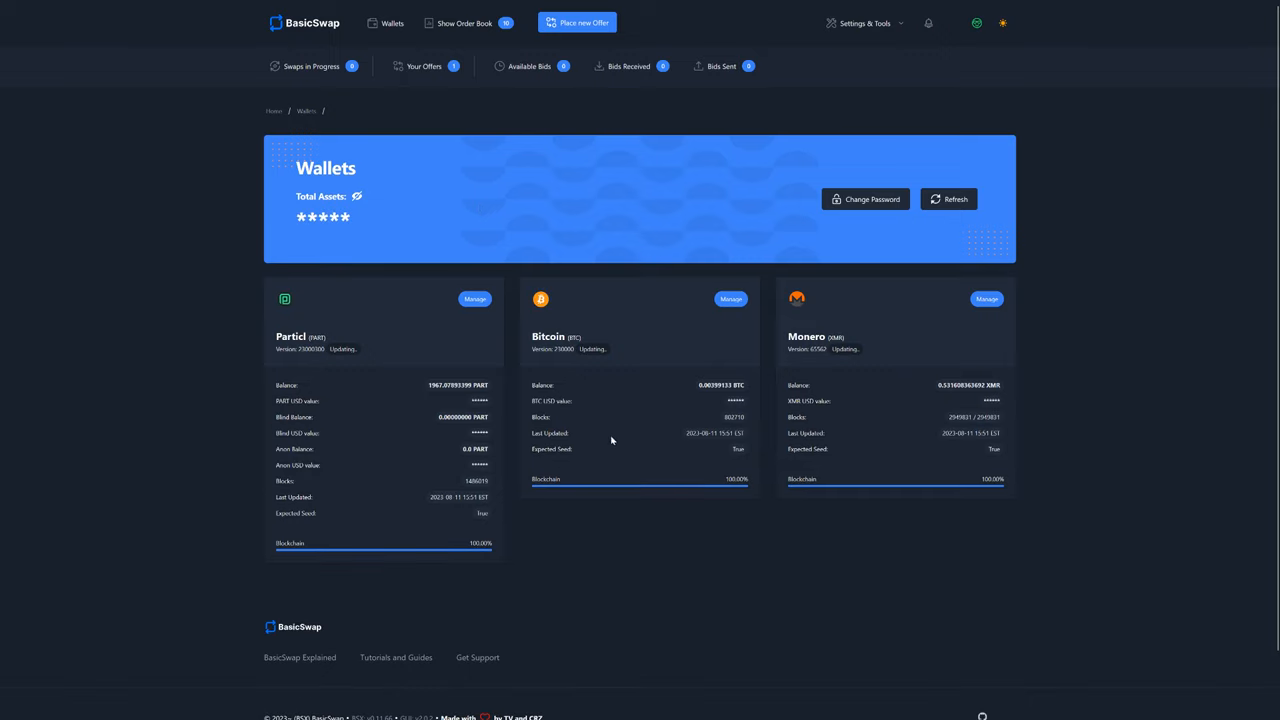
mouse_move(886, 415)
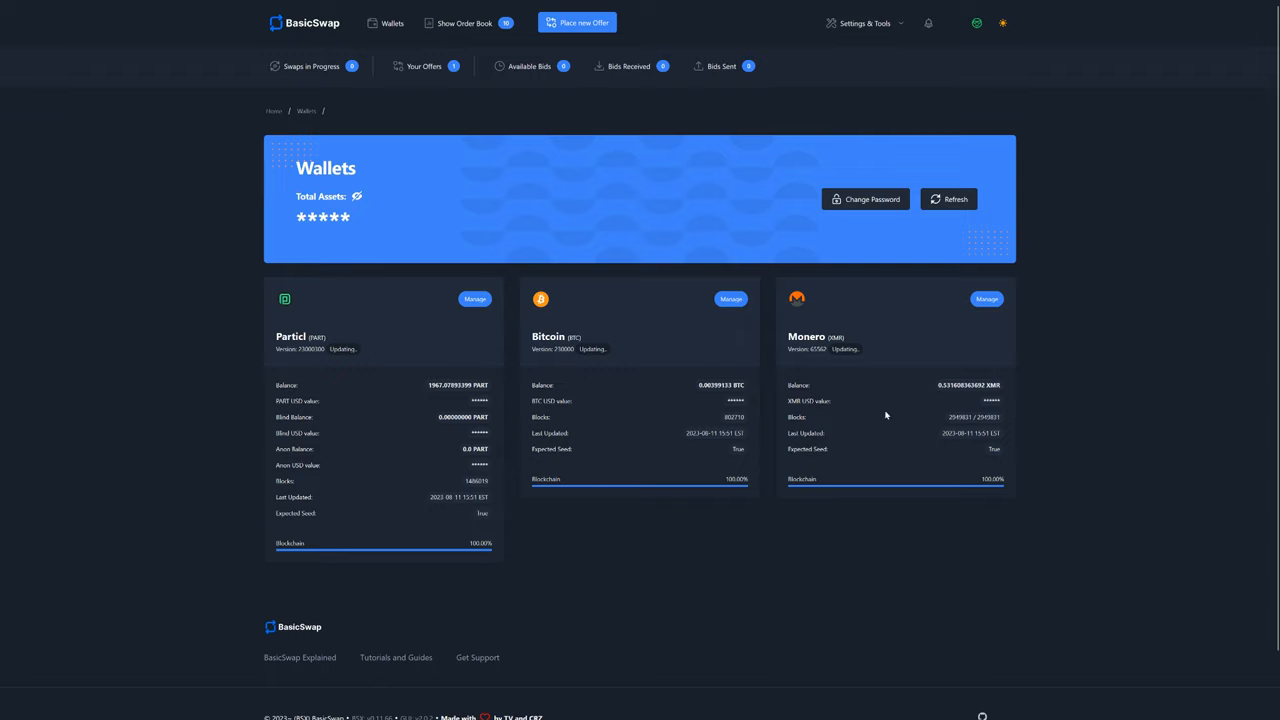
click(356, 196)
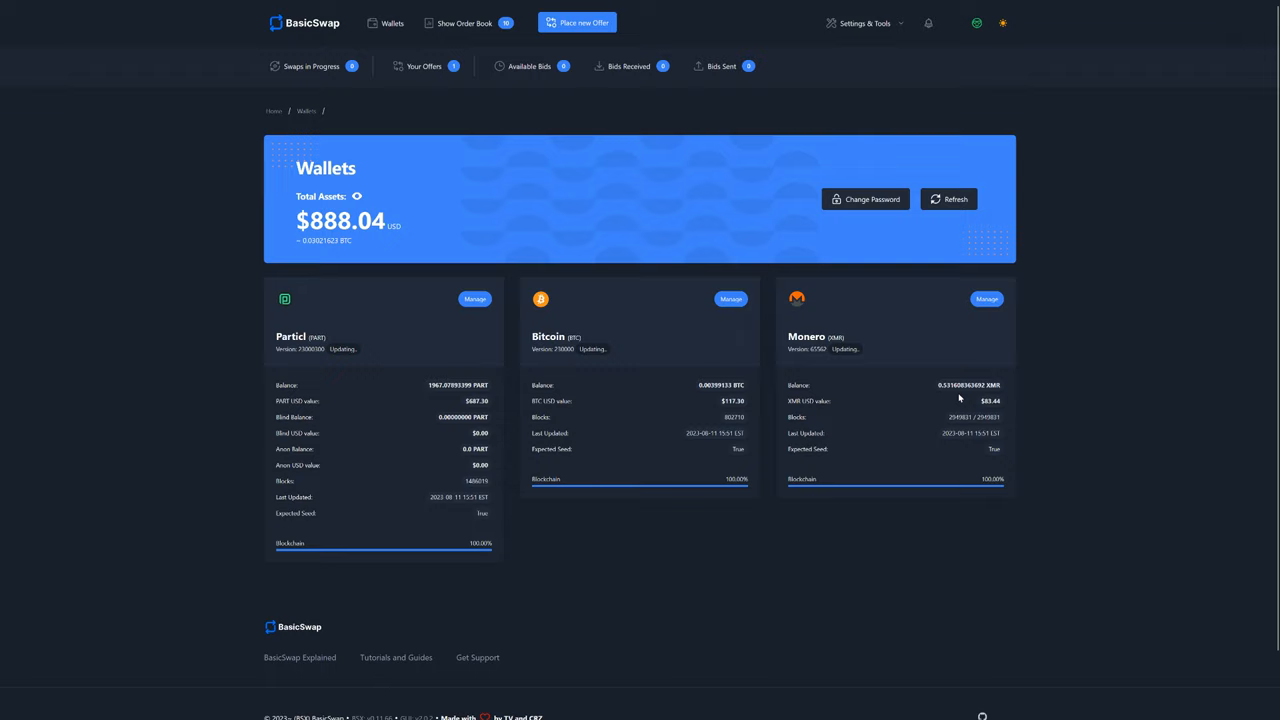
mouse_move(995, 412)
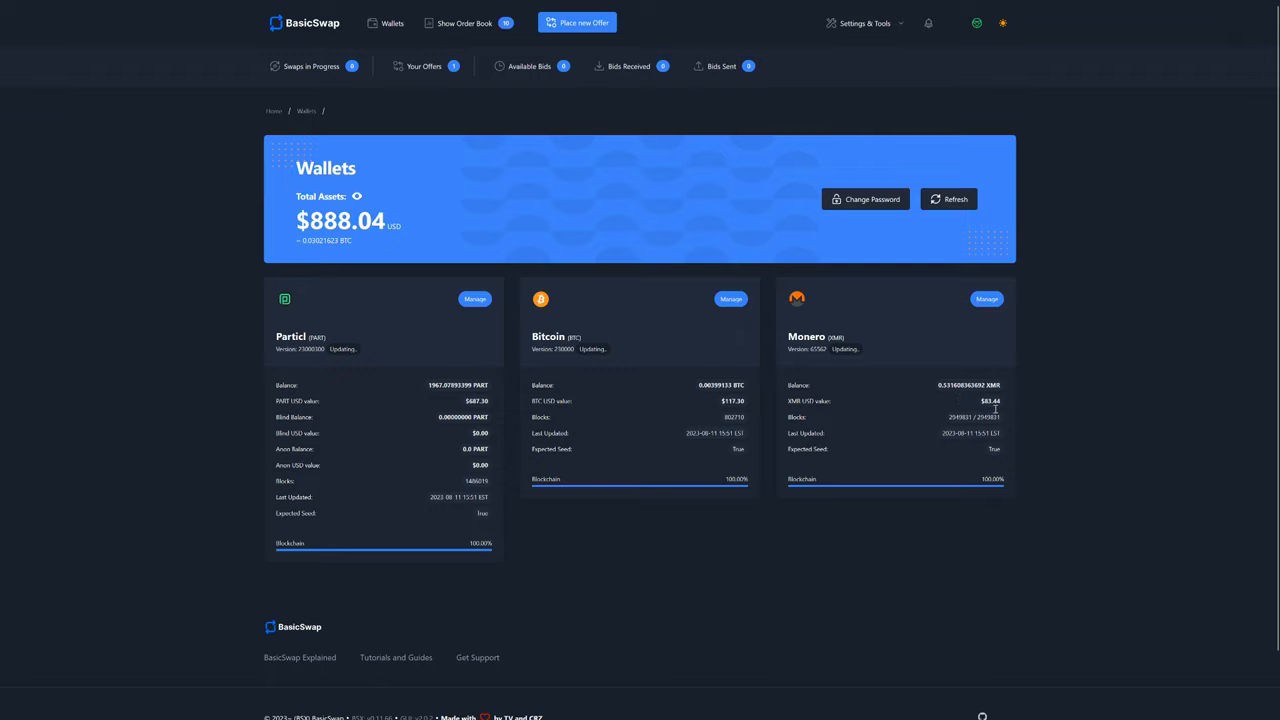
mouse_move(563, 296)
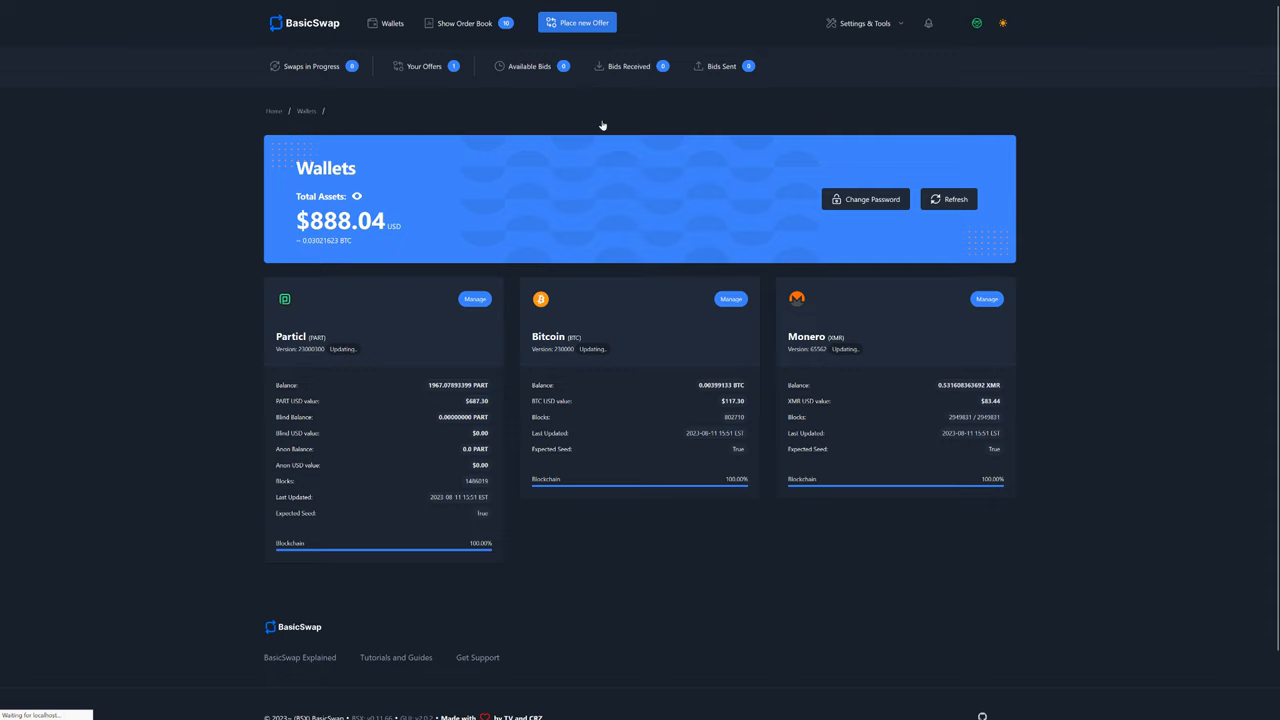
Start a new offer with Adaptor Sig as the swap type
click(577, 22)
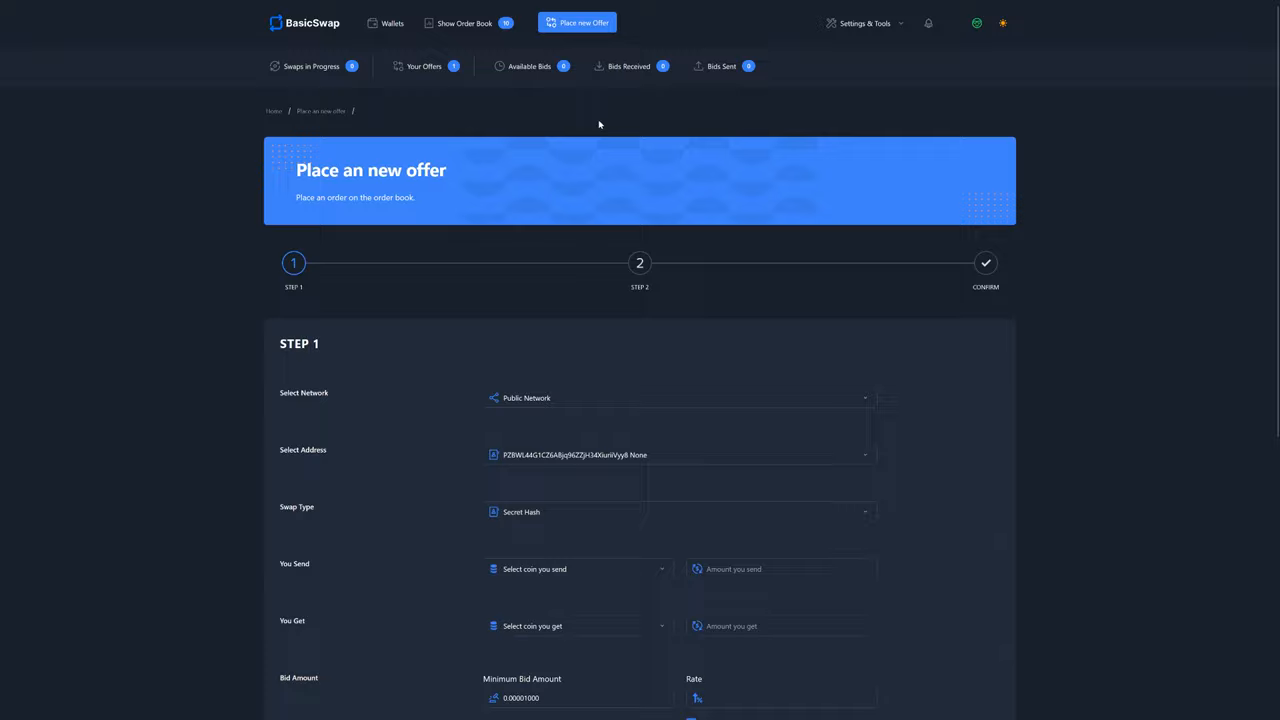
scroll(down, 3)
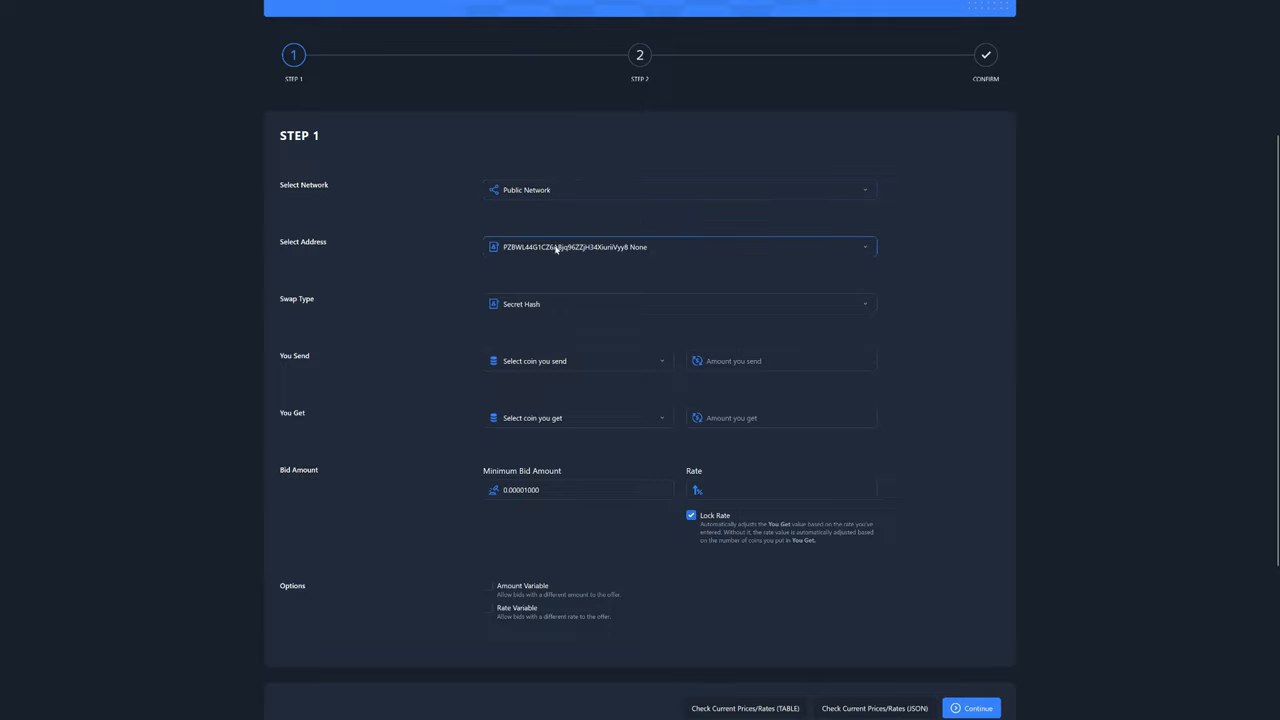
click(678, 304)
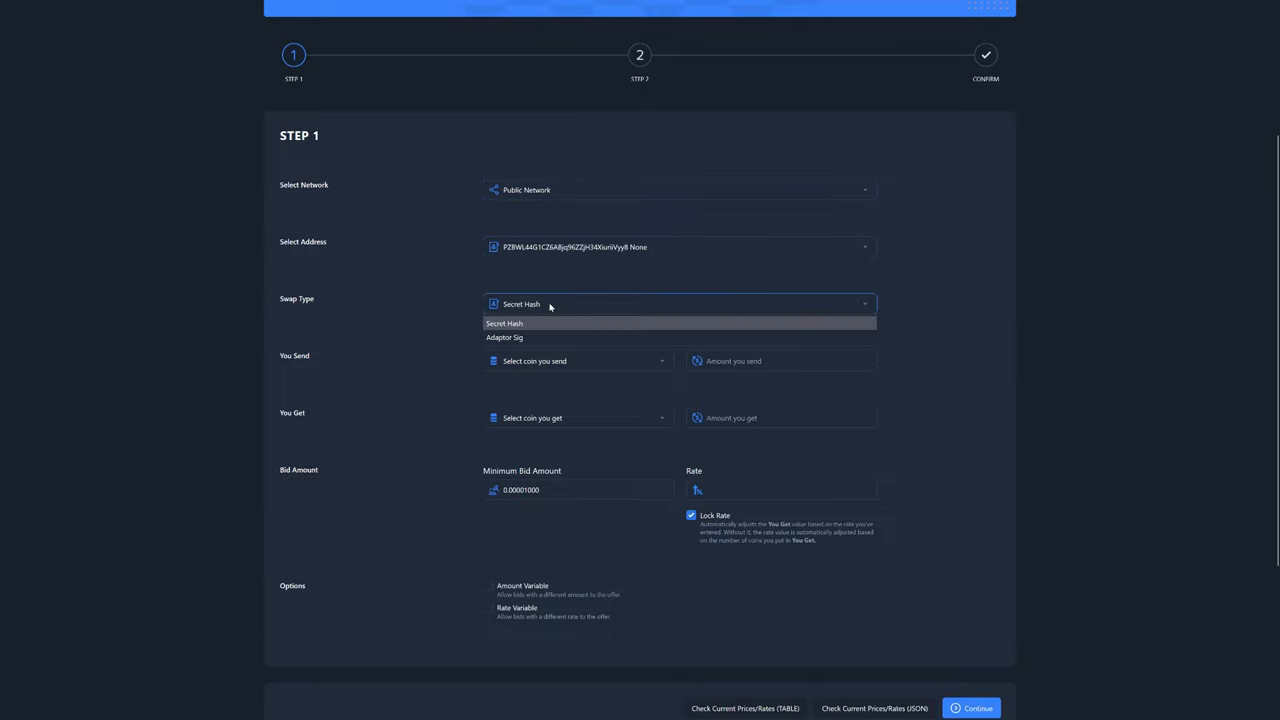
click(505, 337)
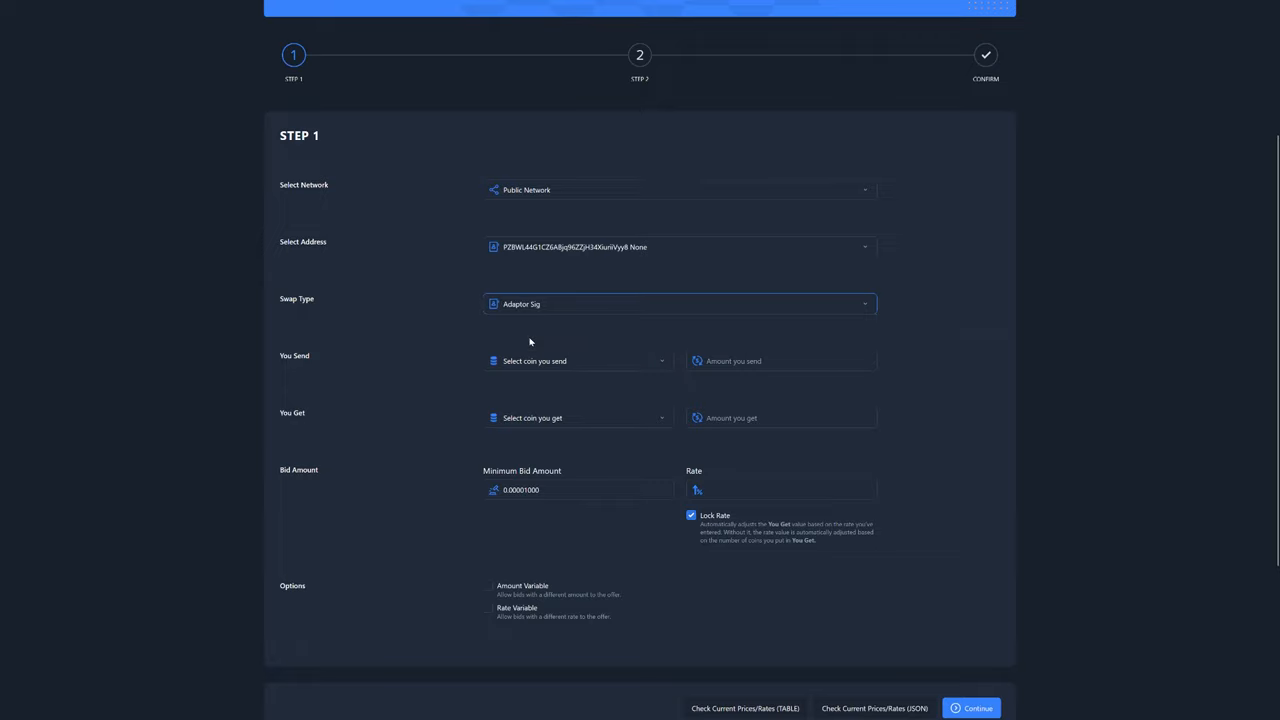
Offer 0.5 Monero to send and ask for Bitcoin in return
click(578, 361)
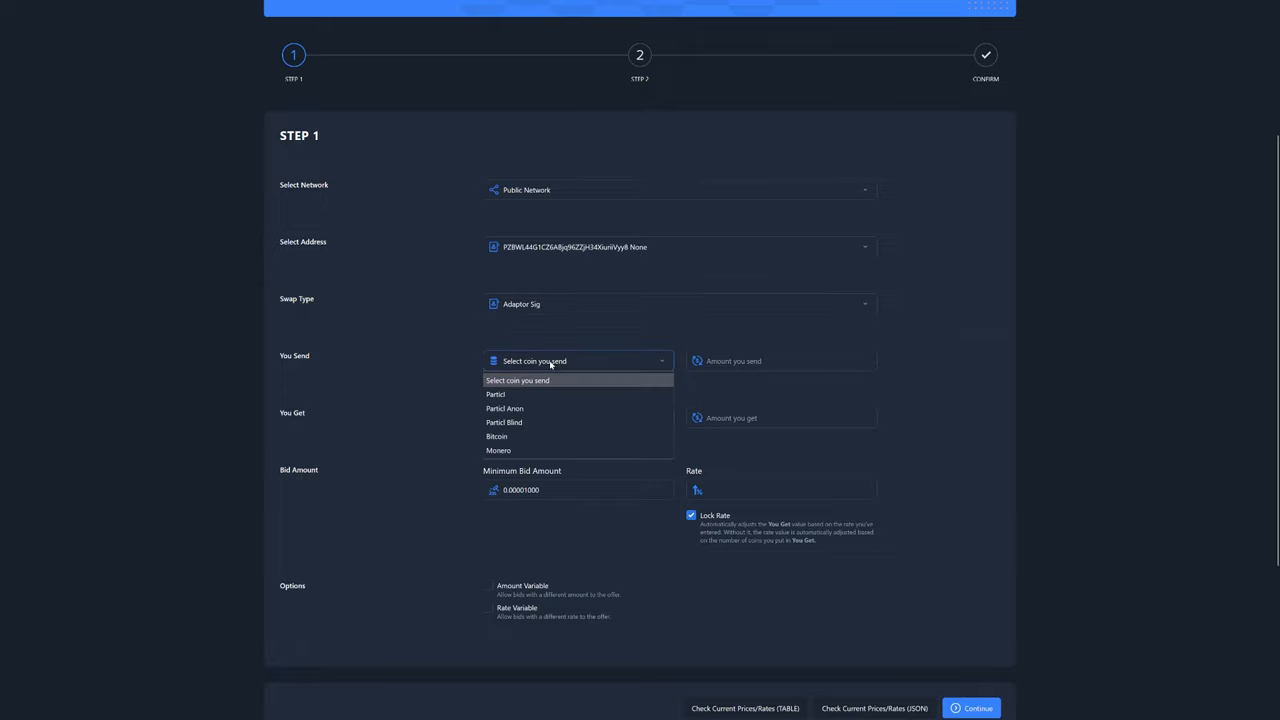
click(499, 450)
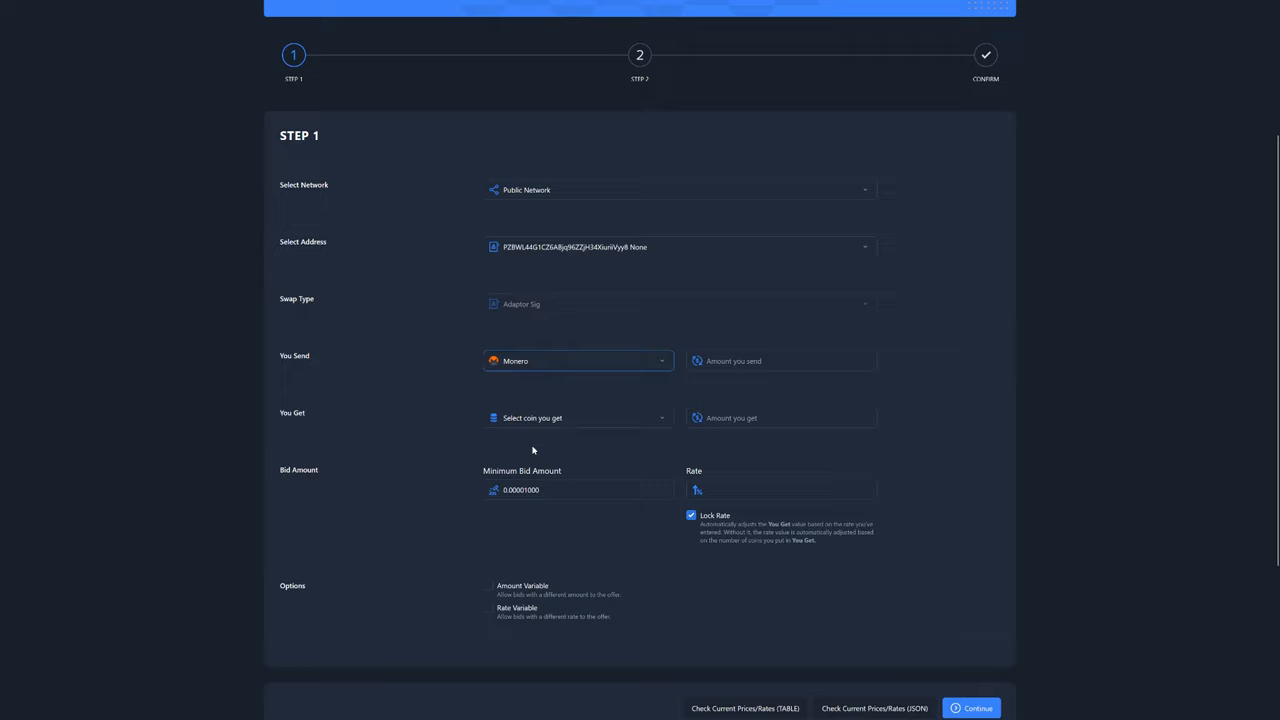
click(578, 417)
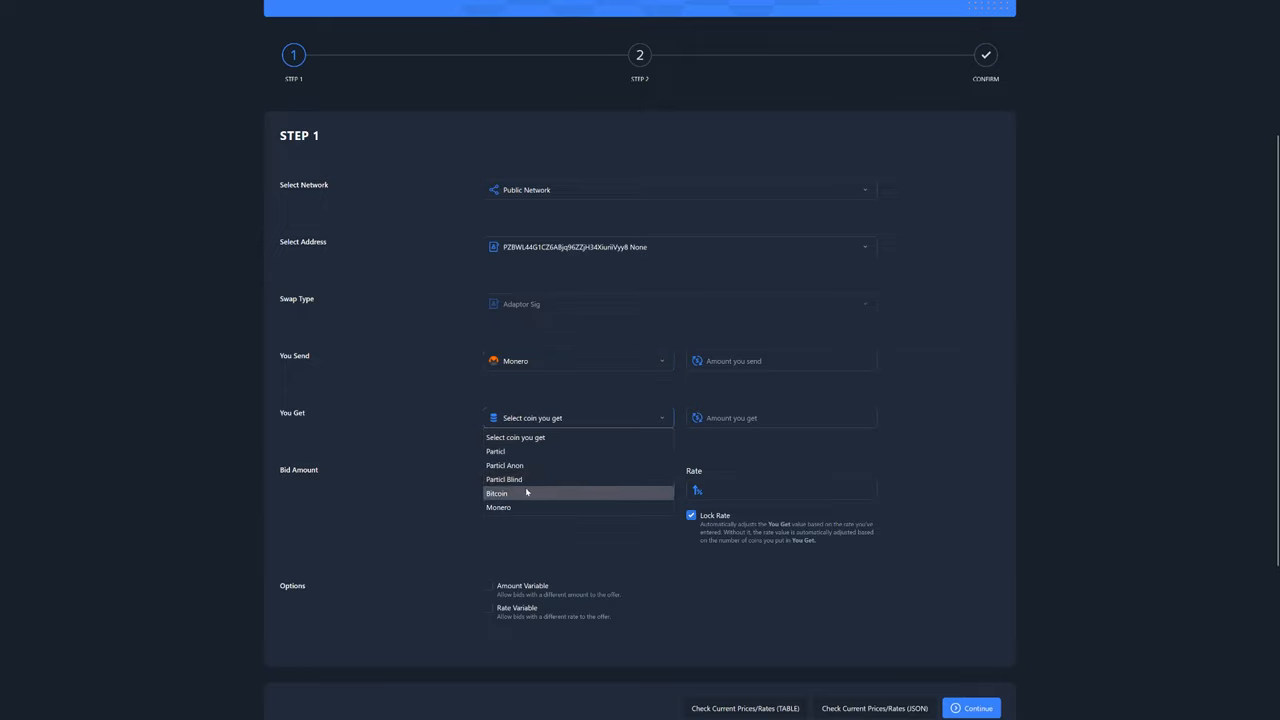
click(496, 494)
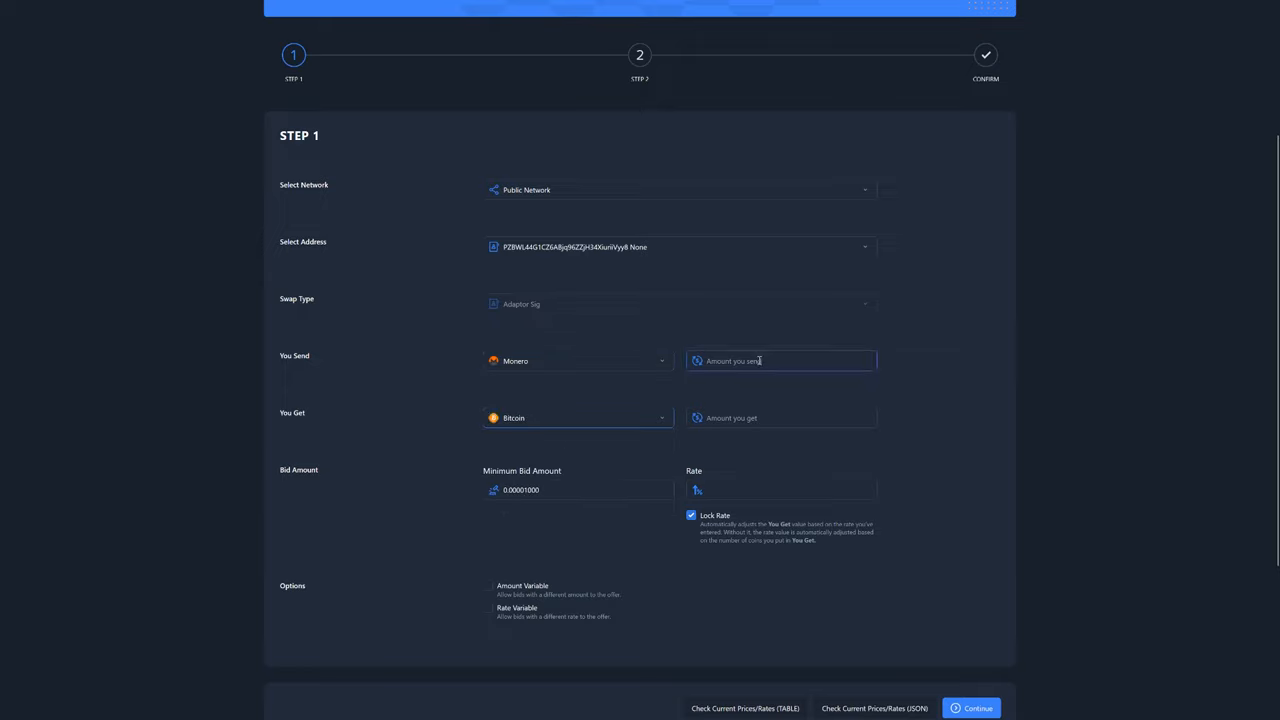
text(0)
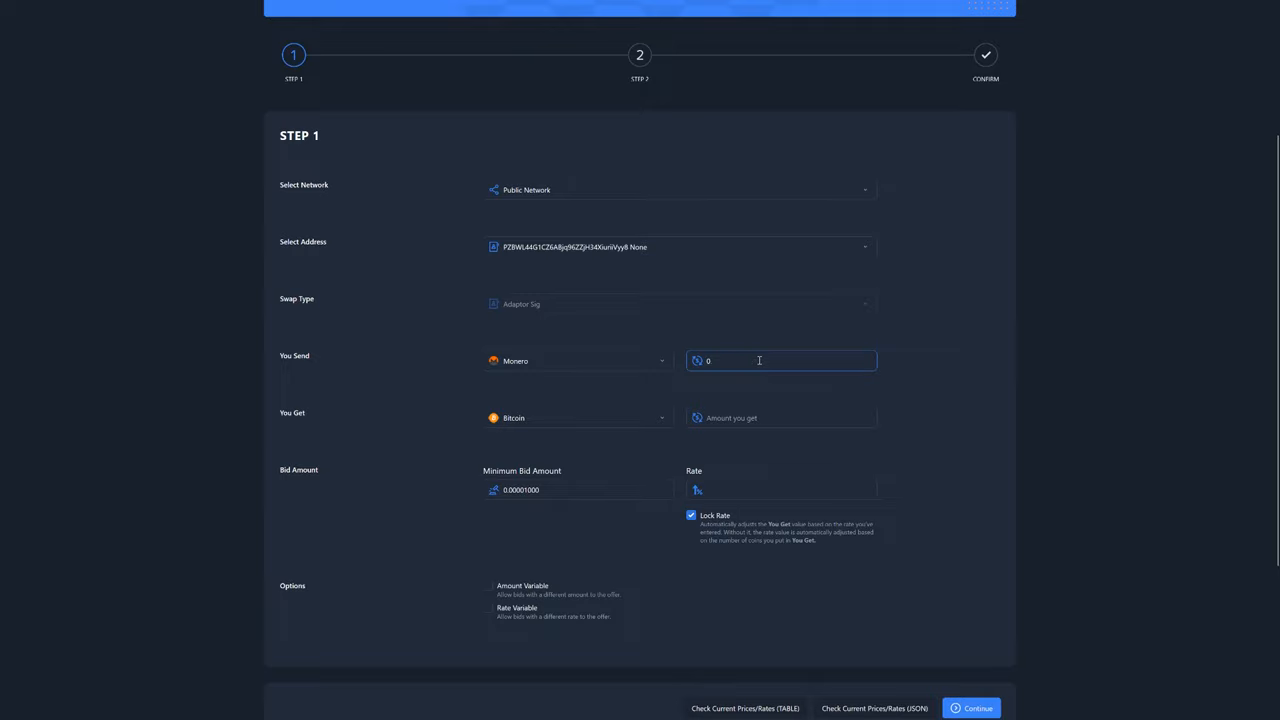
text(0.5)
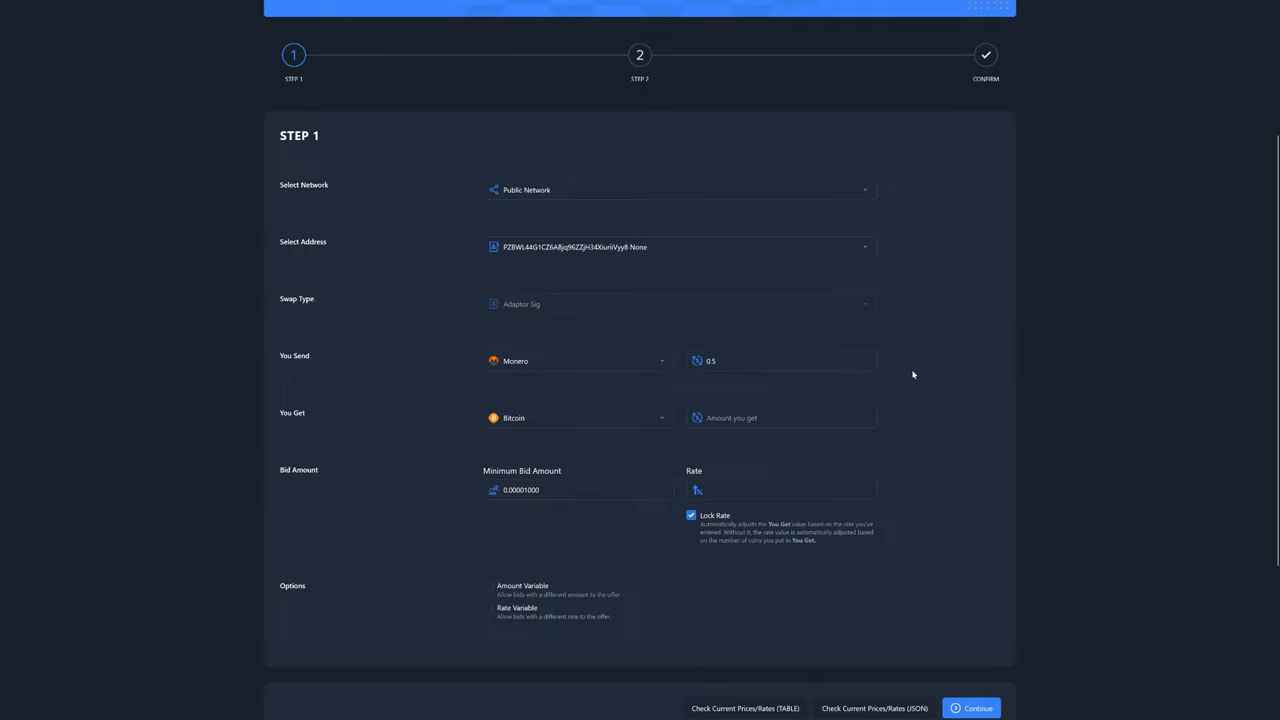
scroll(down, 3)
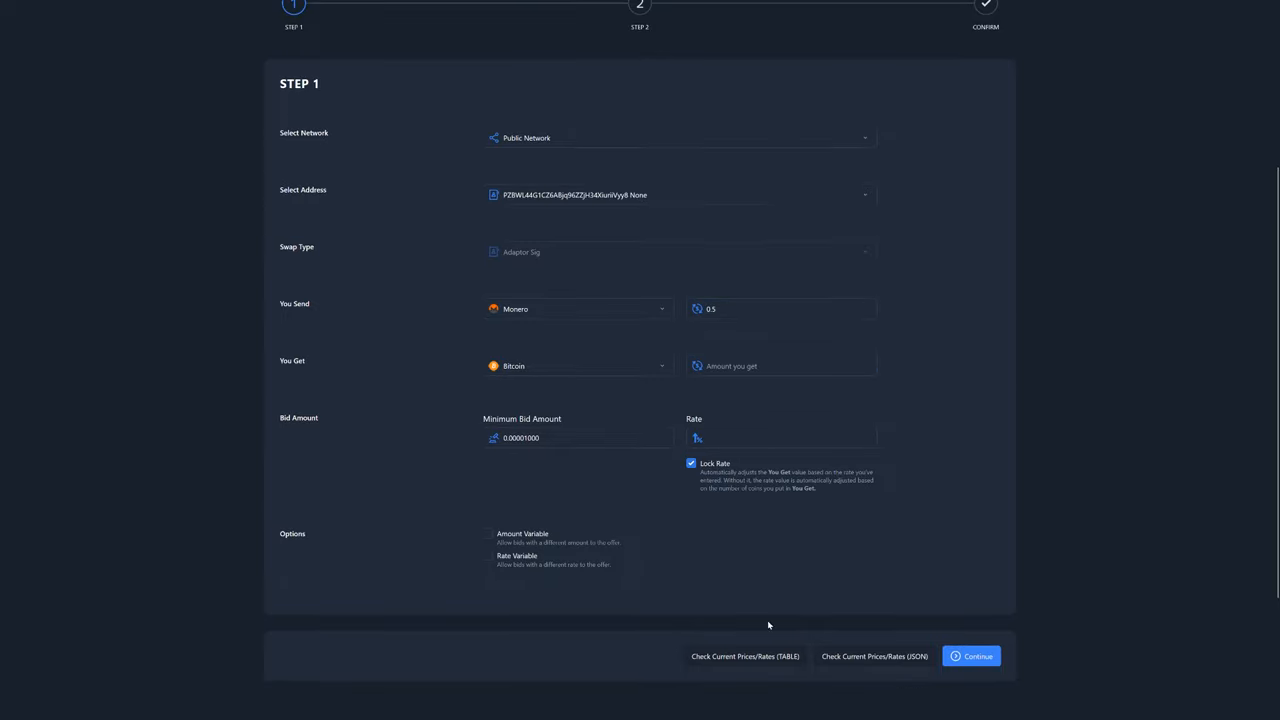
Look up the inferred Monero-to-Bitcoin rate in the coin price table and JSON
click(743, 655)
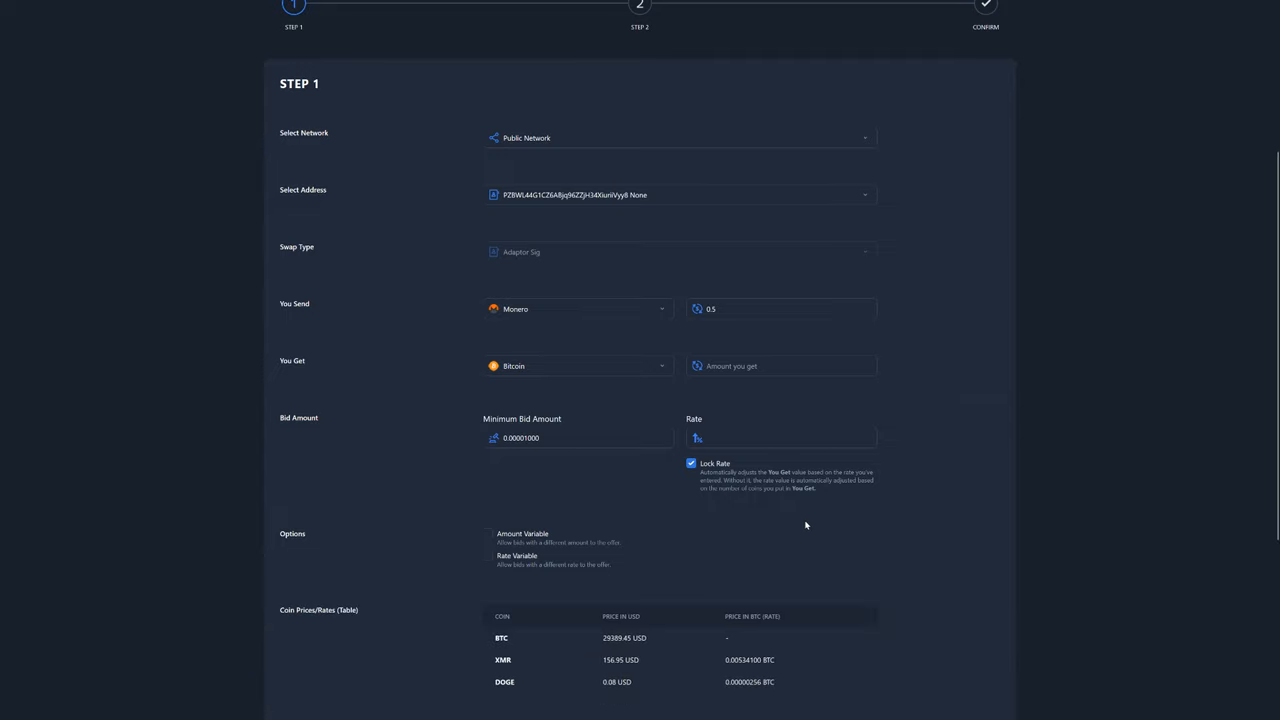
scroll(down, 3)
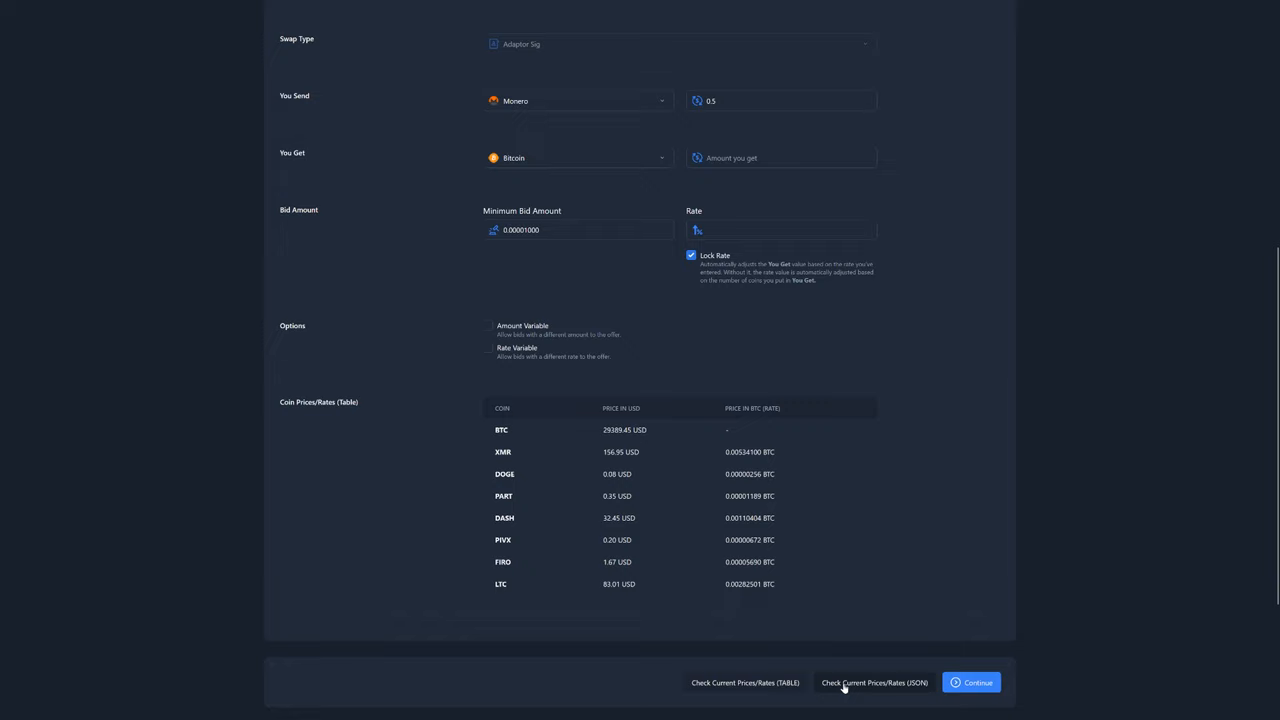
click(875, 682)
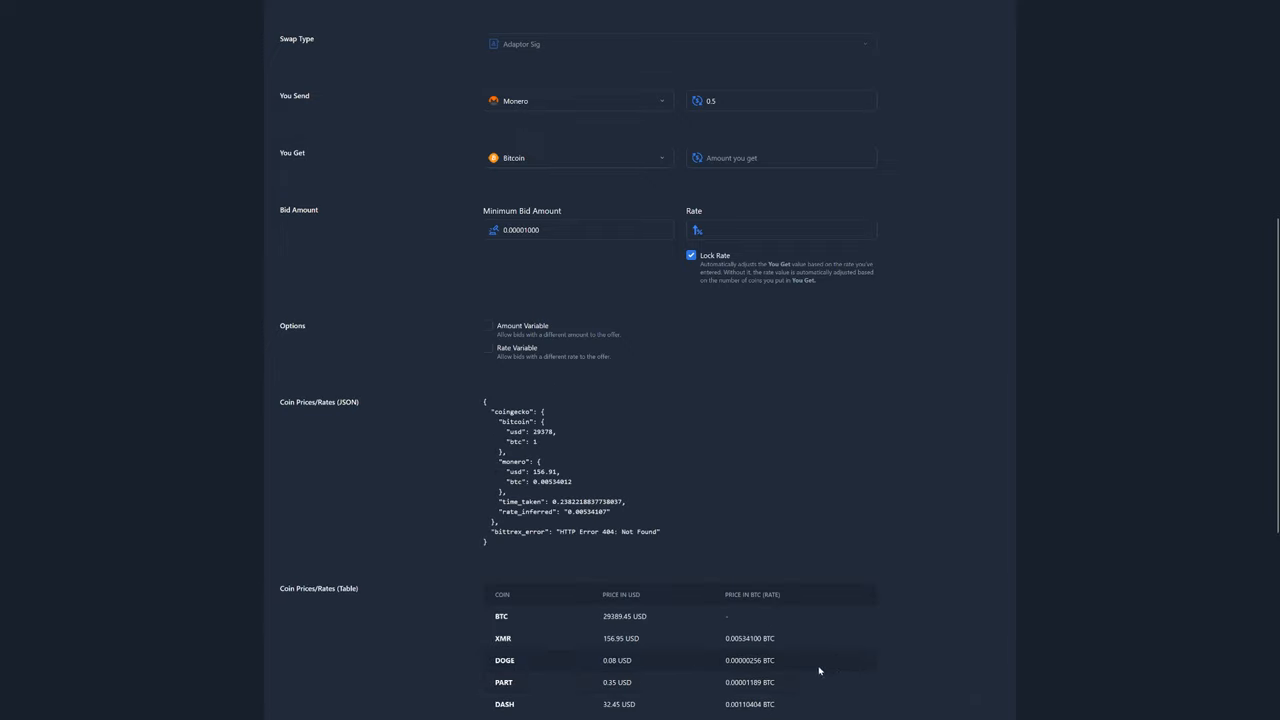
double_click(508, 513)
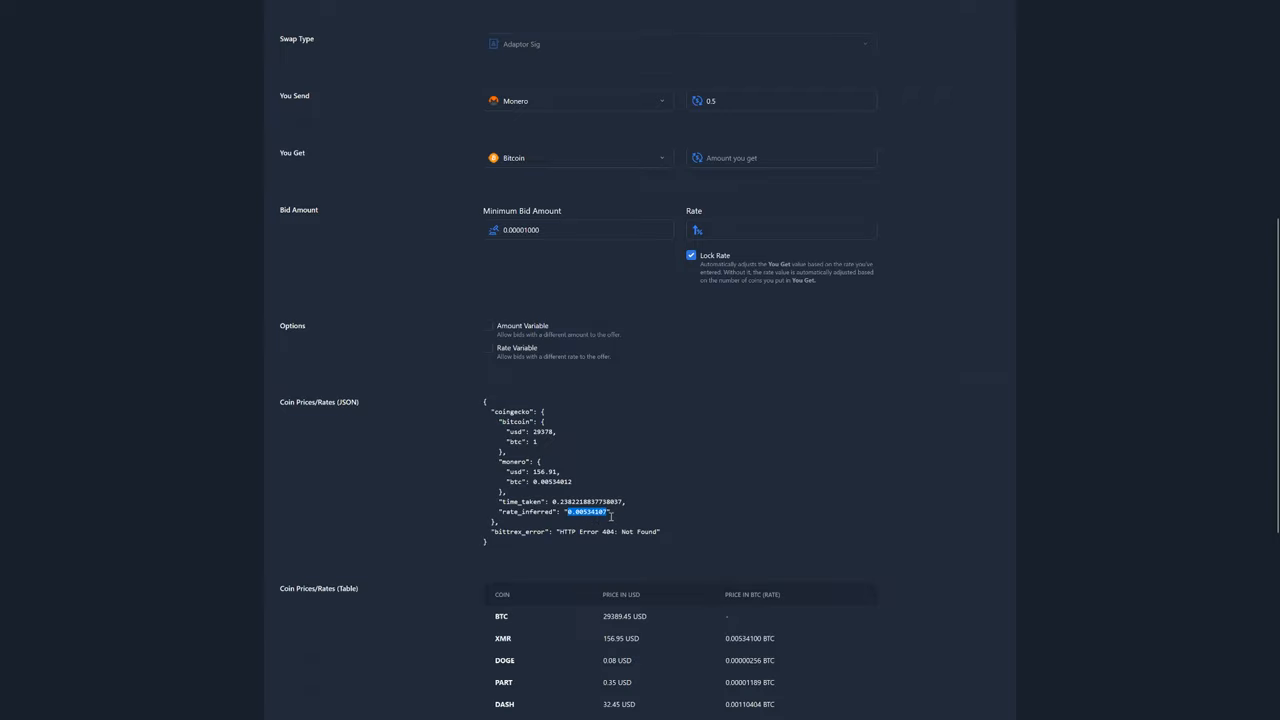
Set rate 0.00534107 for 0.0026 Bitcoin and enable Amount Variable
click(785, 230)
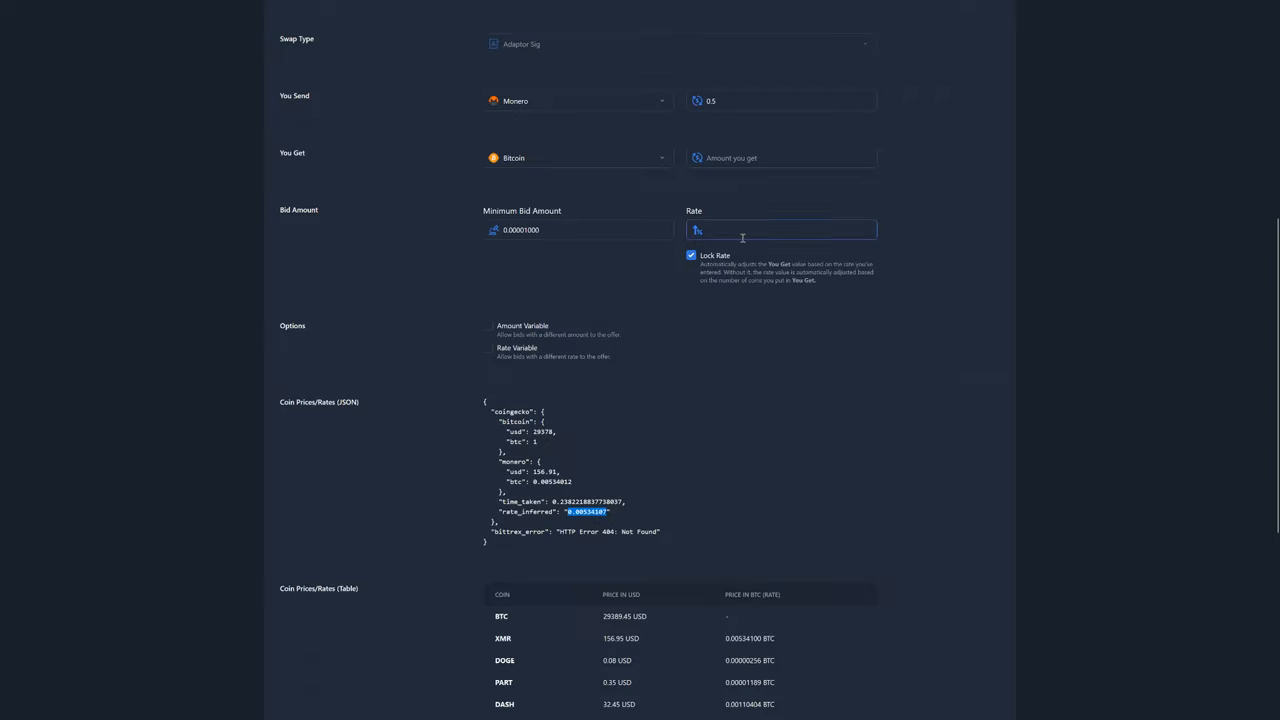
text(0.00534107)
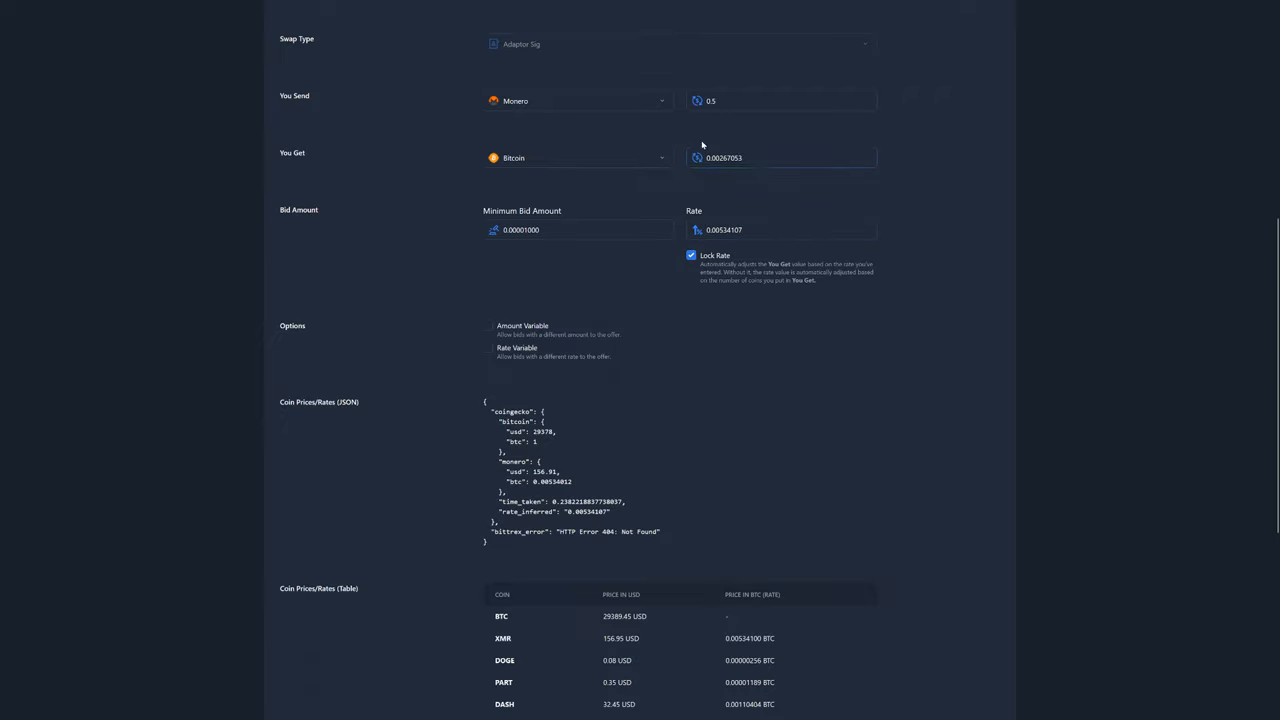
click(780, 157)
text(0.0026)
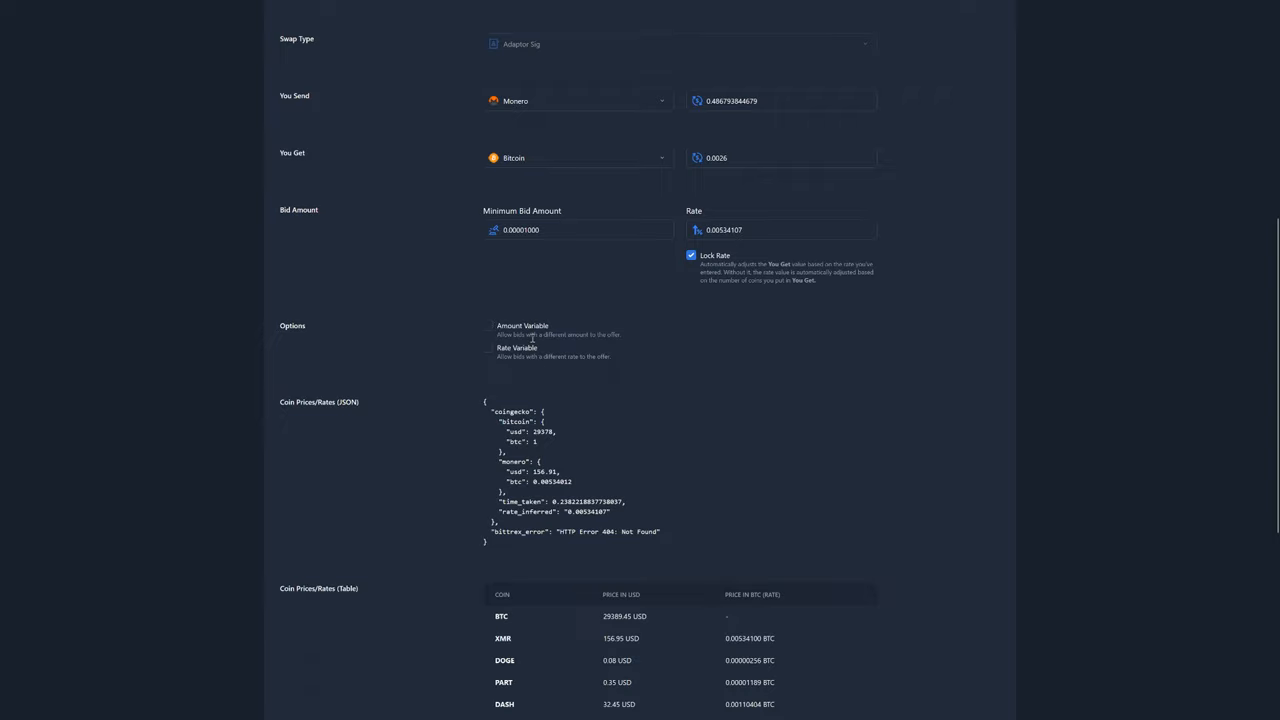
click(488, 325)
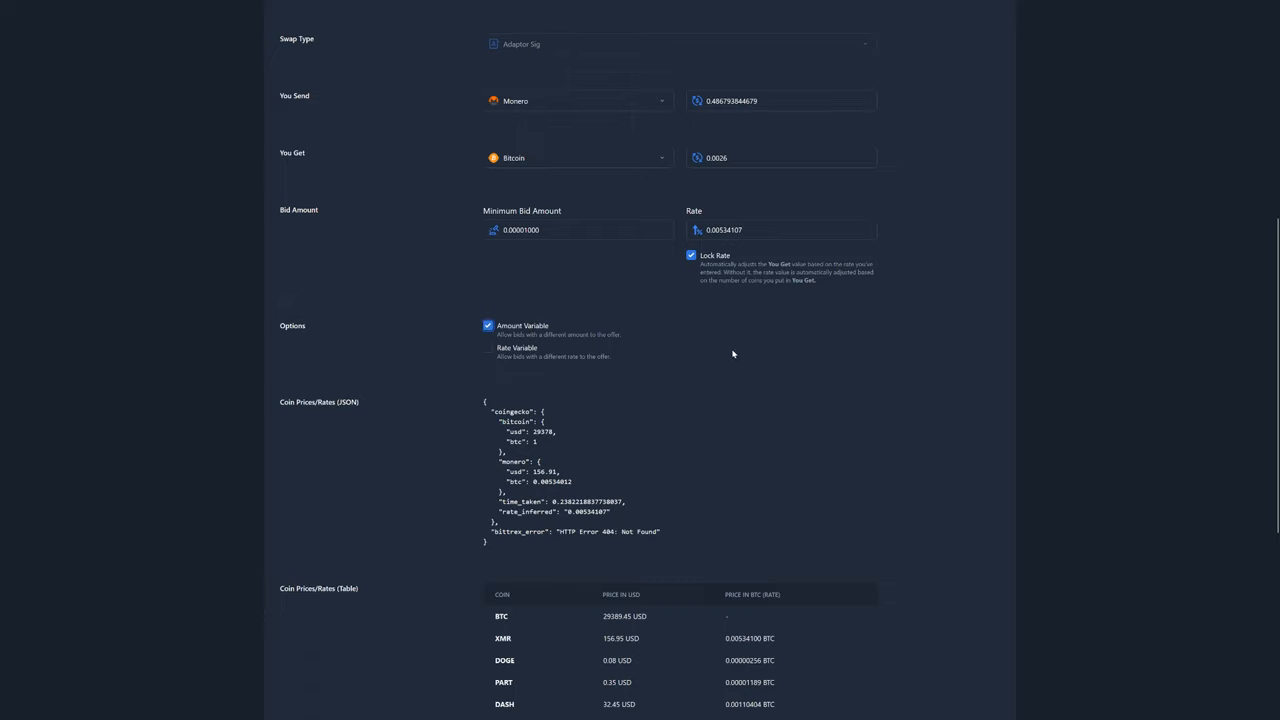
scroll(down, 3)
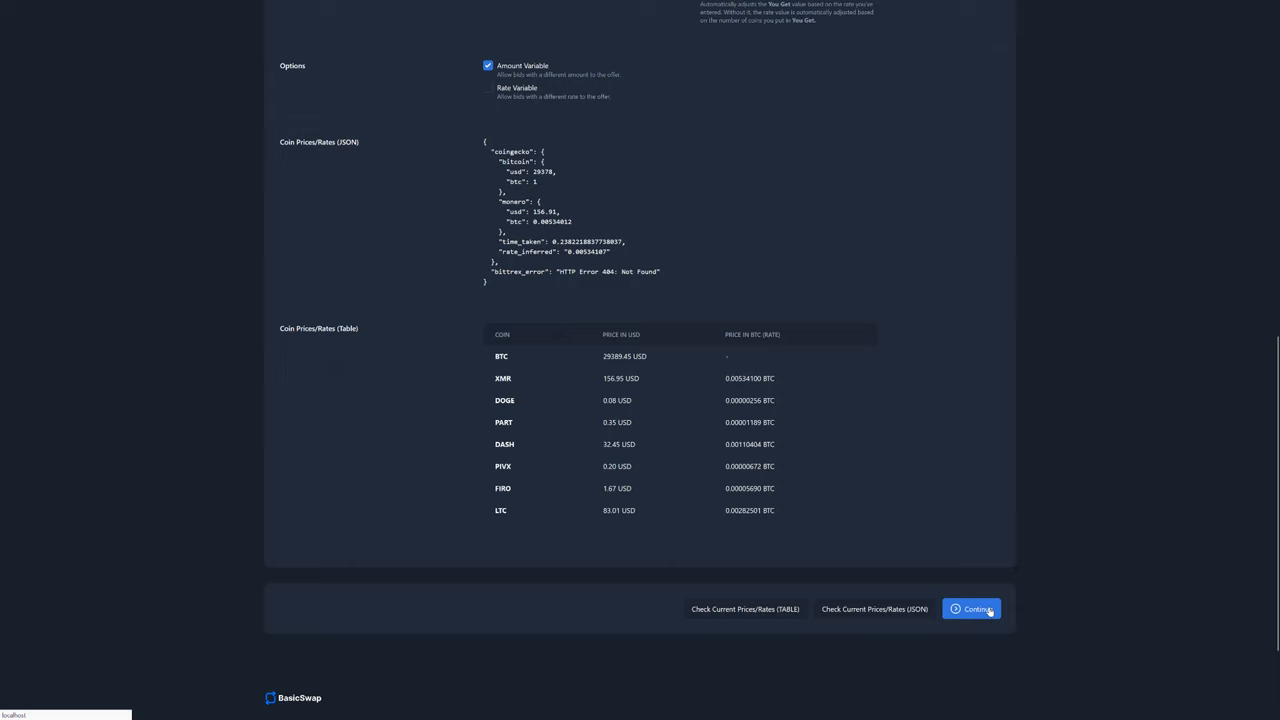
Move to the offer's second step and set validity to 48 hours
click(973, 609)
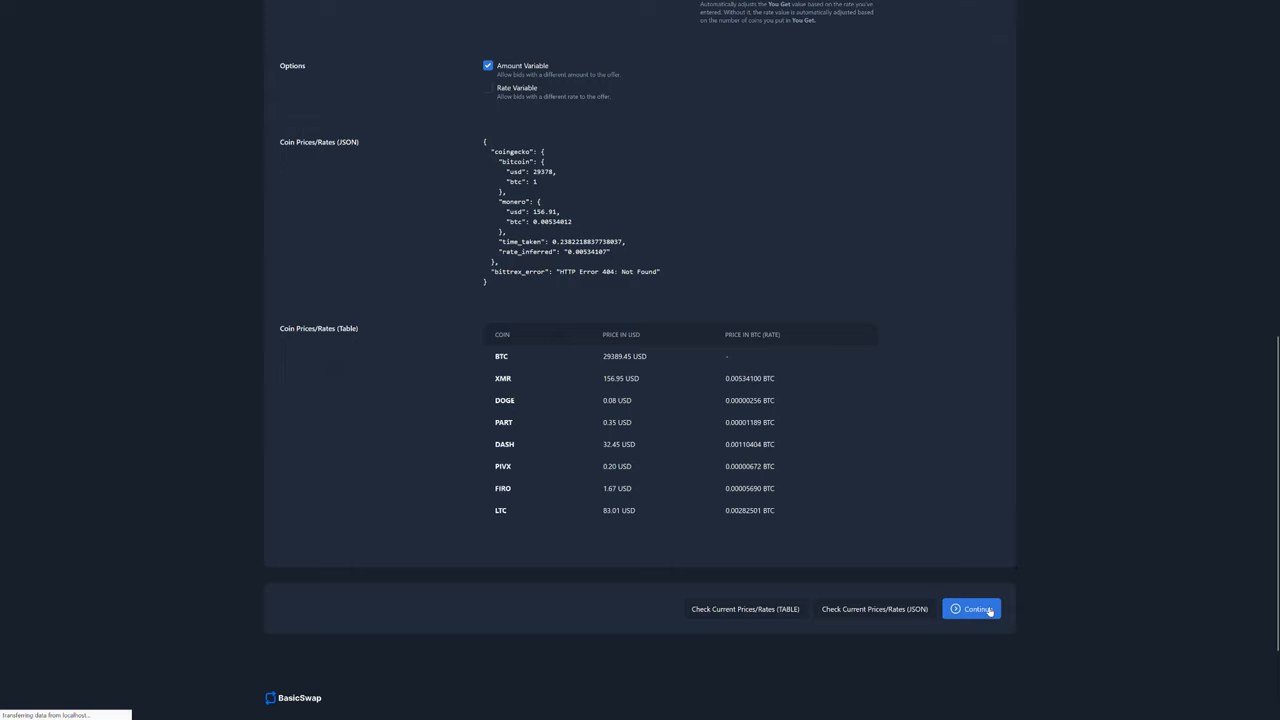
click(972, 609)
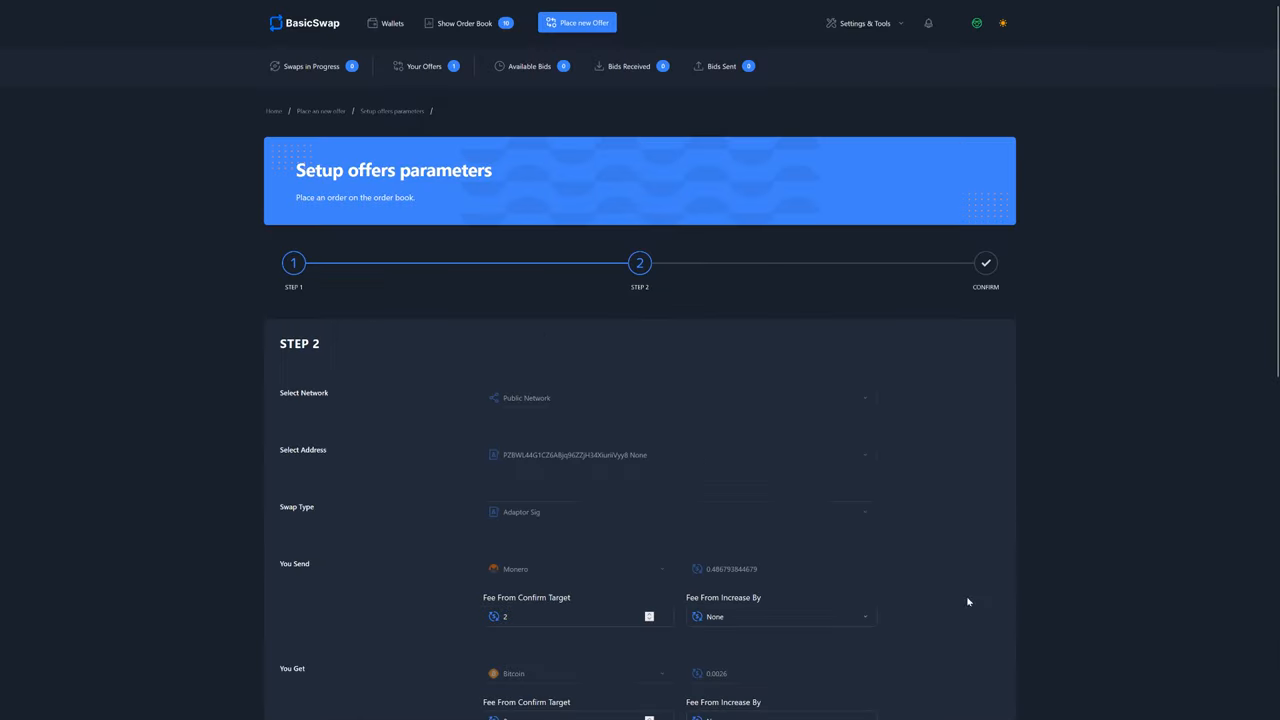
scroll(down, 3)
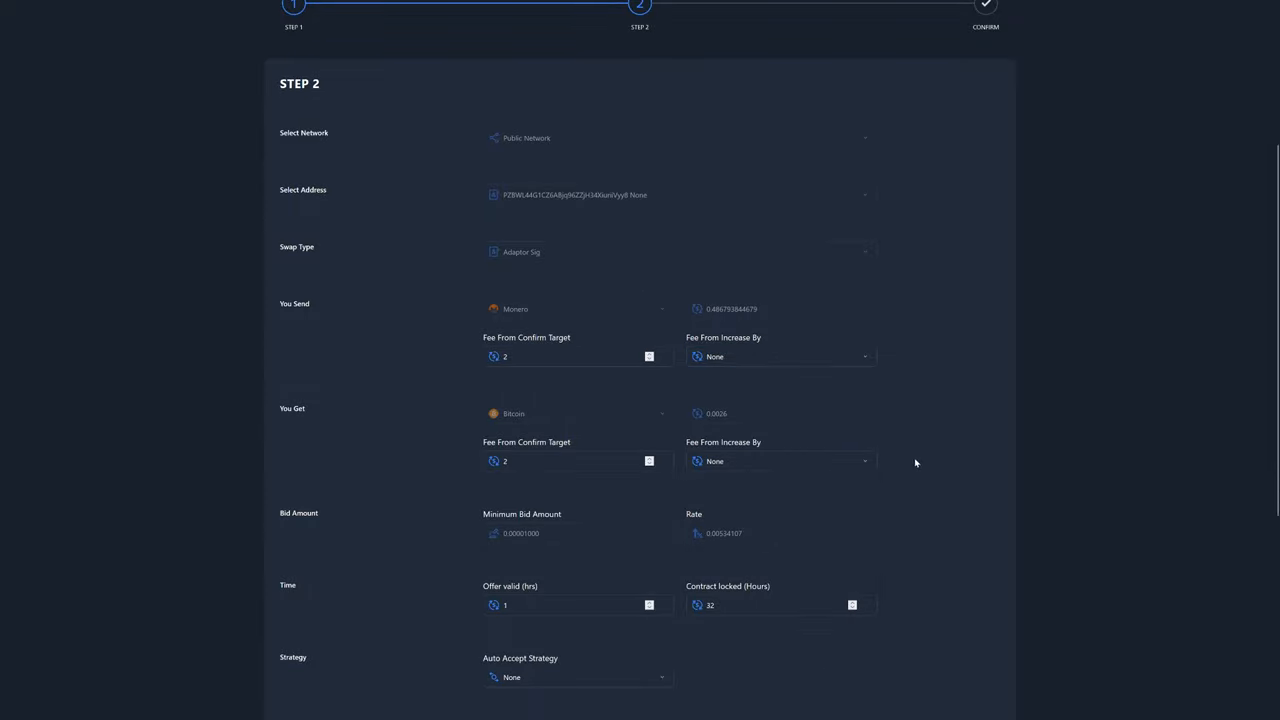
scroll(down, 3)
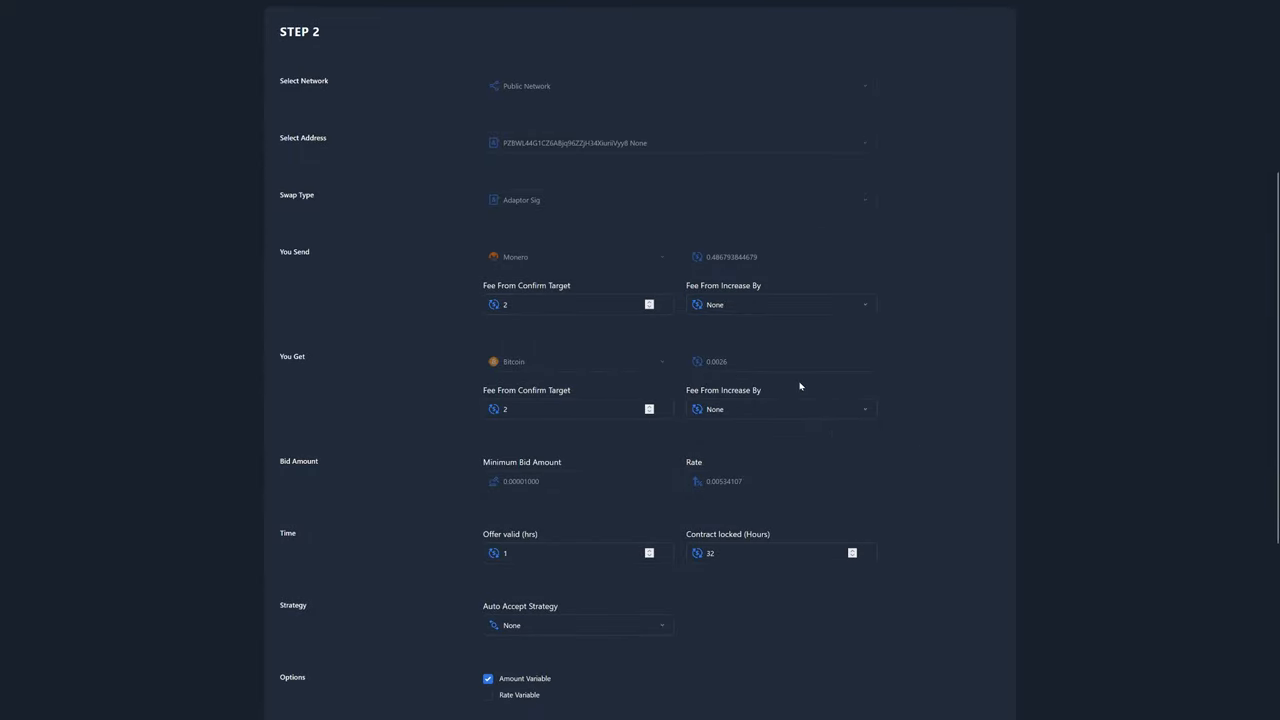
scroll(down, 3)
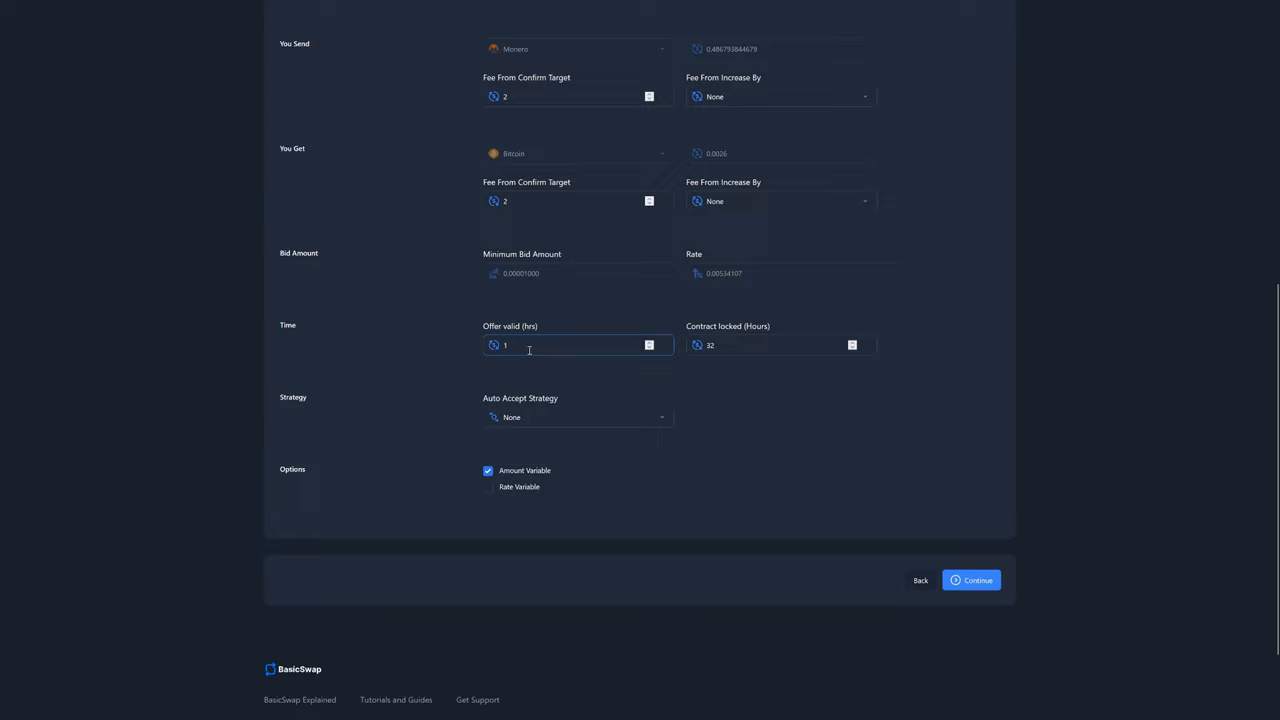
text(48)
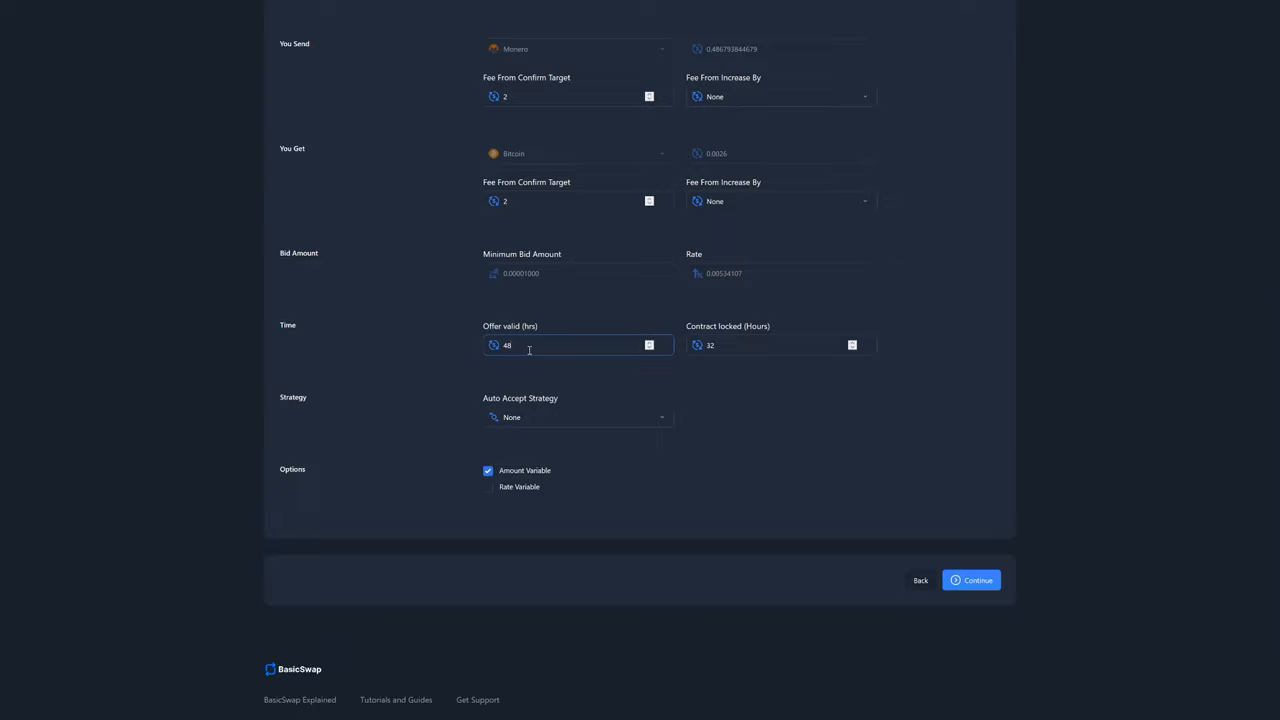
Lock the contract for 6 hours, keep Auto Accept on None, and proceed to confirmation
click(770, 345)
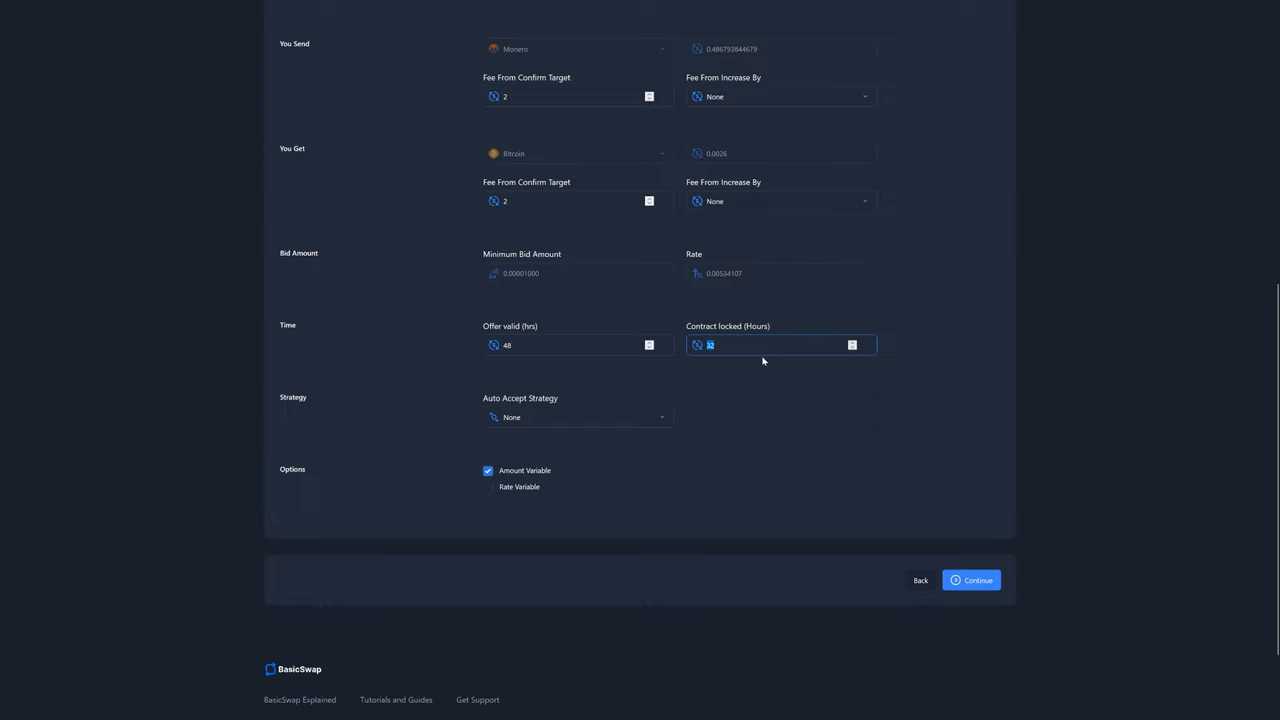
text(6)
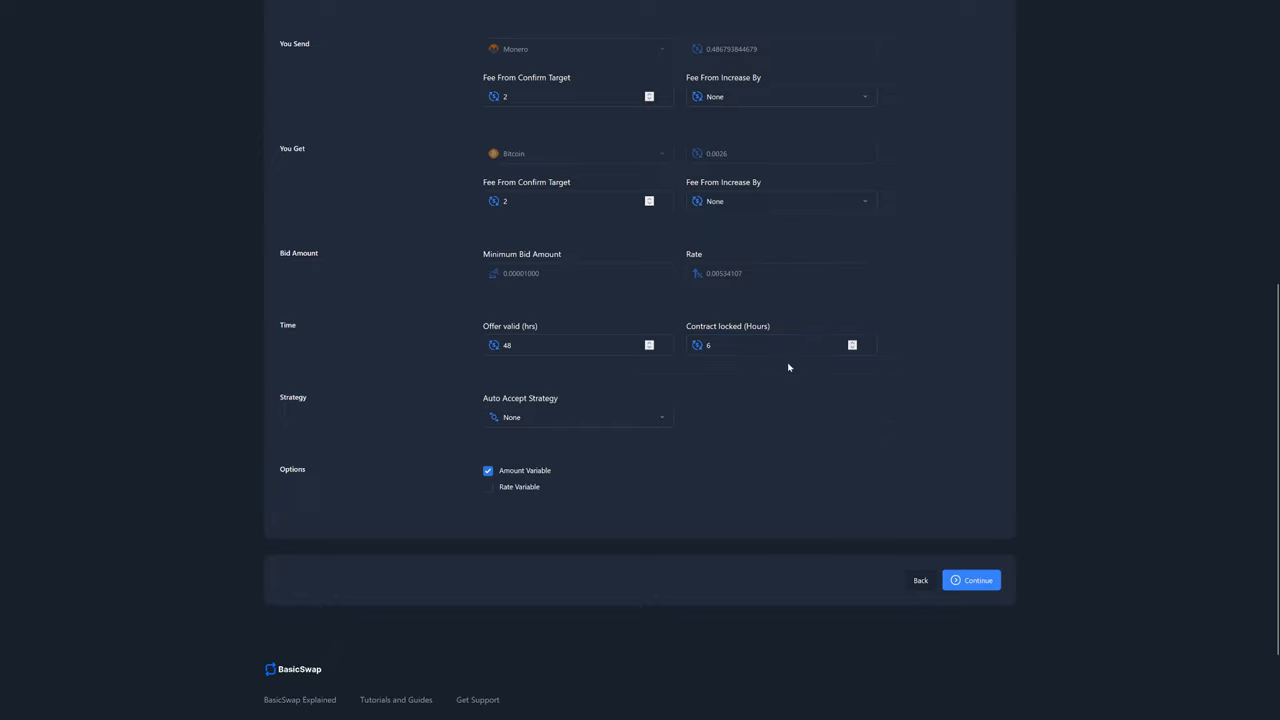
mouse_move(774, 368)
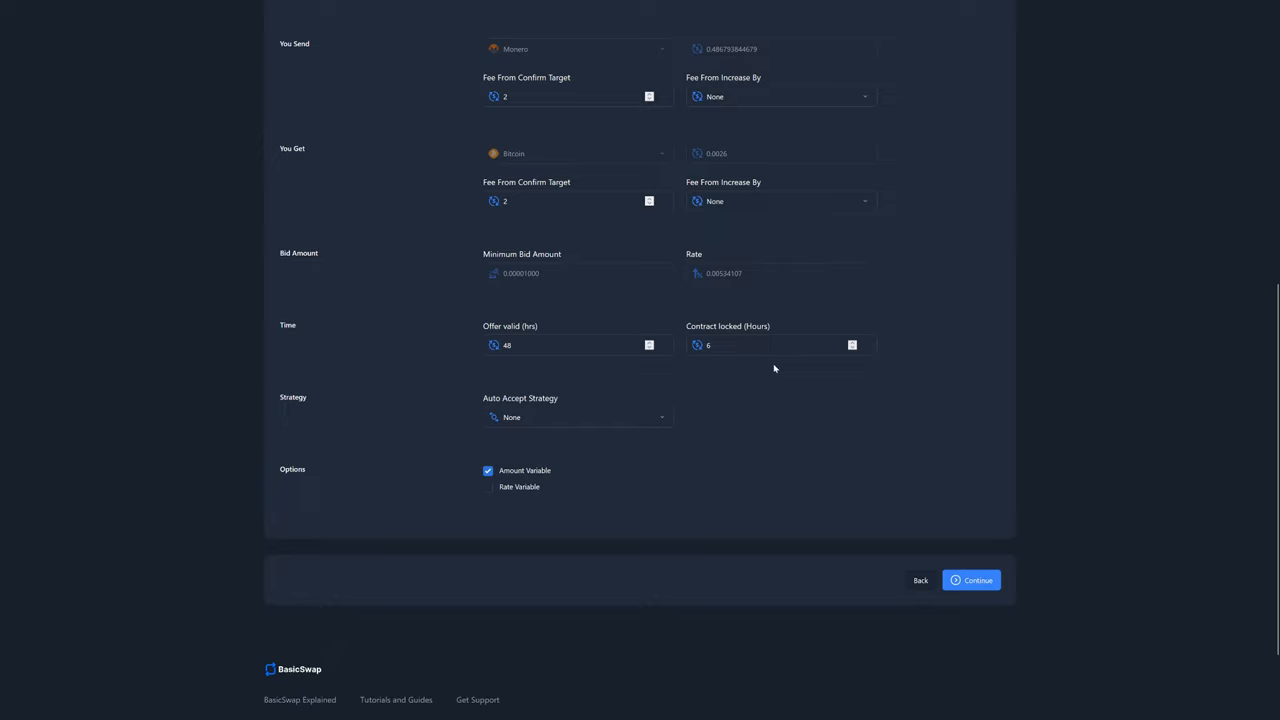
click(577, 417)
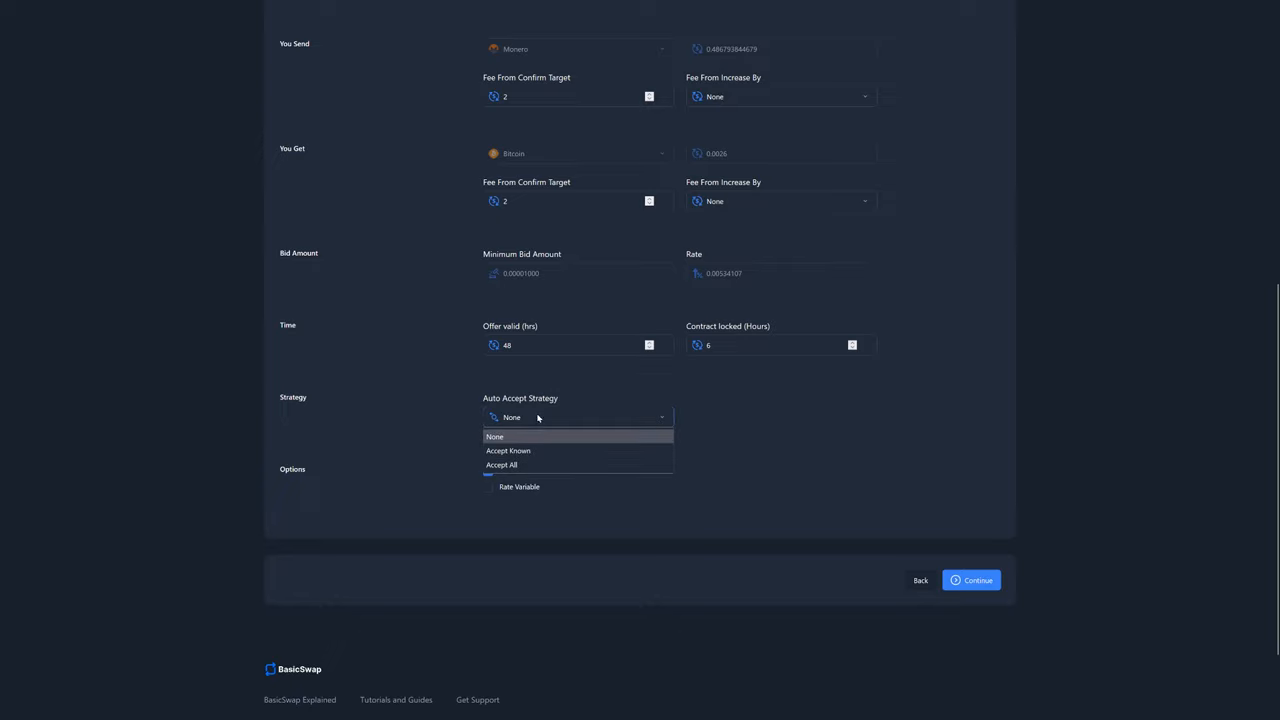
mouse_move(543, 464)
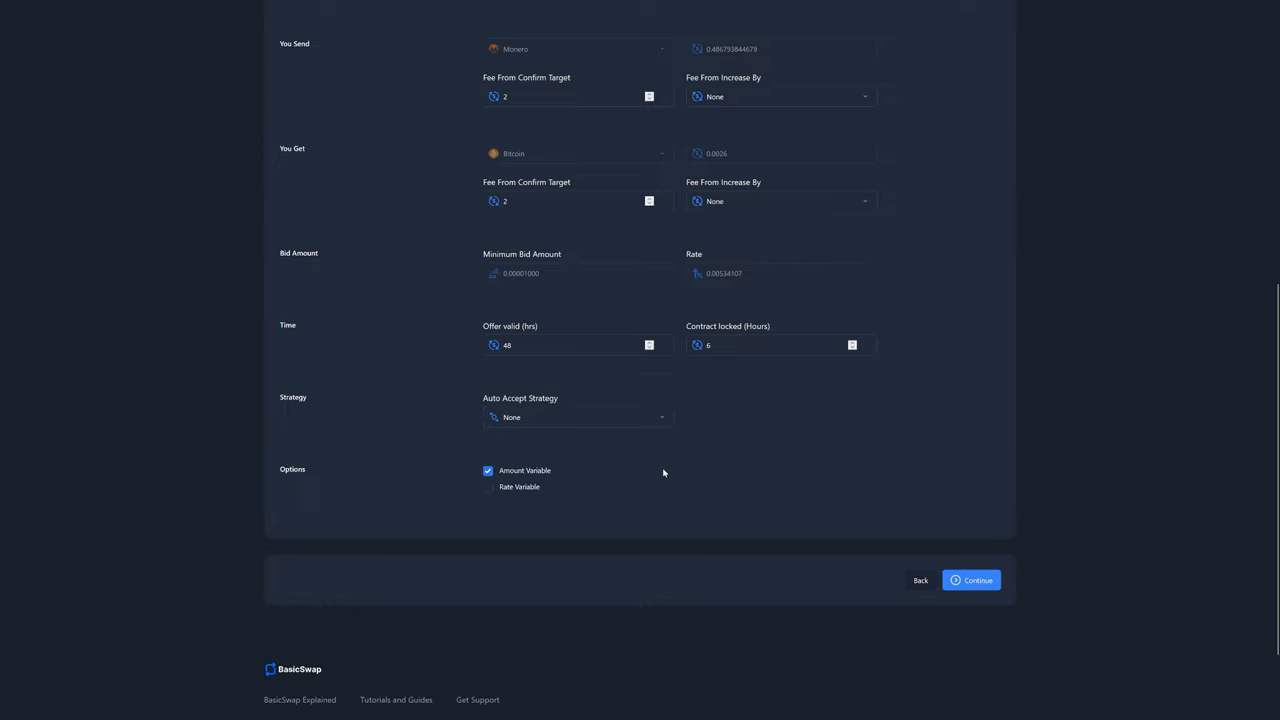
click(971, 580)
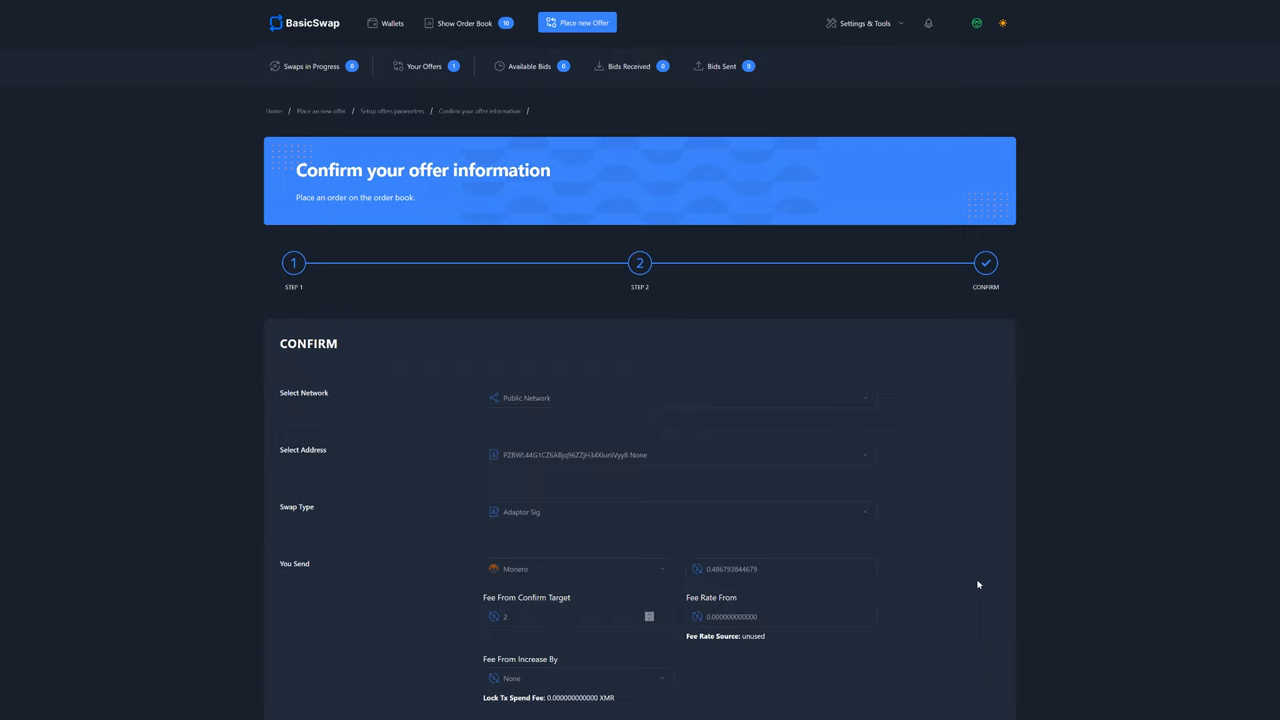
Review the offer summary and confirm the Monero-for-Bitcoin offer
scroll(down, 3)
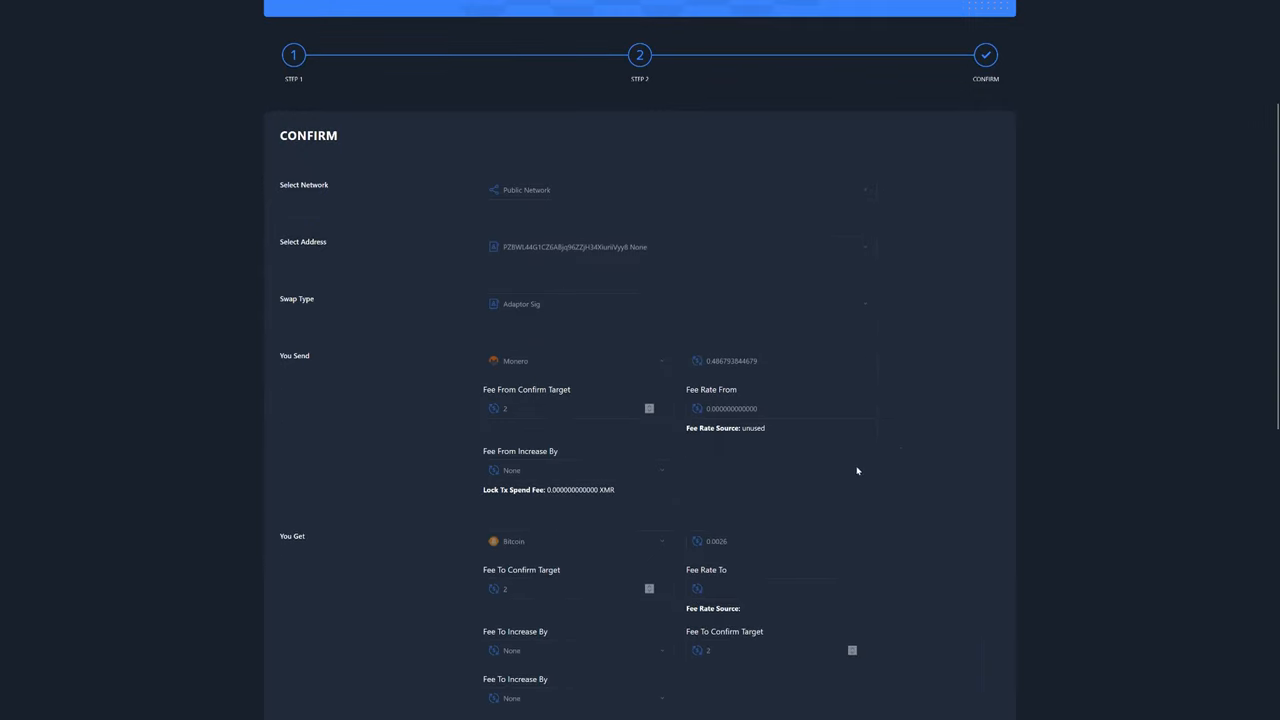
scroll(down, 3)
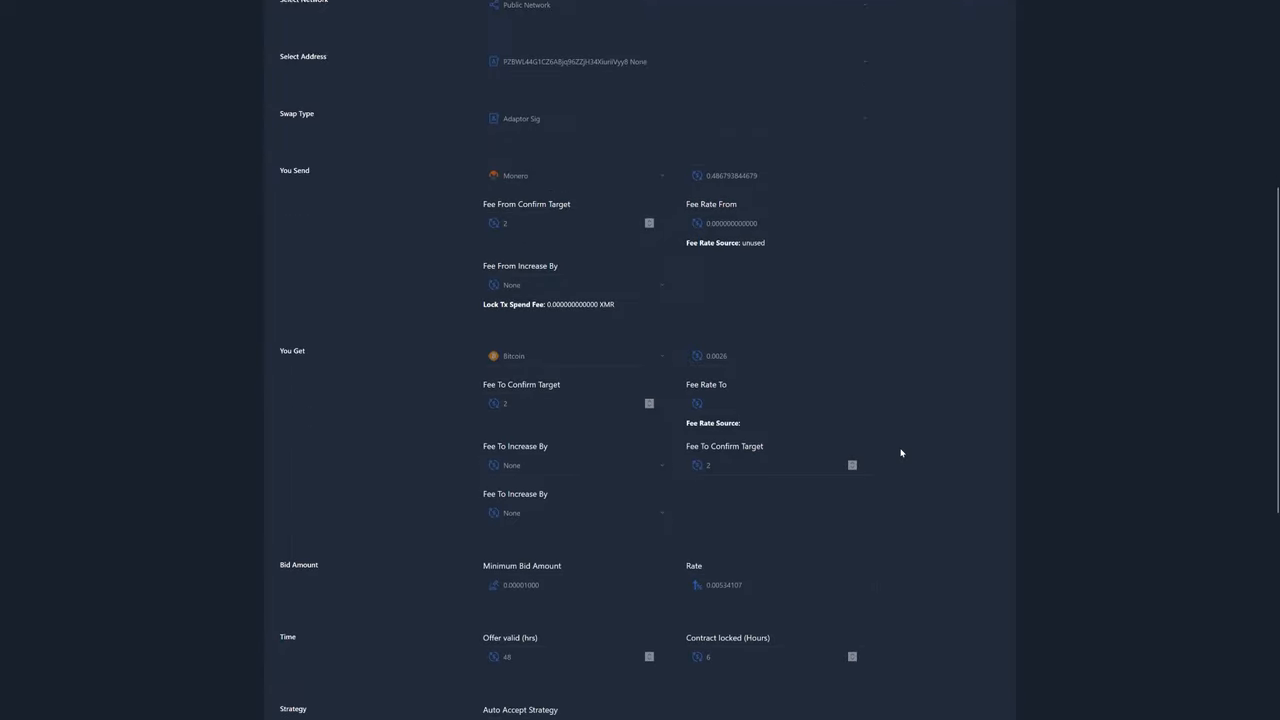
scroll(down, 3)
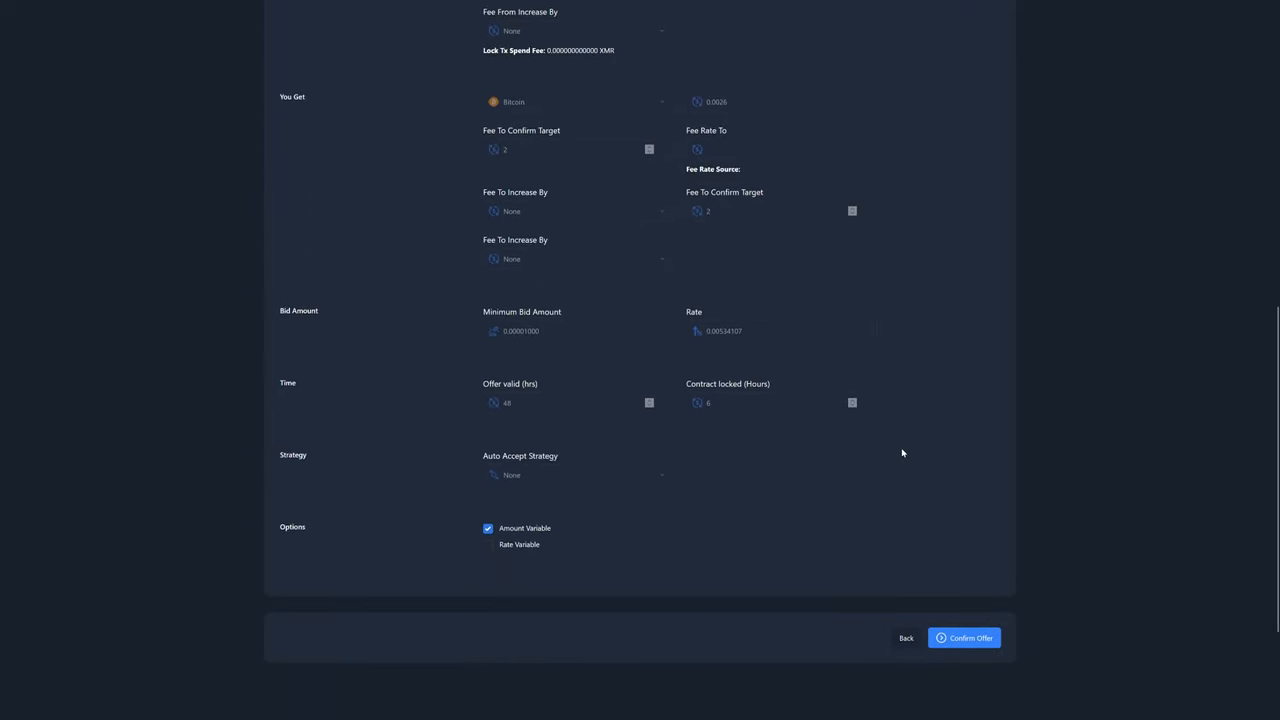
scroll(down, 3)
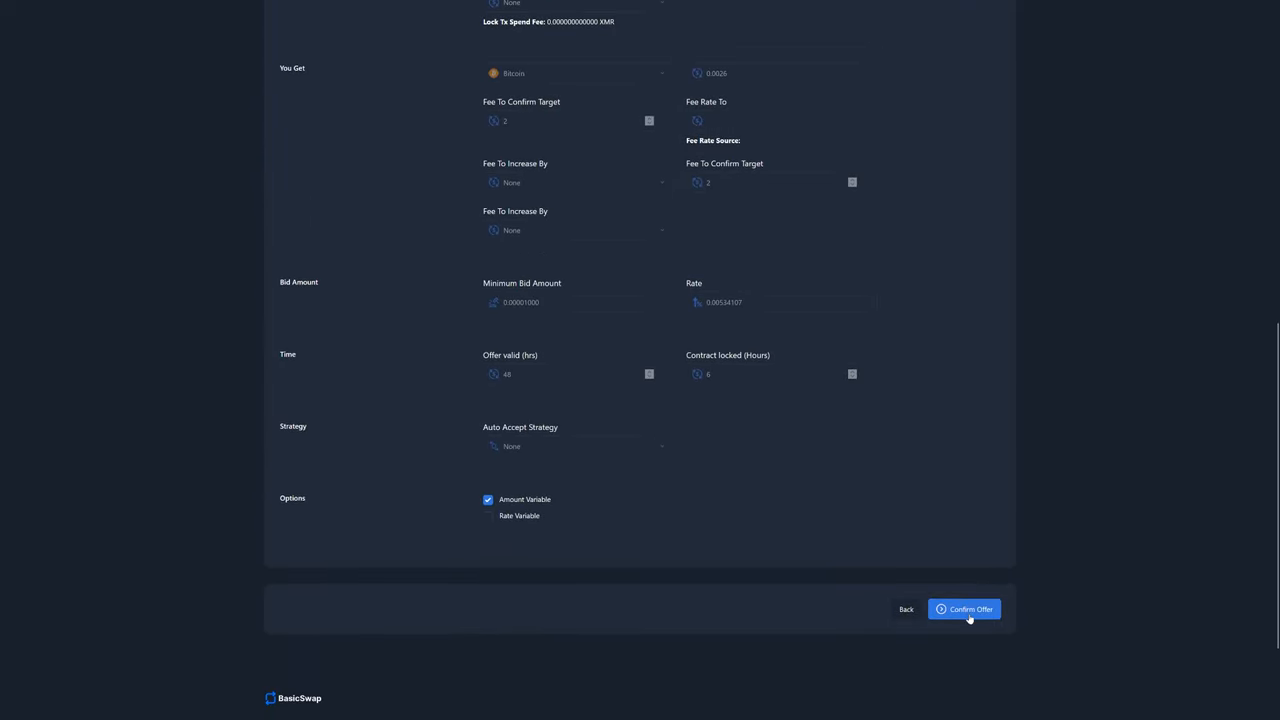
click(964, 609)
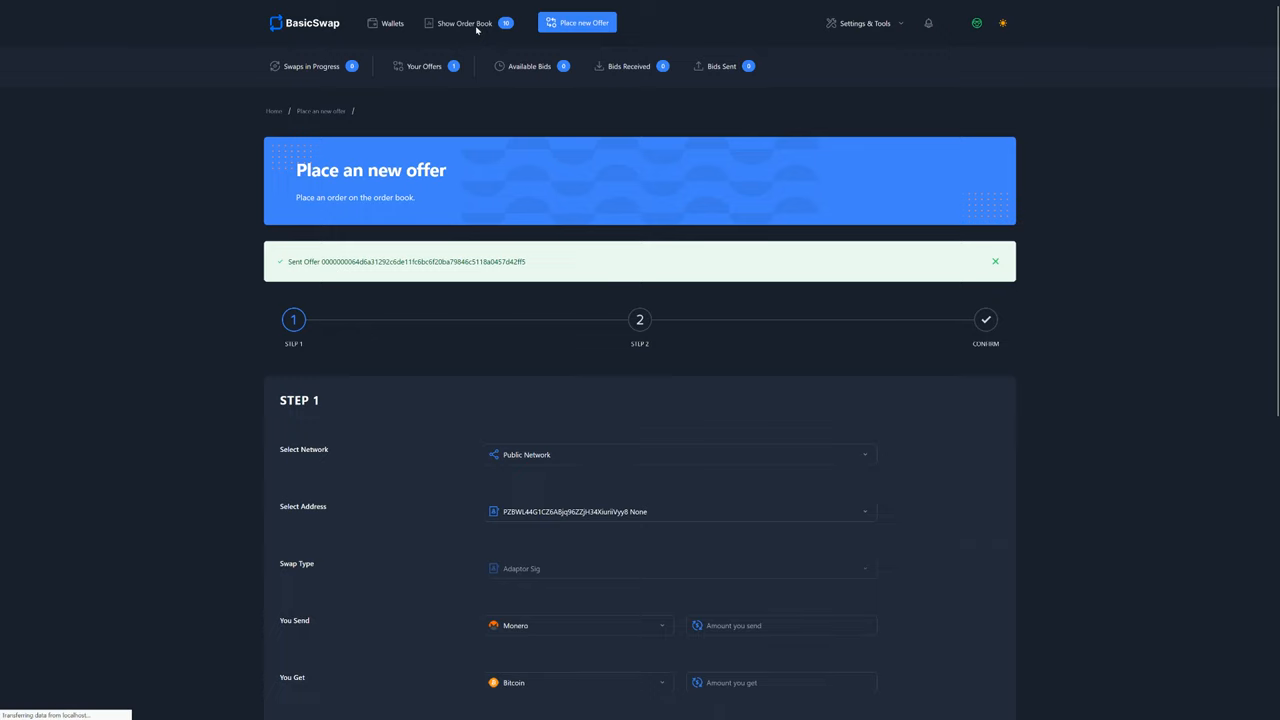
Reopen the order book and find the new Monero-for-Bitcoin offer at the top
click(461, 23)
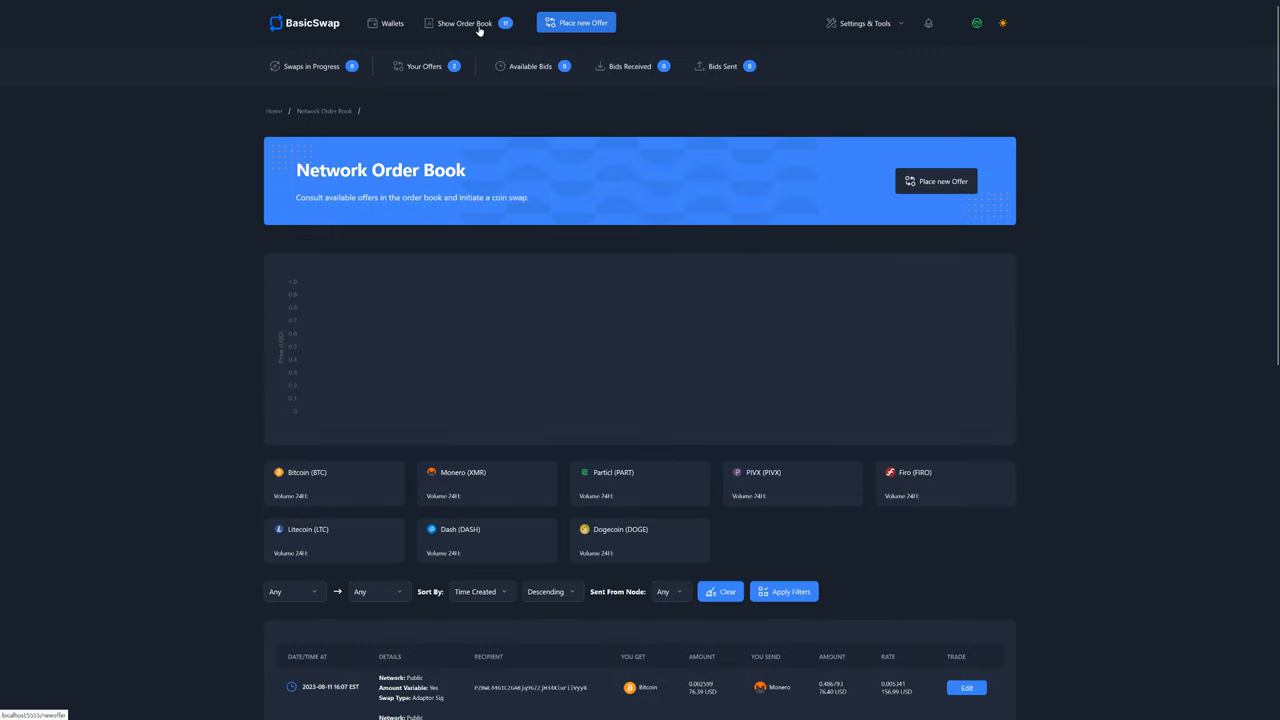
scroll(down, 3)
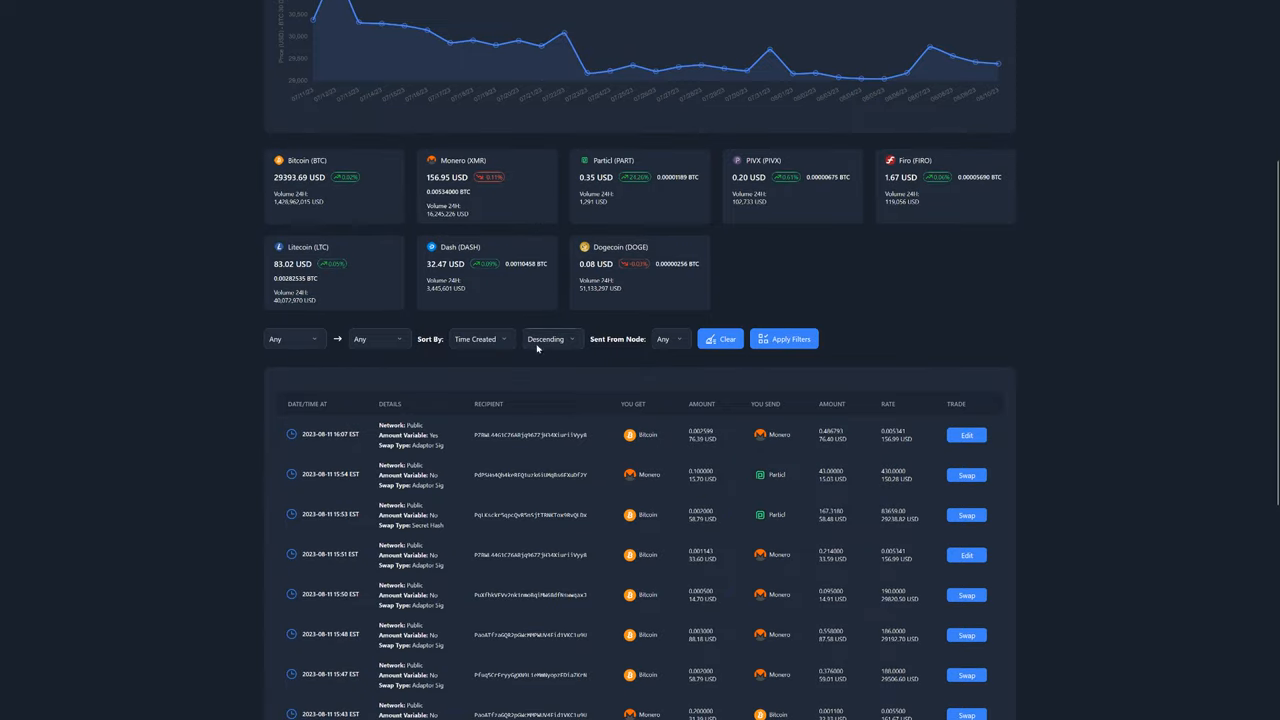
mouse_move(667, 426)
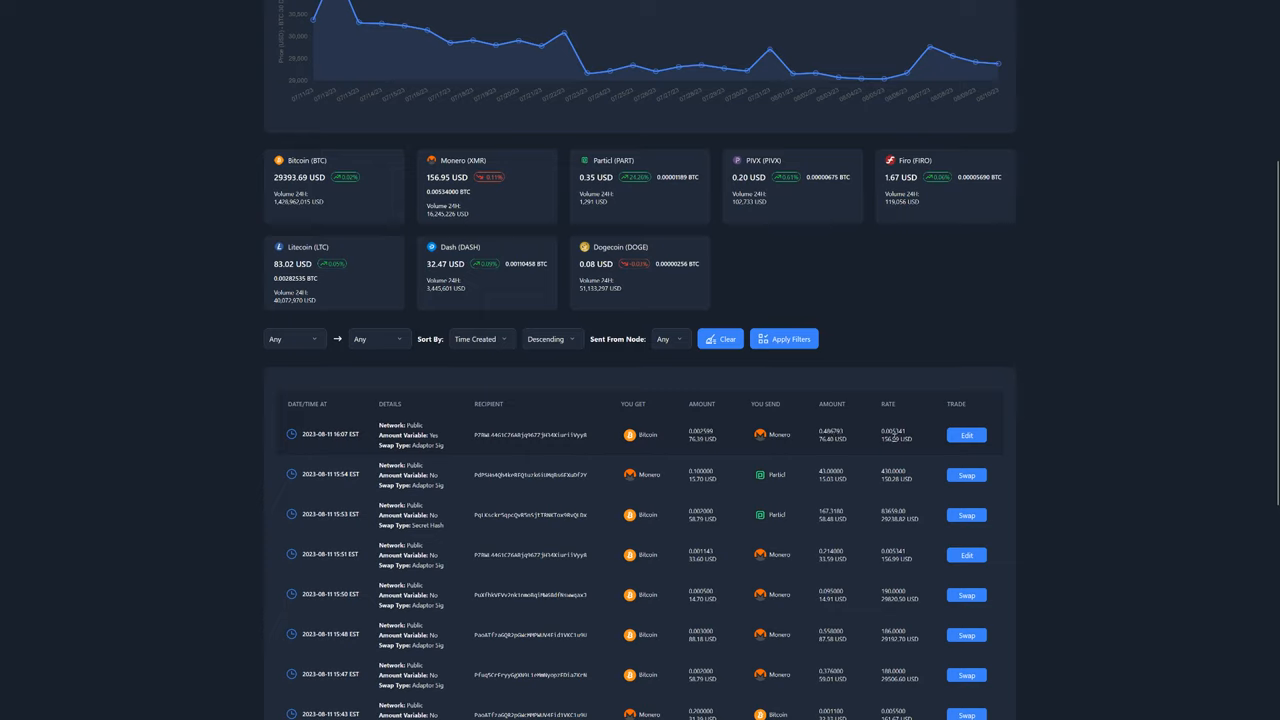
mouse_move(714, 447)
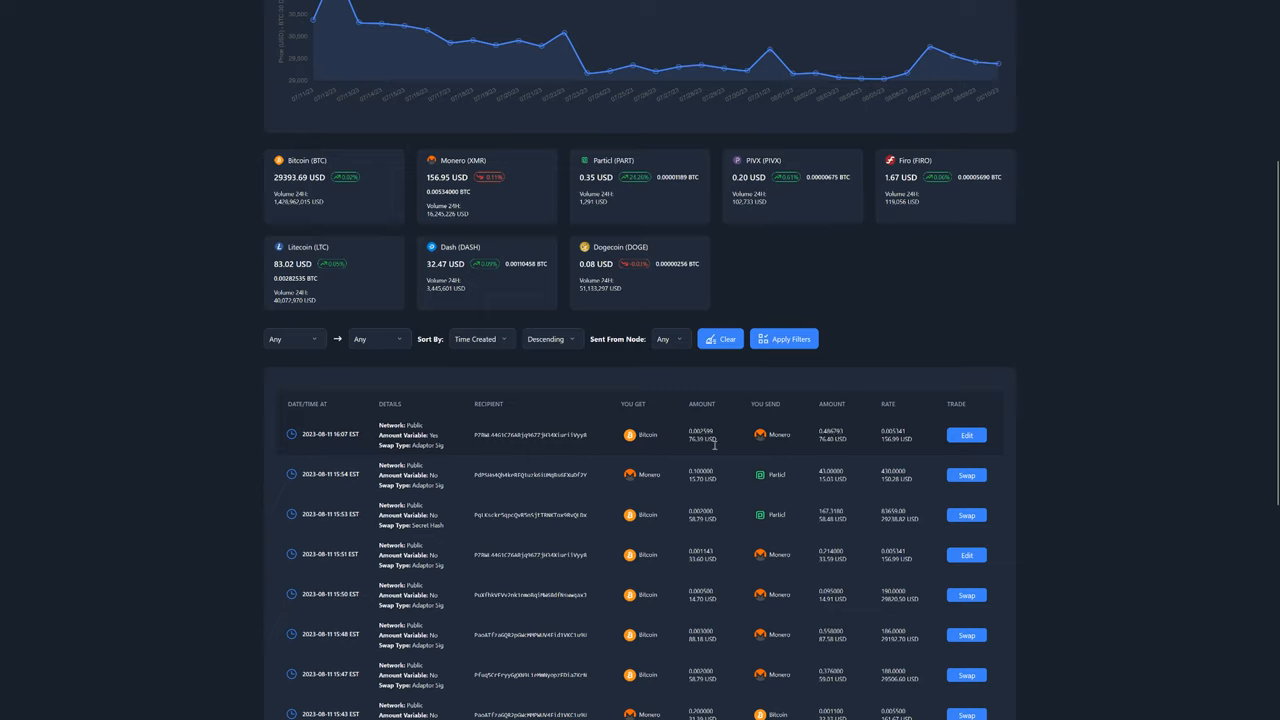
mouse_move(661, 441)
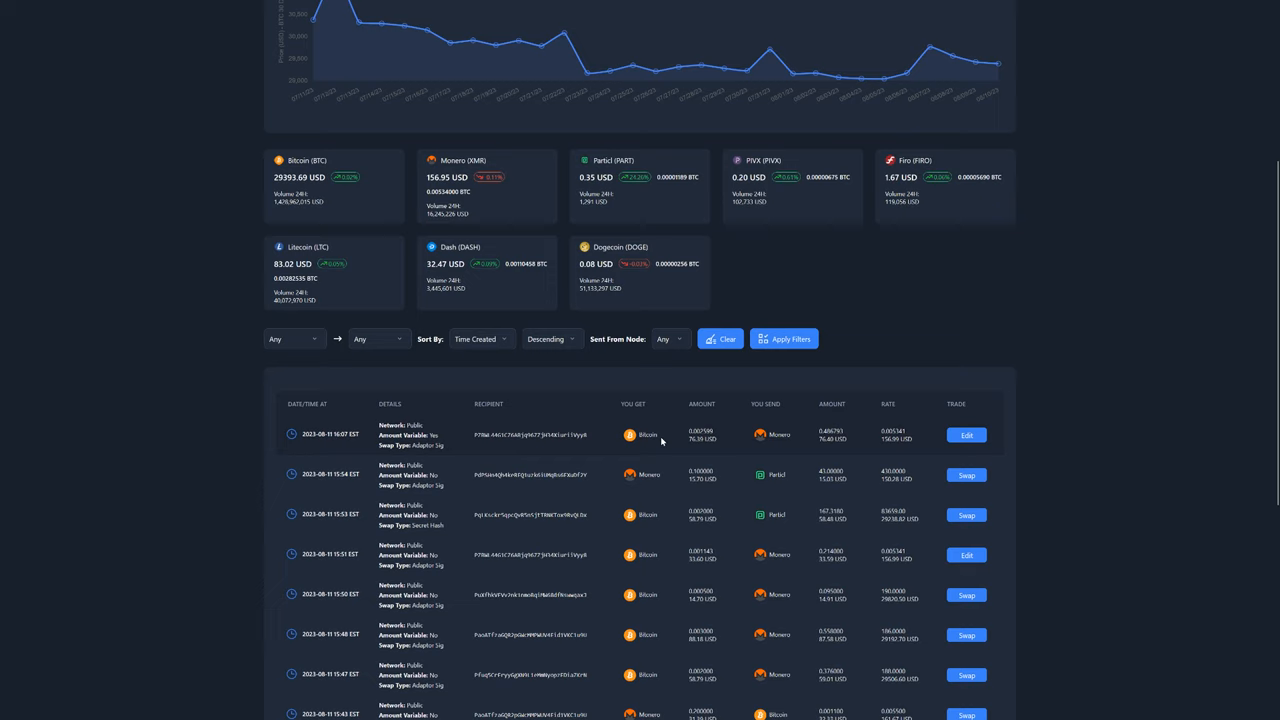
mouse_move(218, 440)
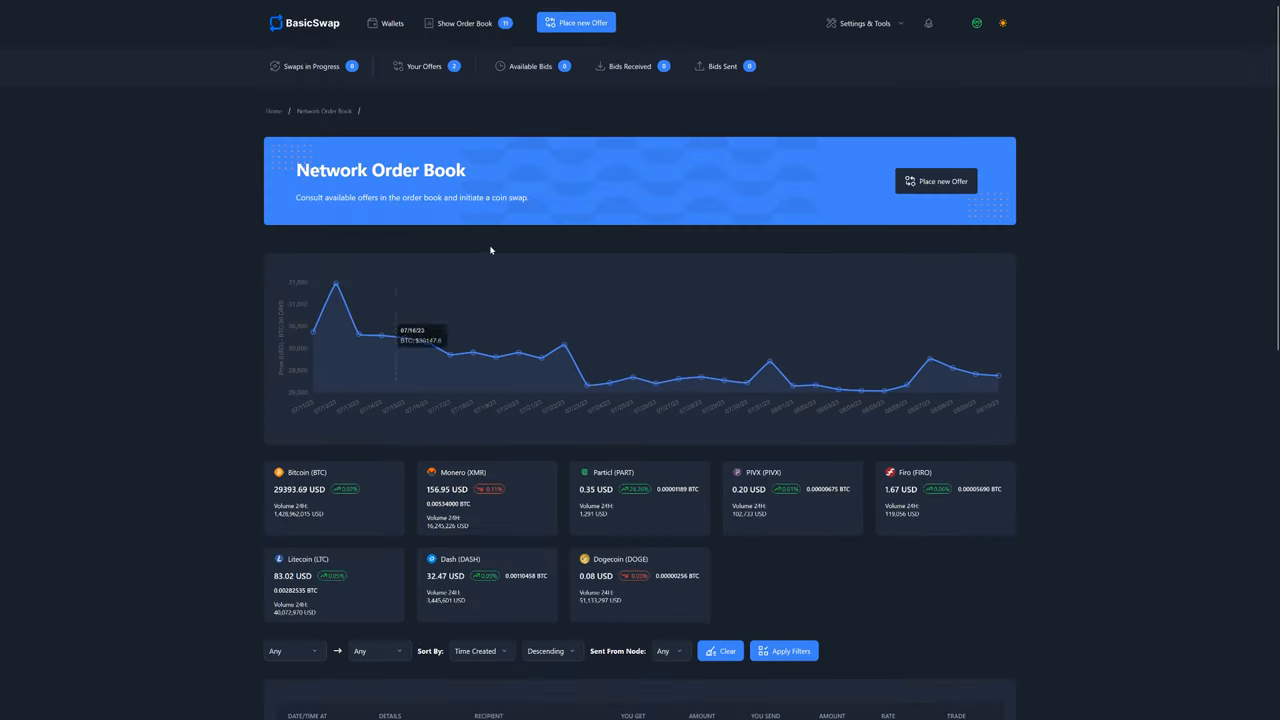
mouse_move(651, 72)
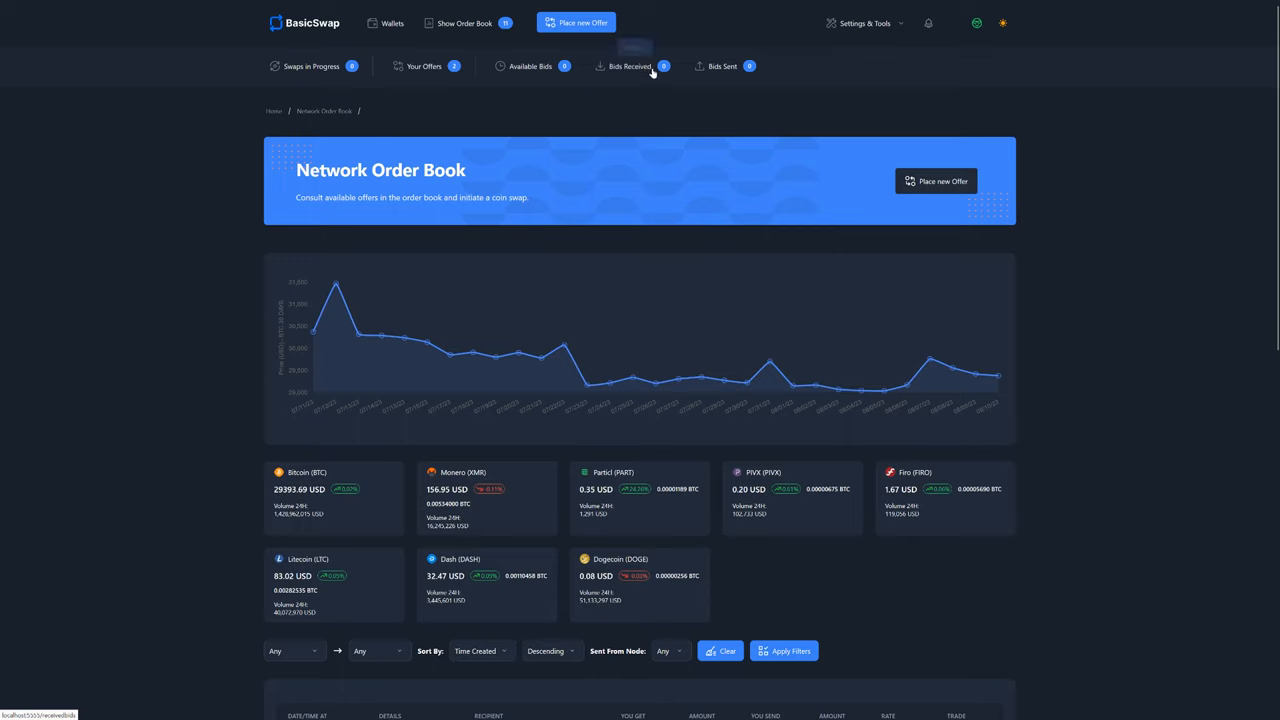
mouse_move(675, 100)
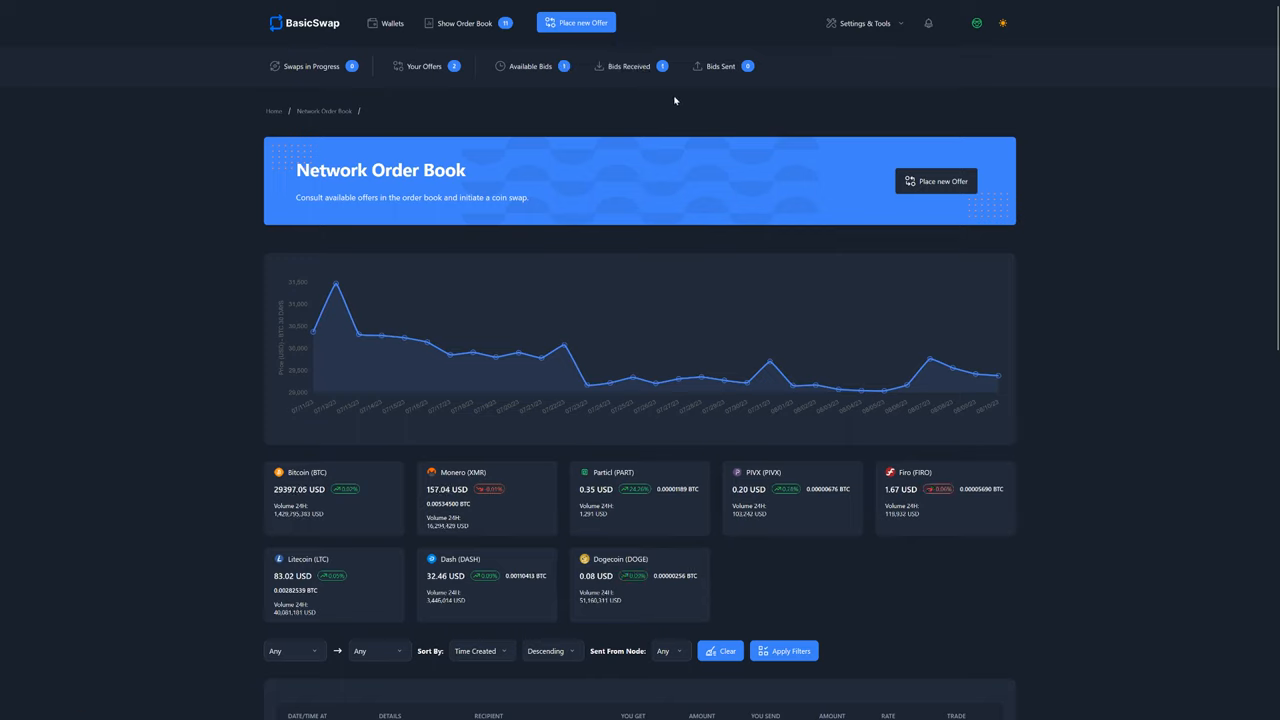
mouse_move(641, 72)
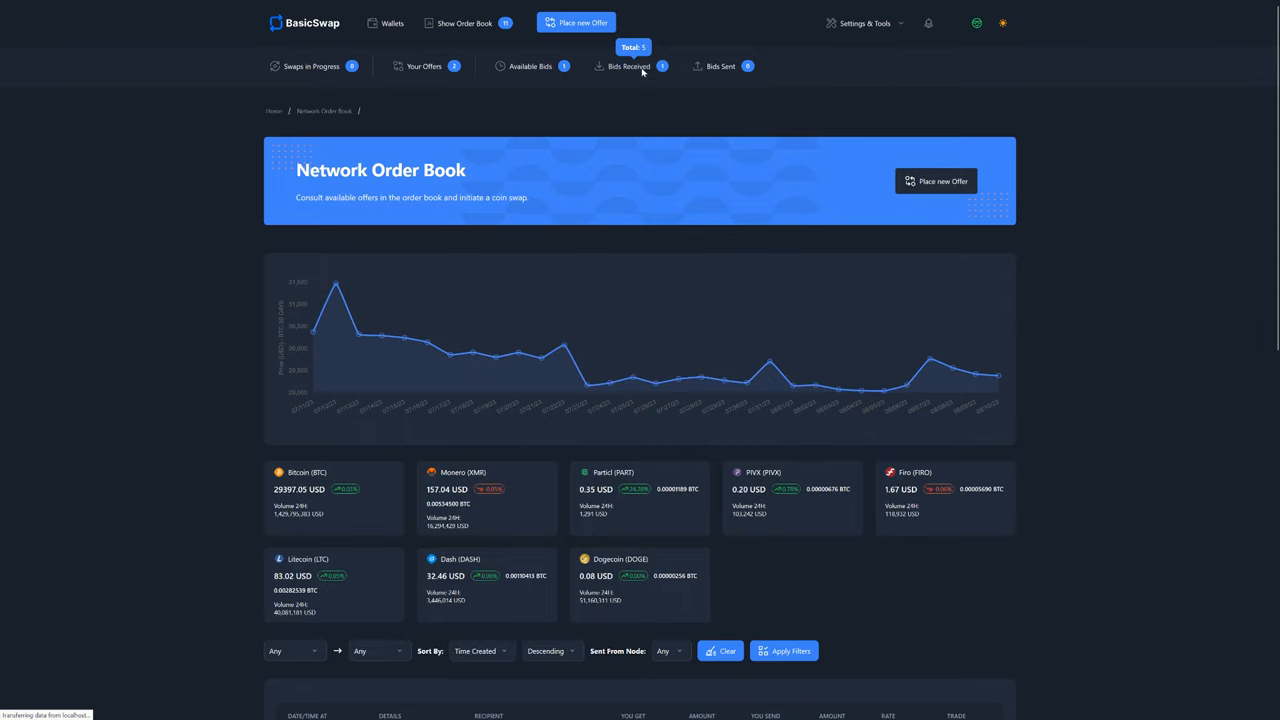
Open Bids Received to see the 2023-08-11 bid in Received status
click(631, 67)
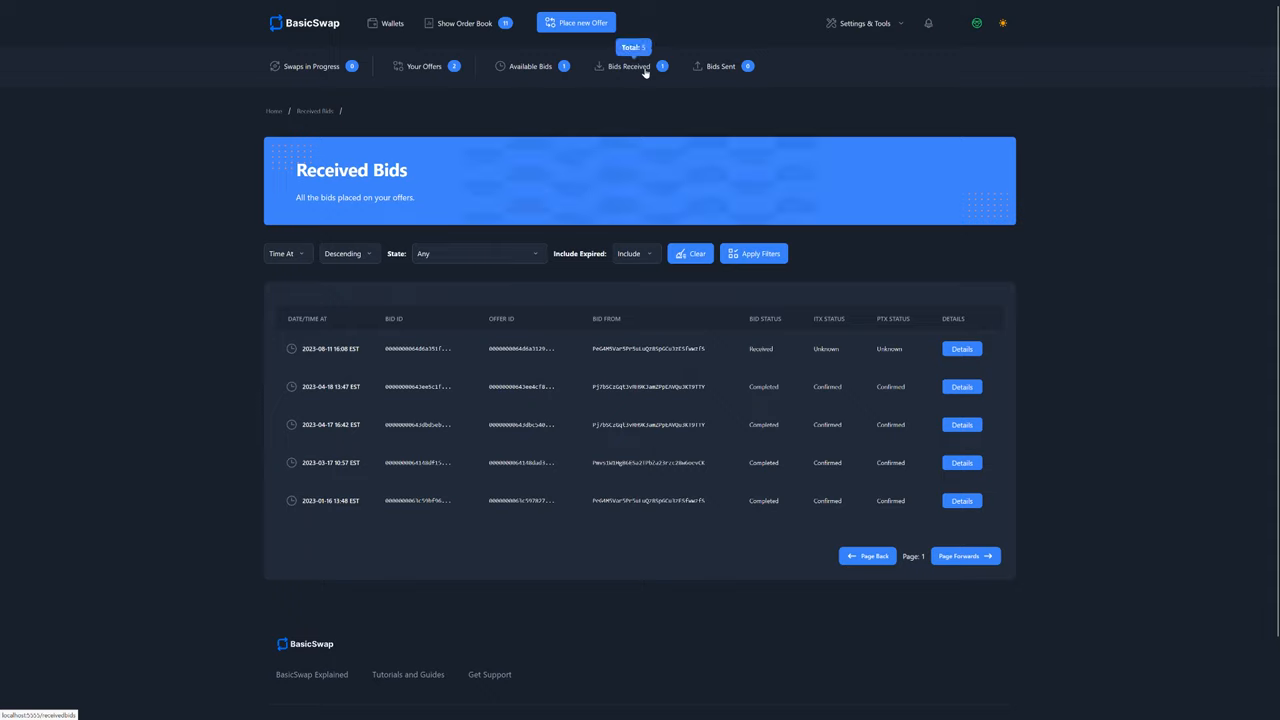
mouse_move(557, 319)
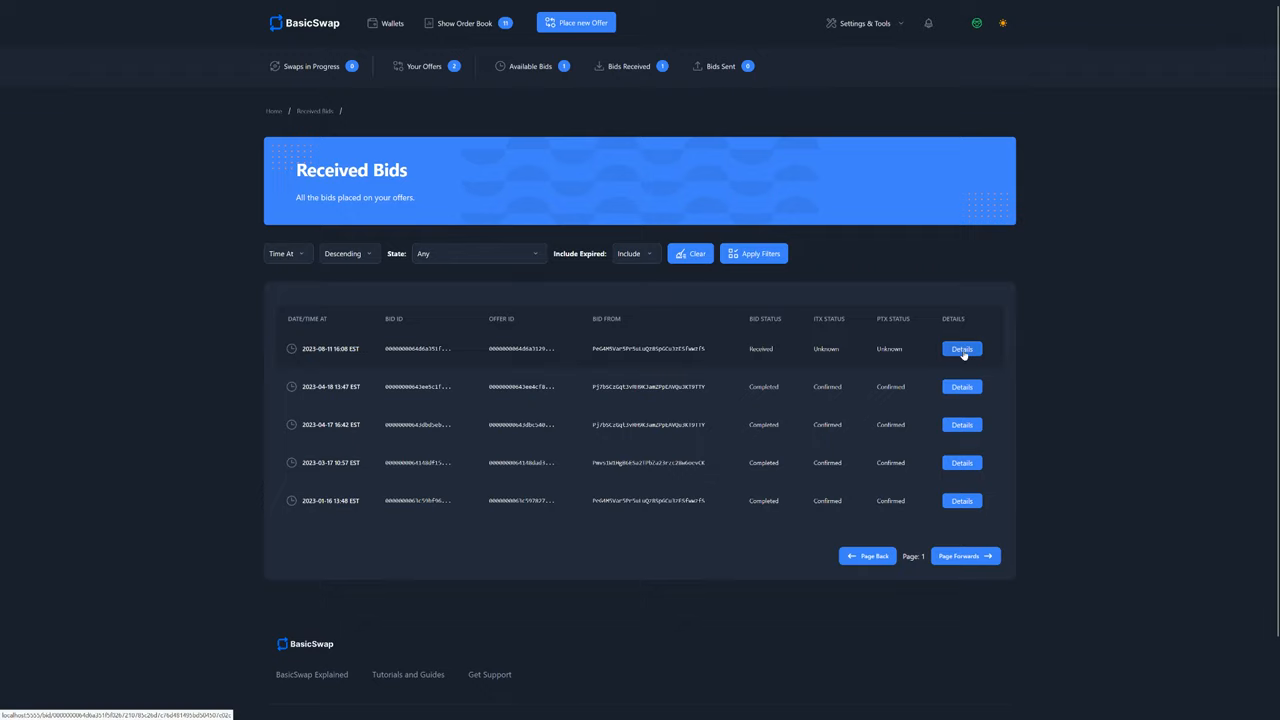
Open the newest received bid, accept it and confirm the 'Are you sure?' prompt
click(962, 349)
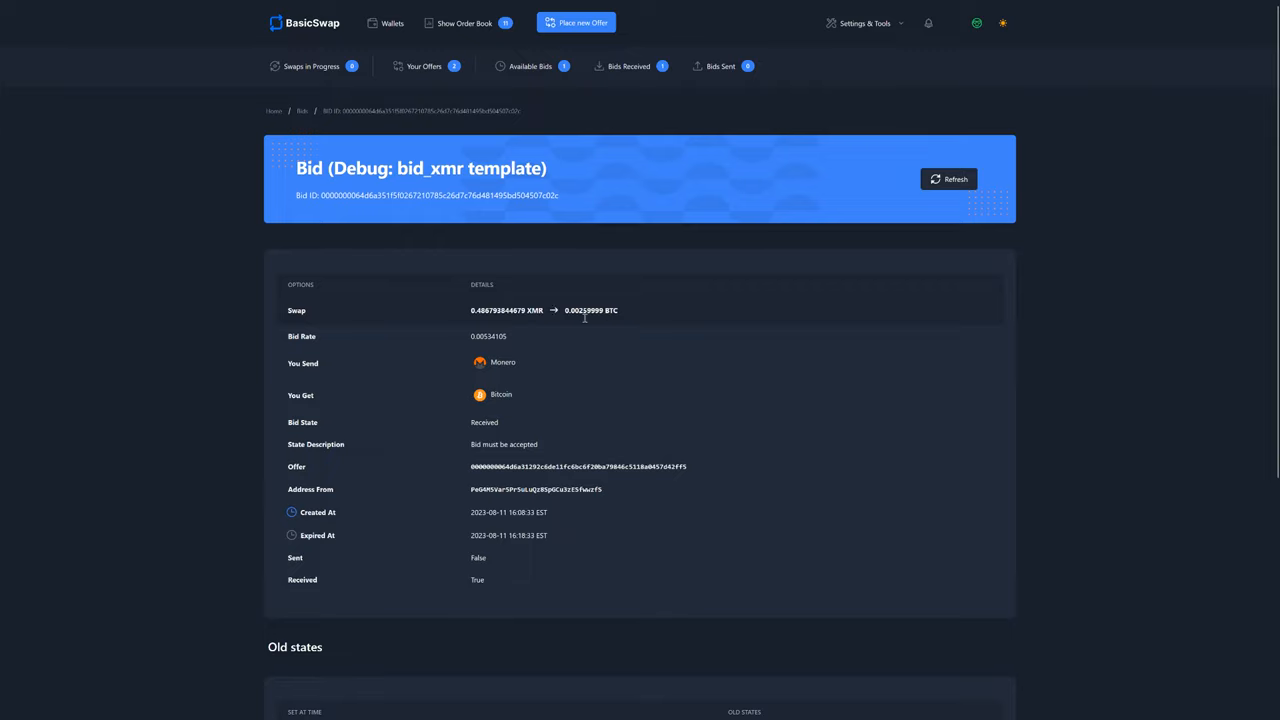
mouse_move(516, 395)
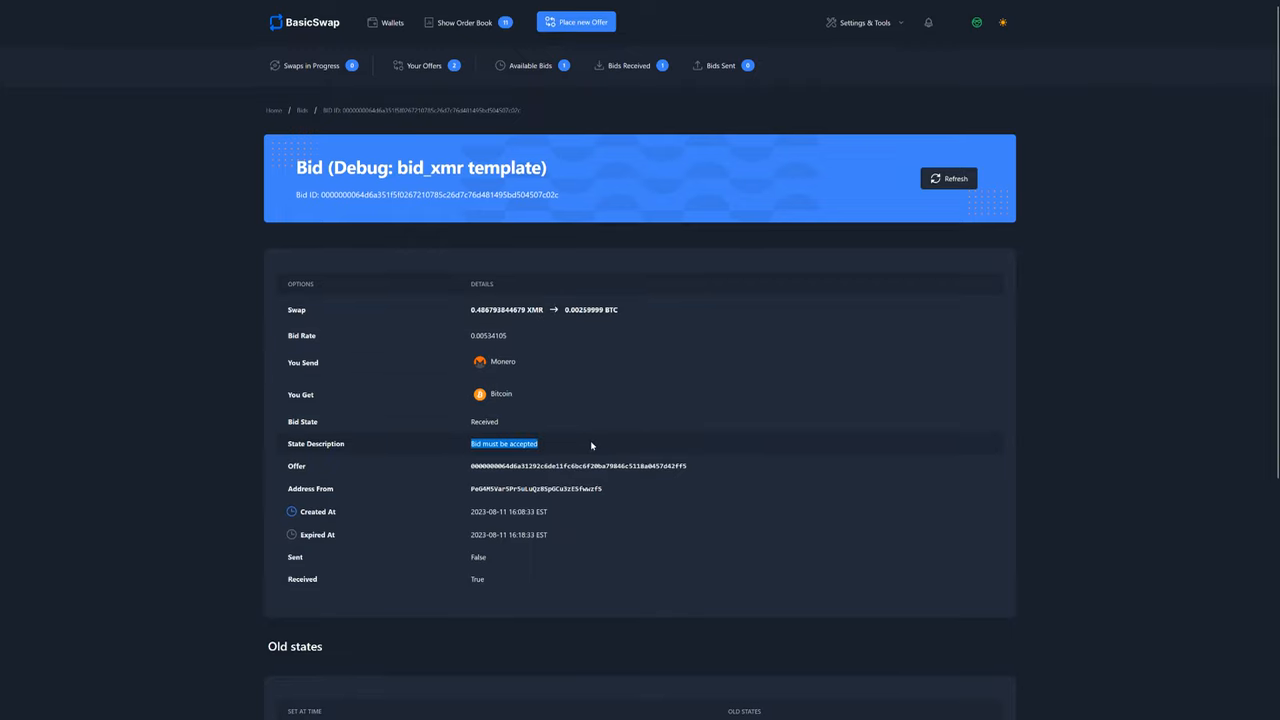
scroll(down, 3)
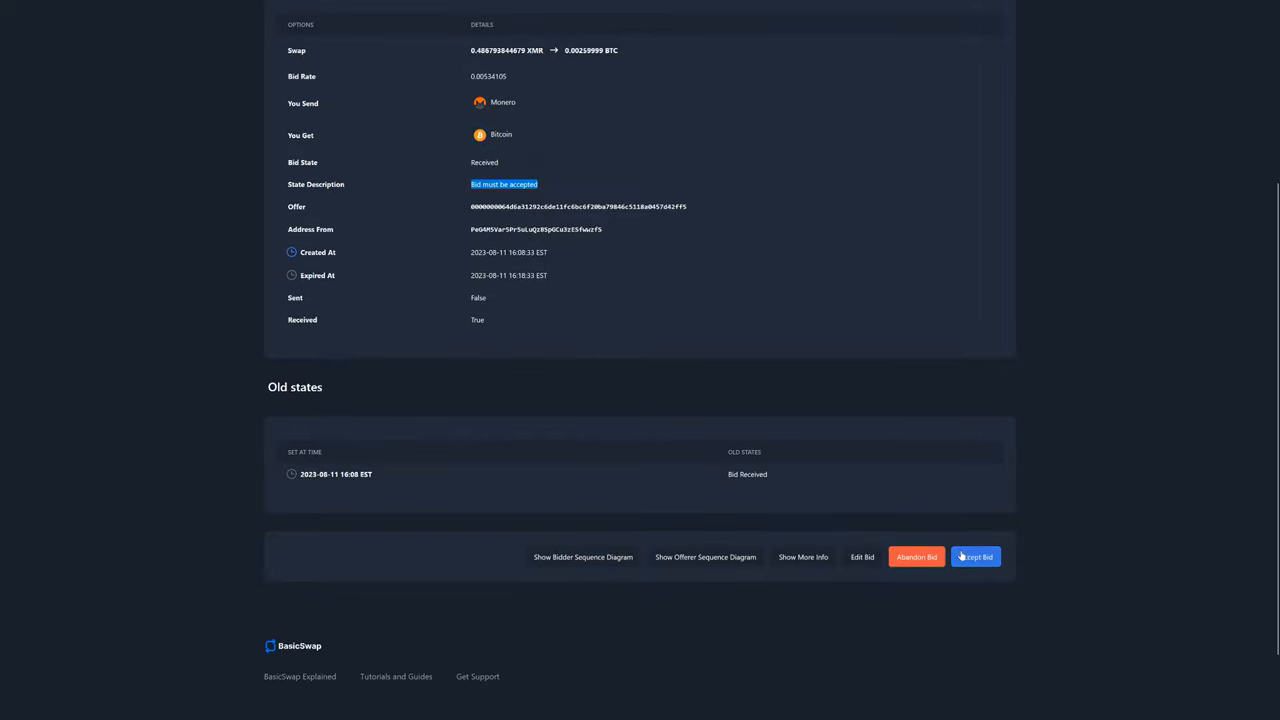
click(975, 556)
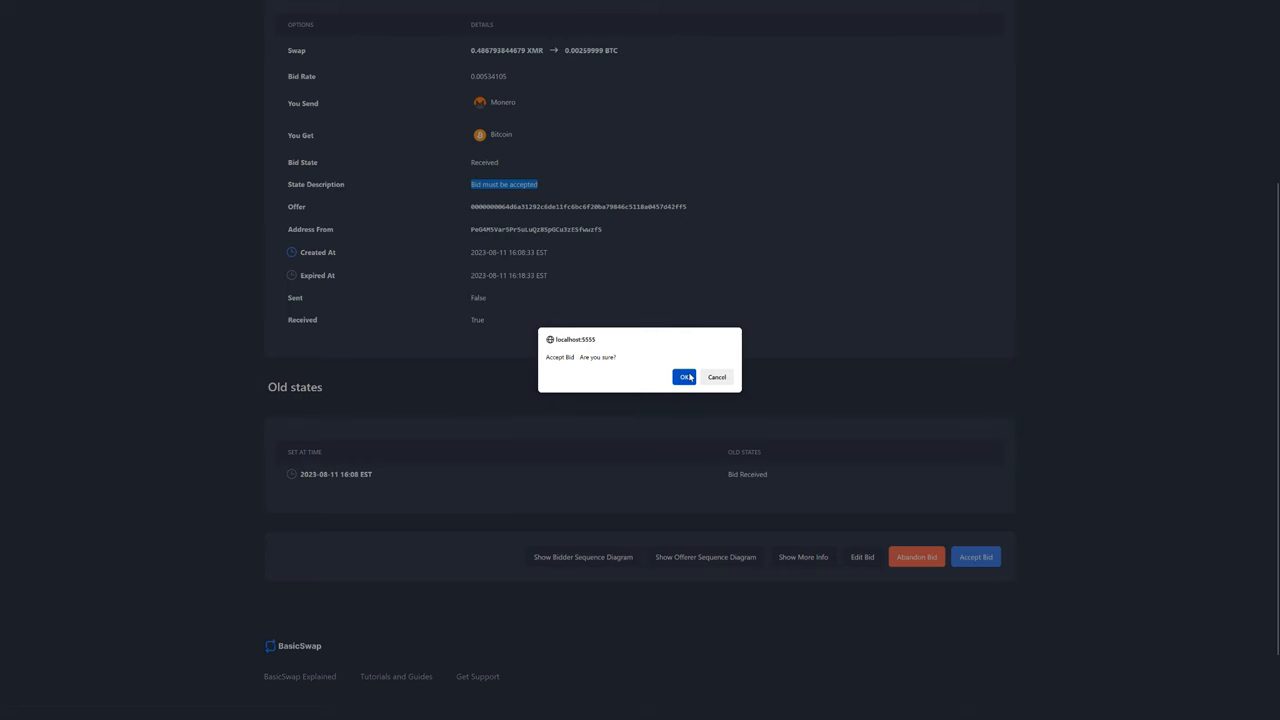
click(681, 377)
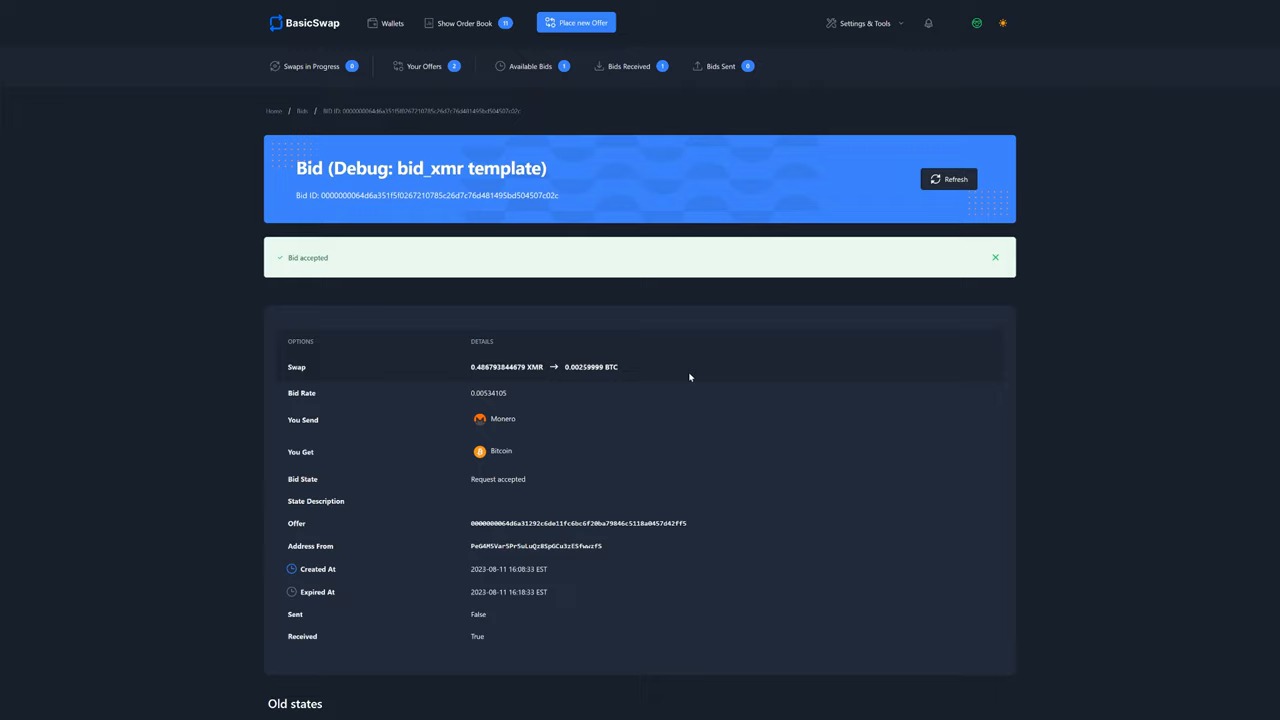
Check the Request accepted state and the Bid Request accepted history entry
double_click(482, 479)
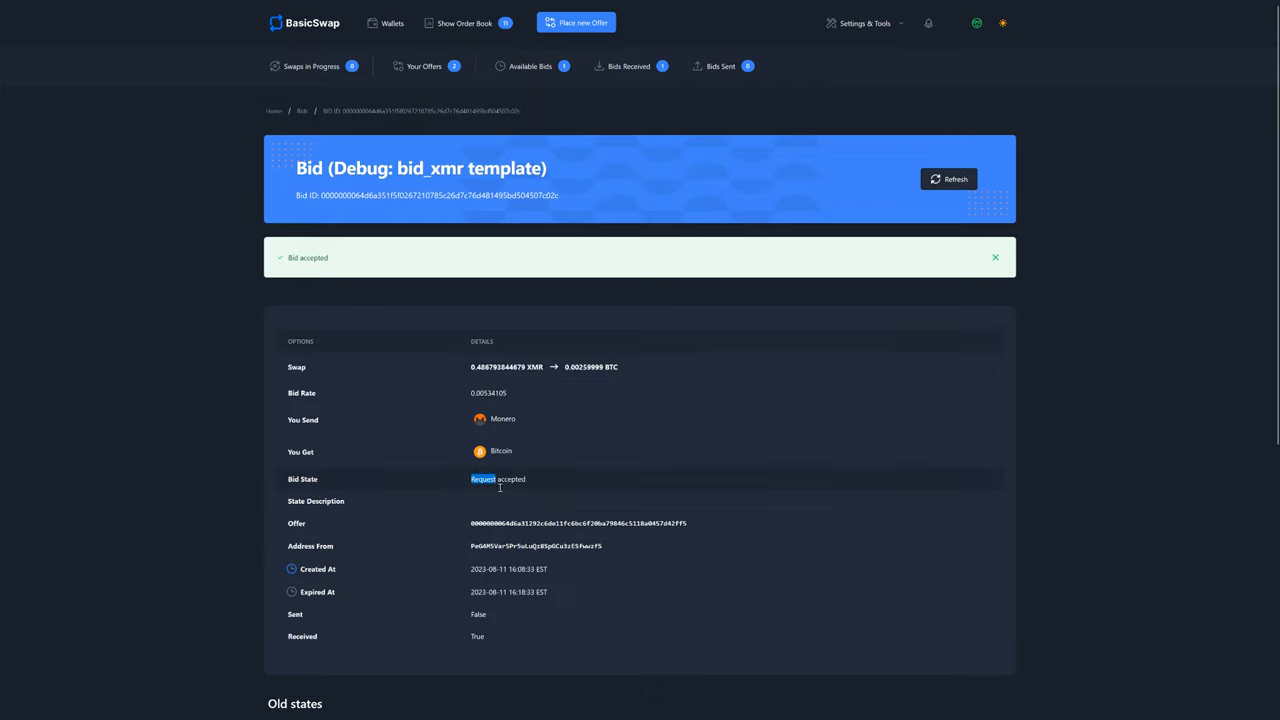
mouse_move(485, 493)
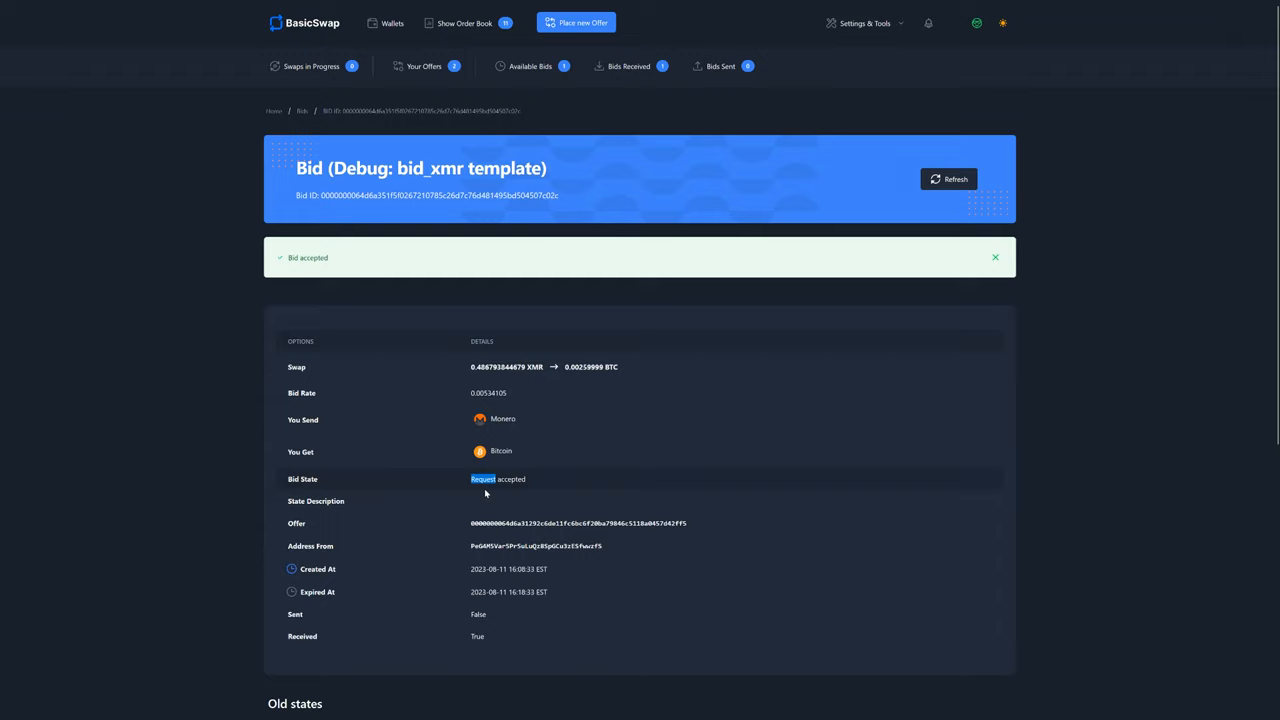
scroll(down, 3)
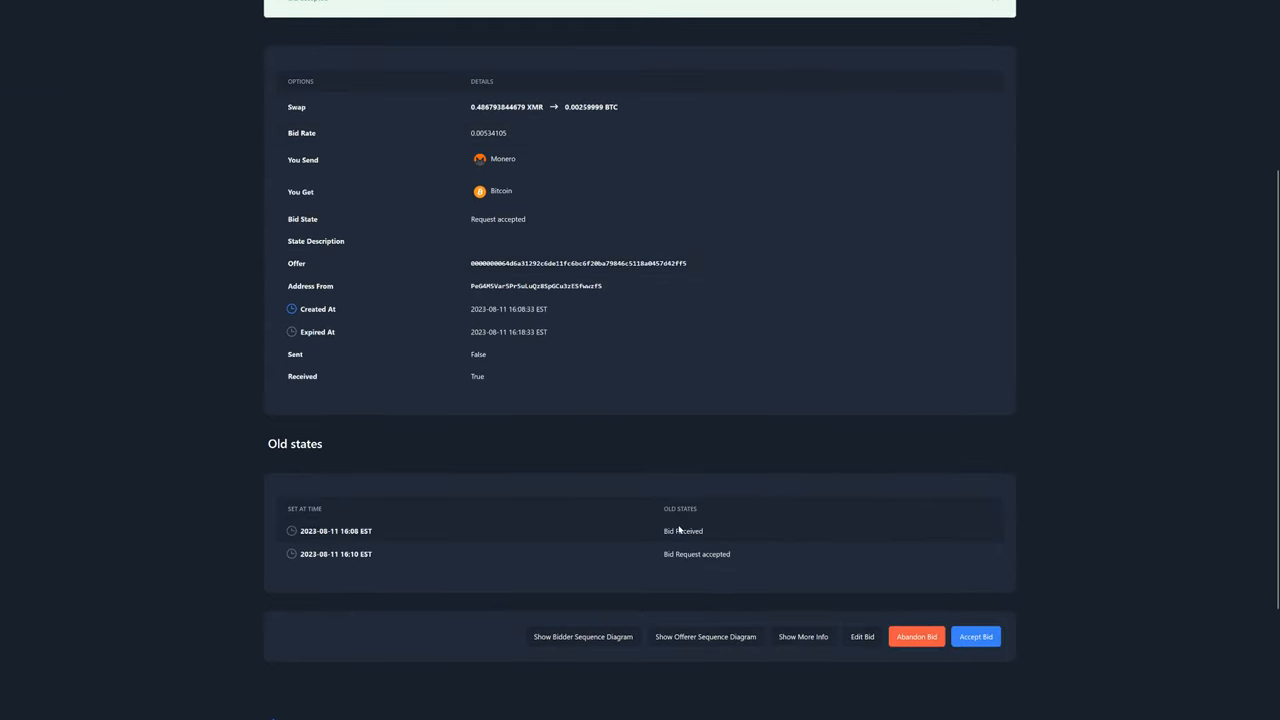
mouse_move(725, 546)
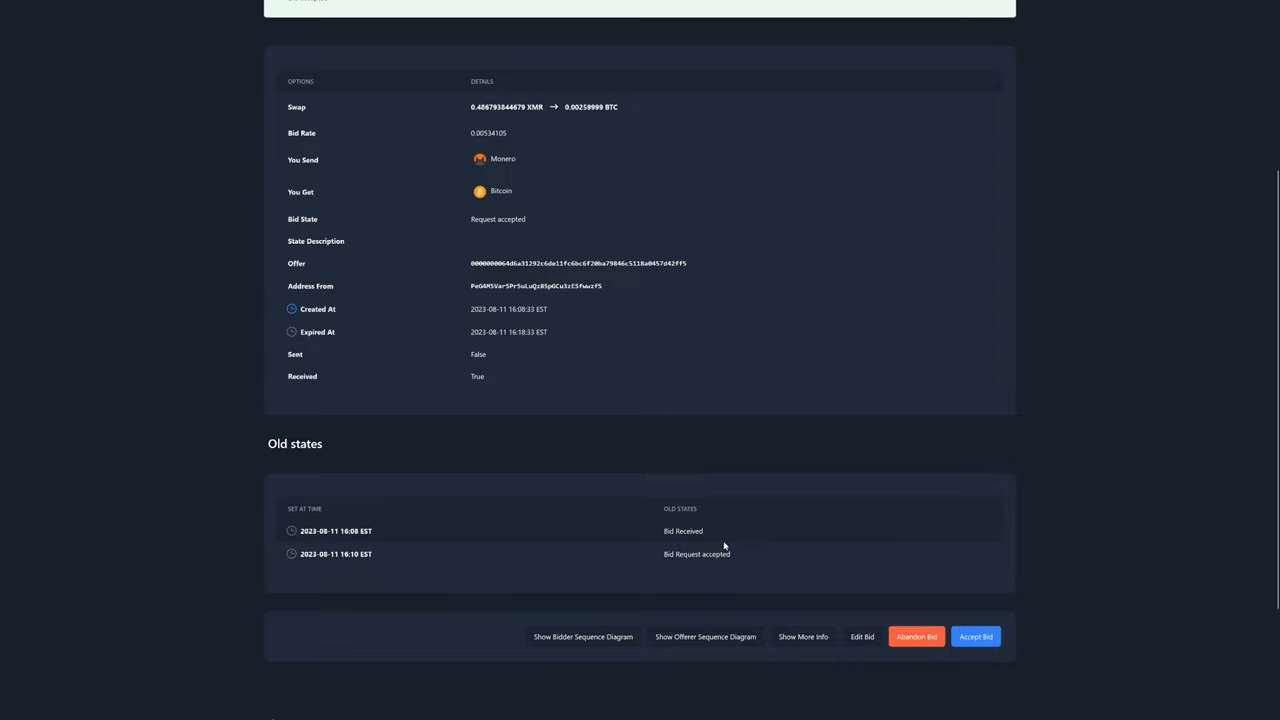
mouse_move(919, 520)
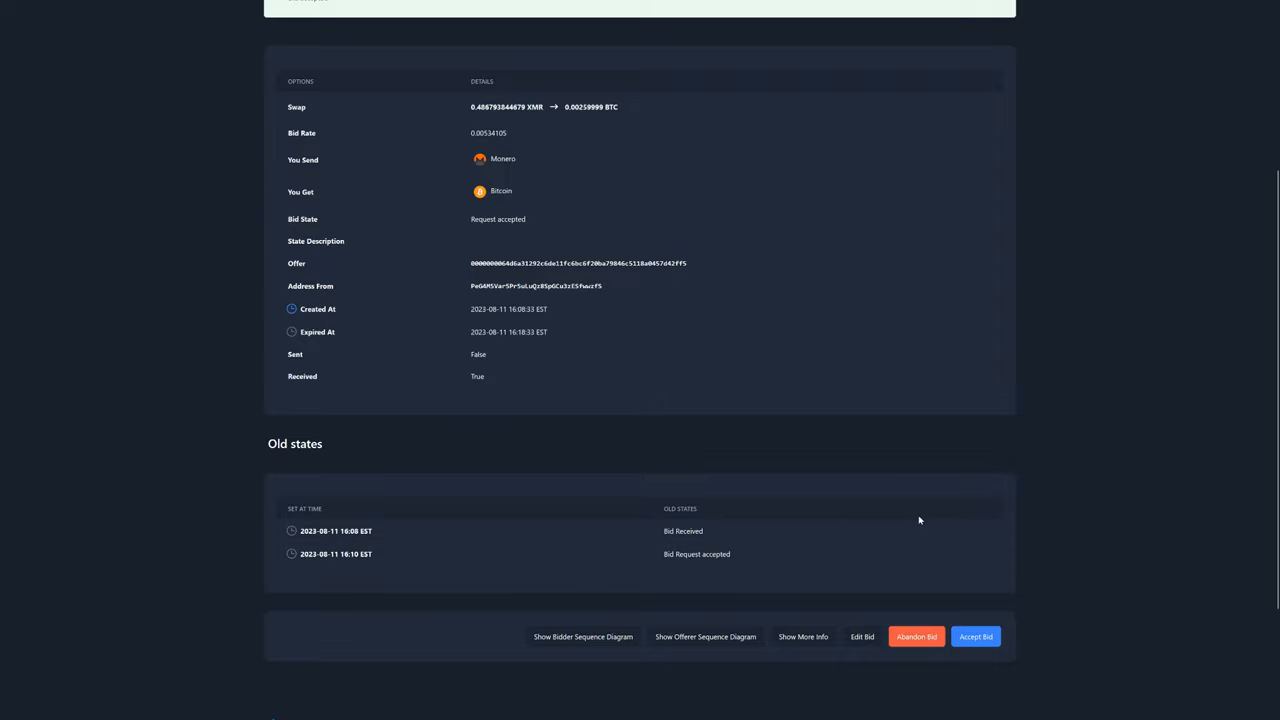
mouse_move(794, 502)
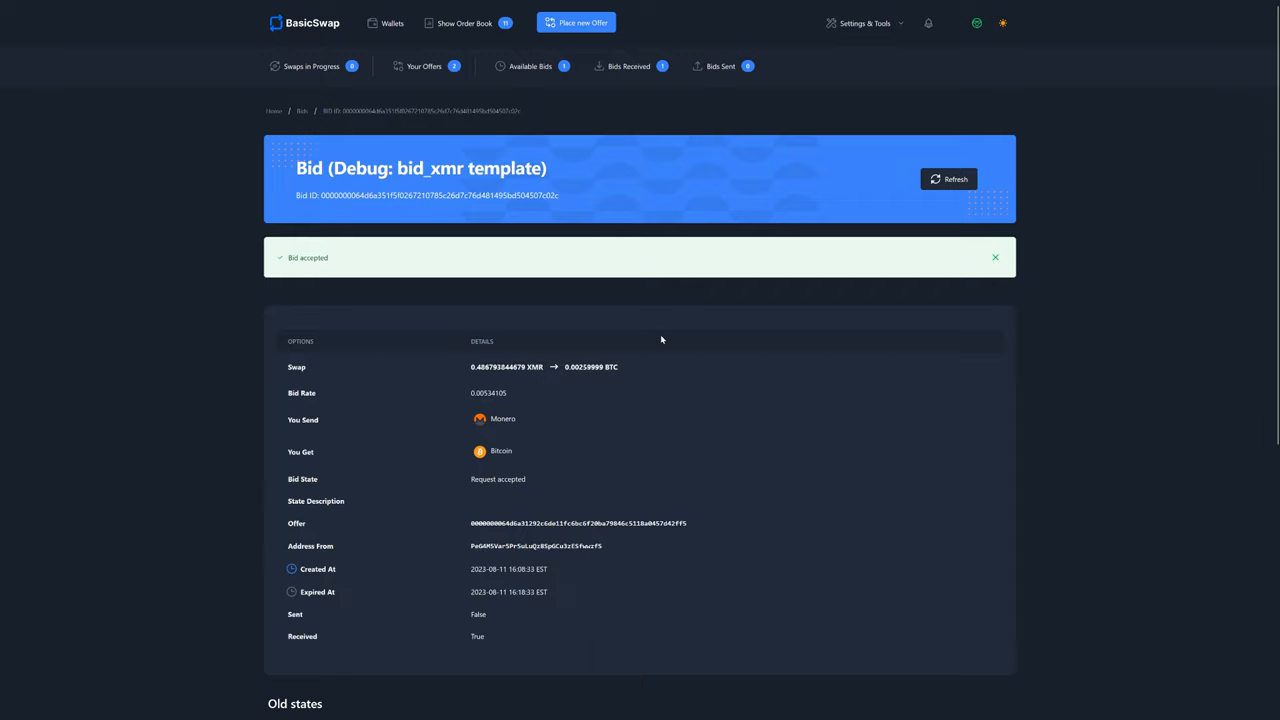
mouse_move(320, 68)
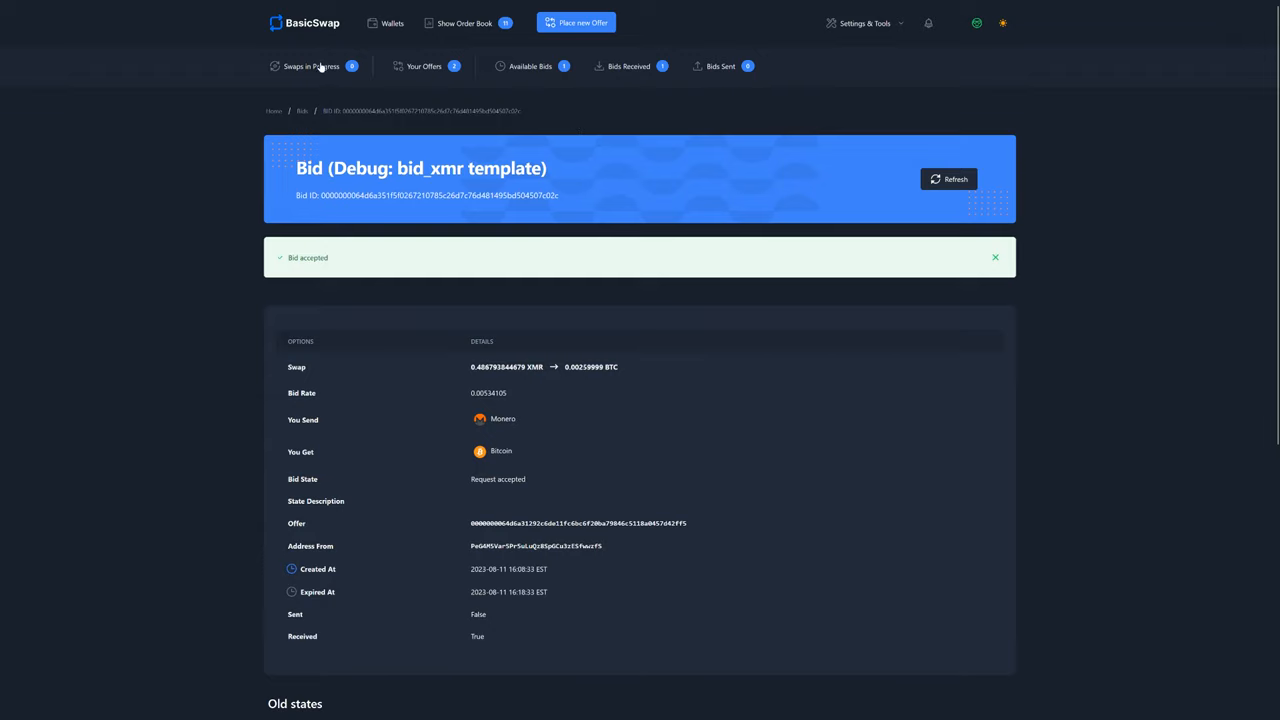
List the swap under Swaps in Progress and open its bid details
click(315, 67)
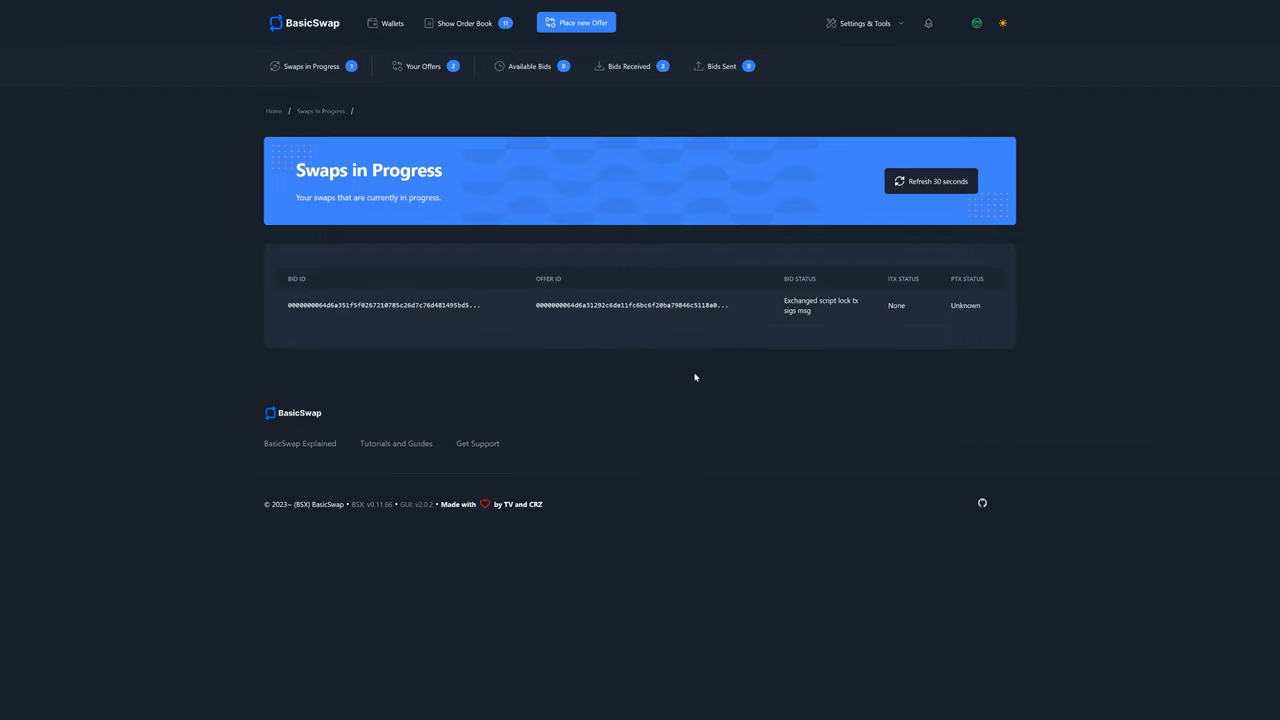
mouse_move(651, 322)
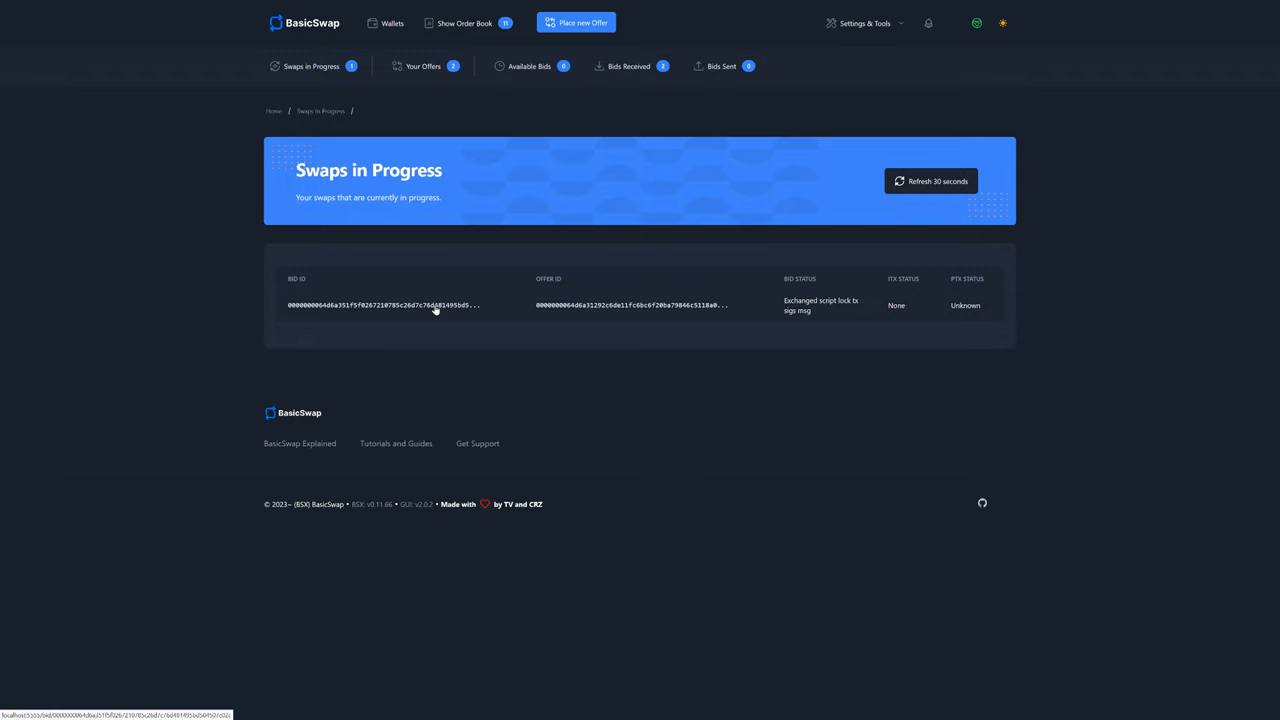
click(433, 306)
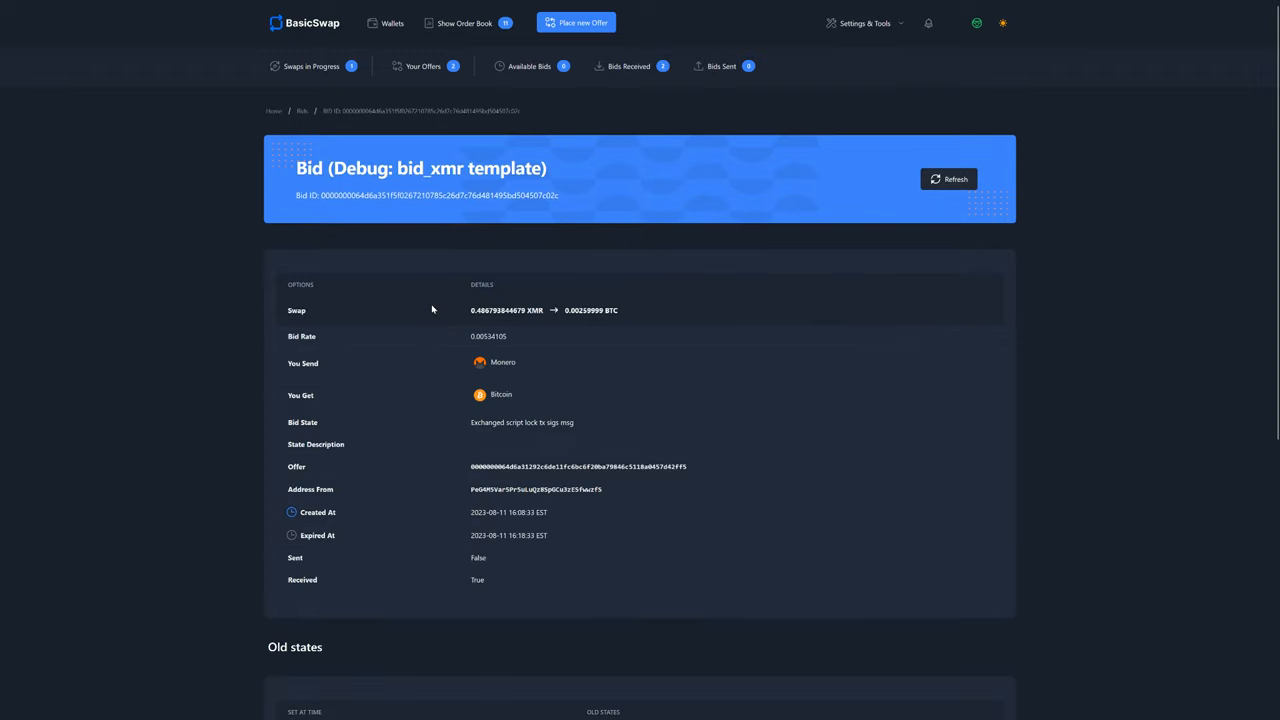
Scroll down the bid page to the Old states history with five entries
scroll(down, 3)
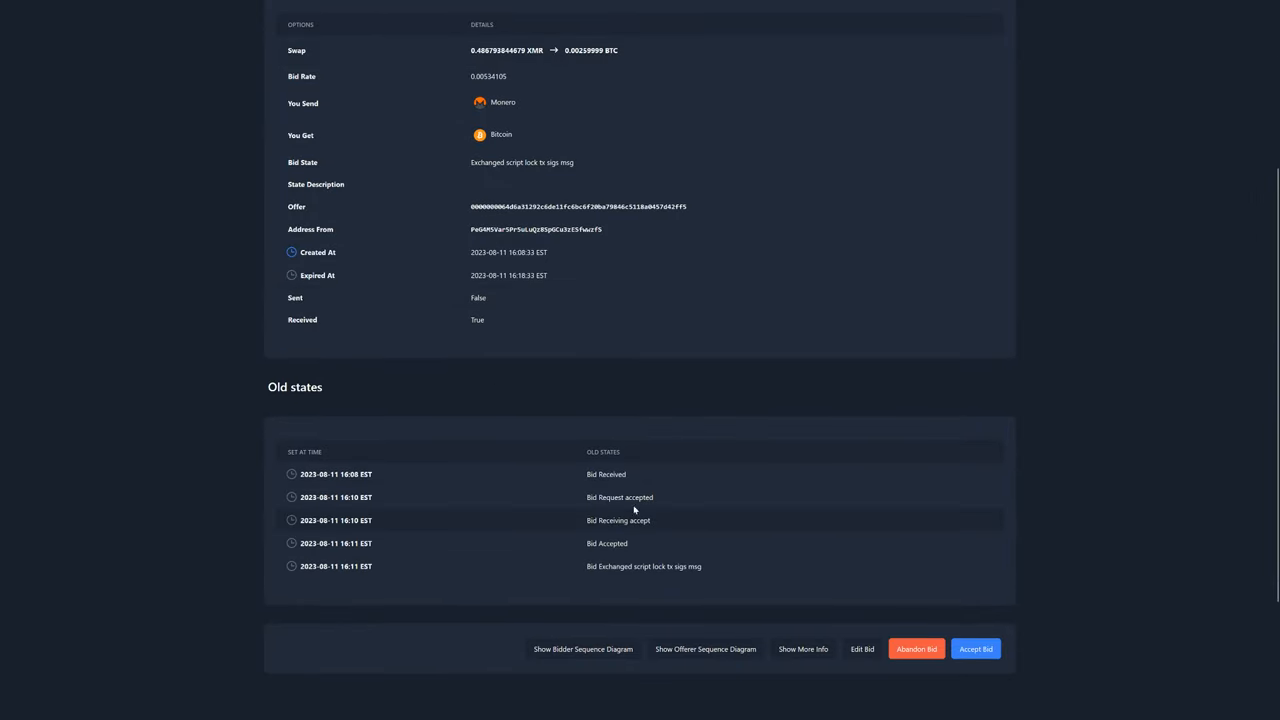
mouse_move(992, 622)
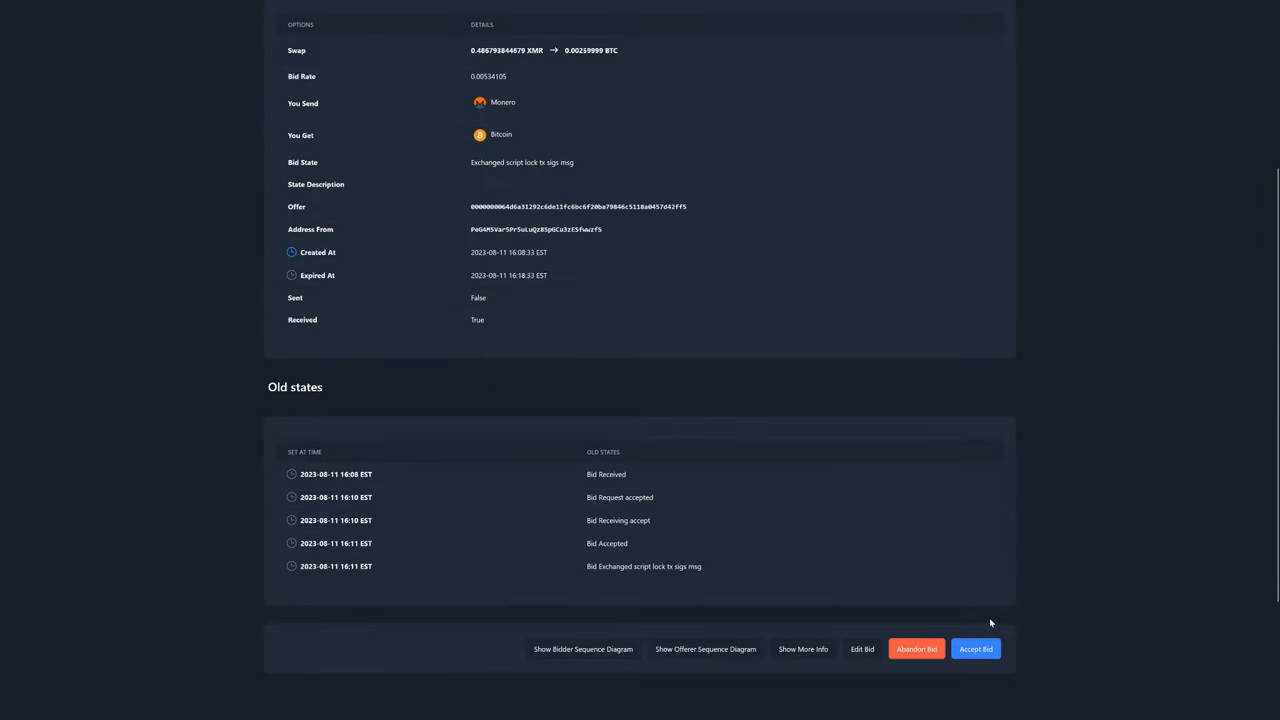
mouse_move(803, 661)
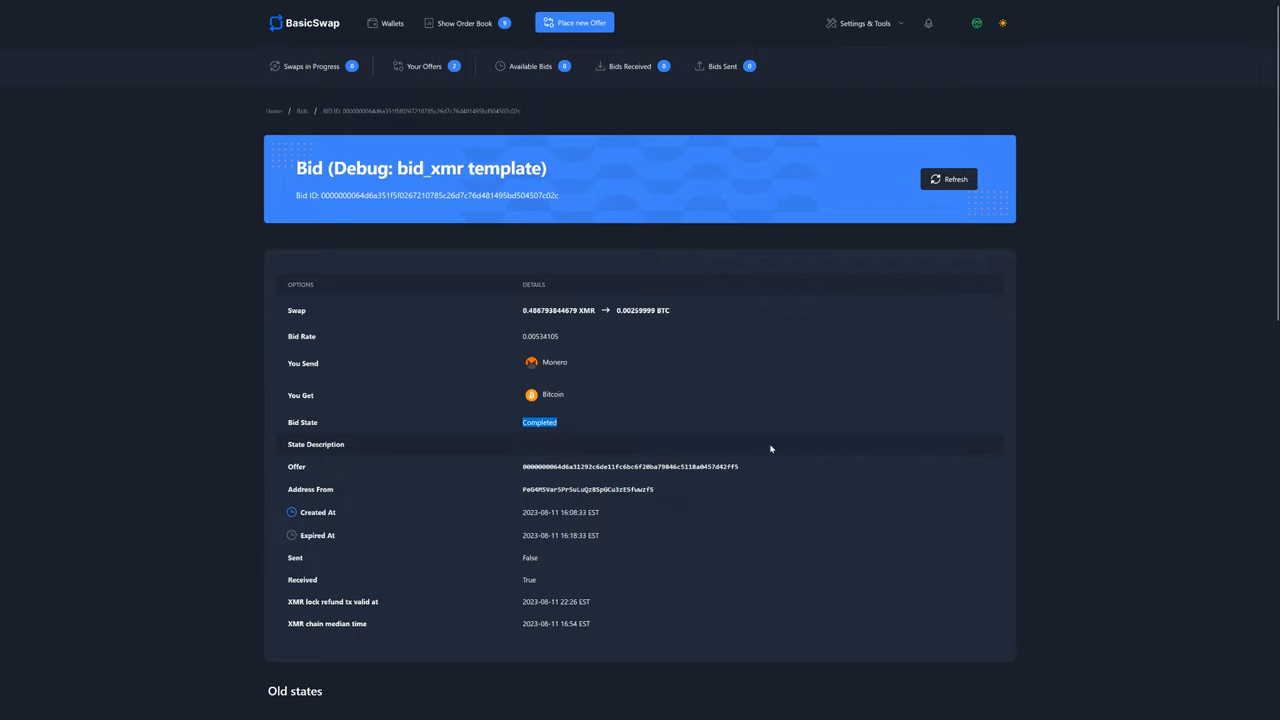
Scroll through the Completed bid's Old states and Events, then back to the top
scroll(down, 3)
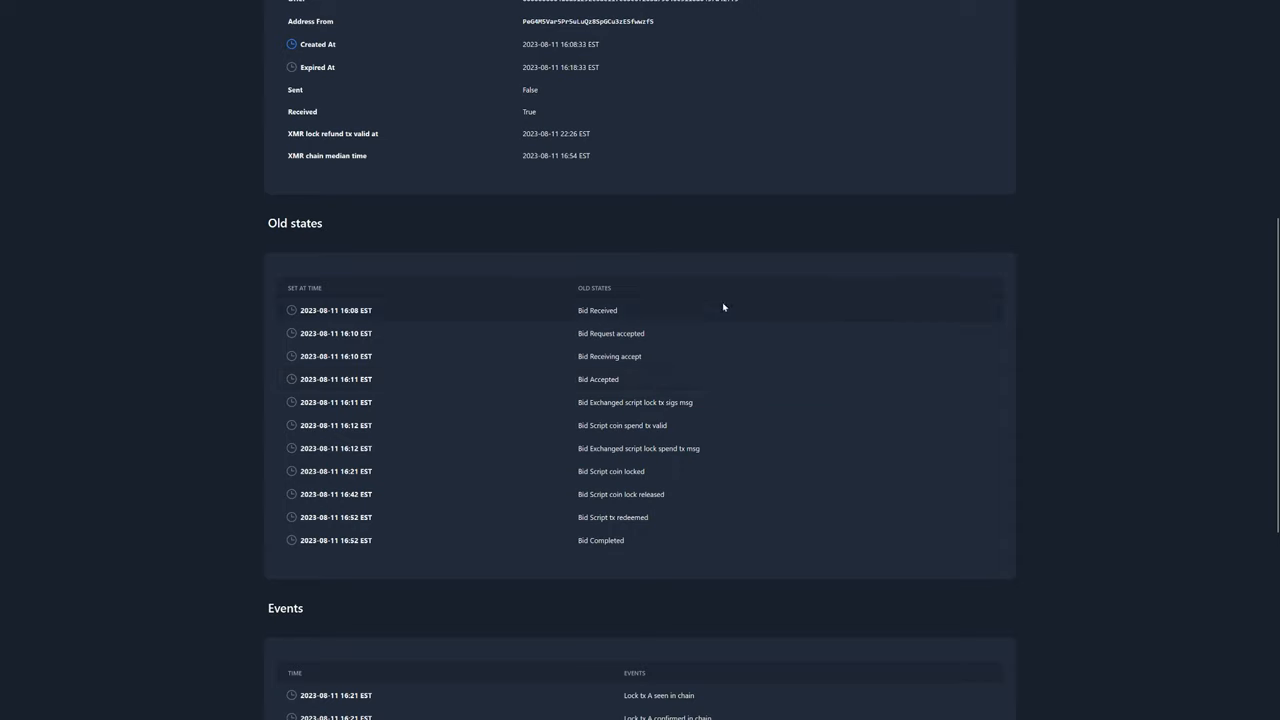
scroll(down, 3)
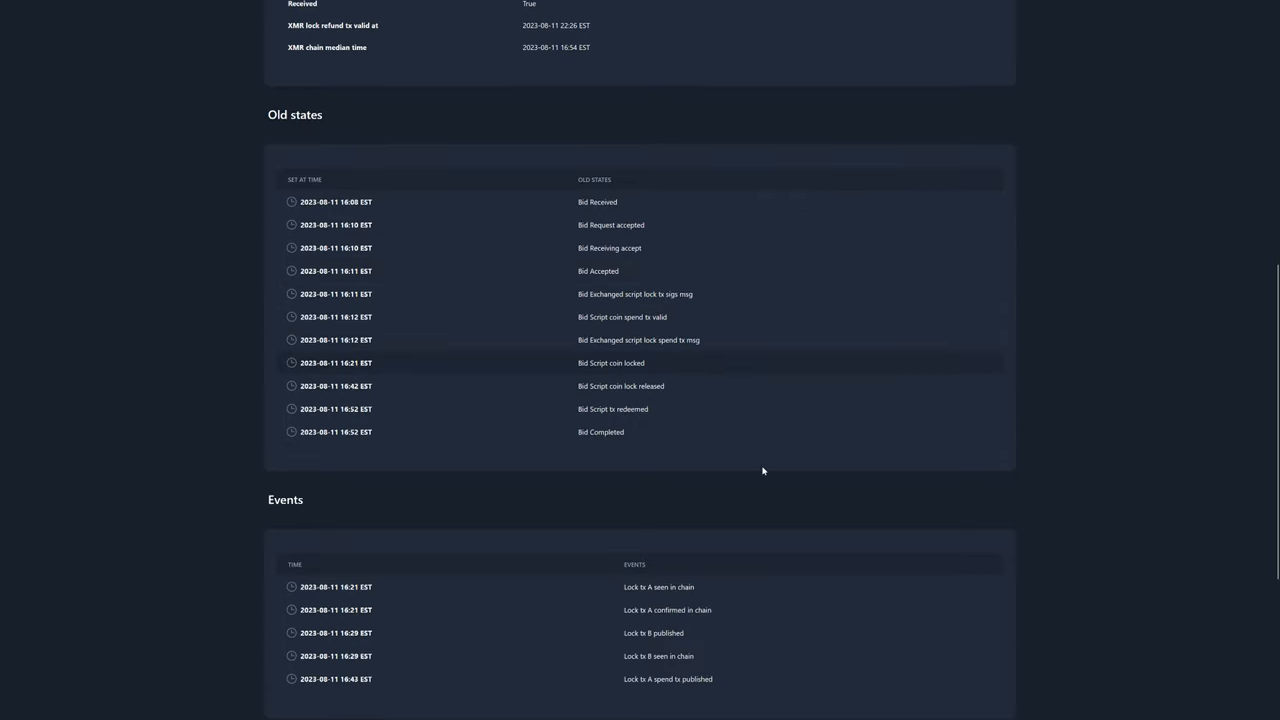
scroll(down, 3)
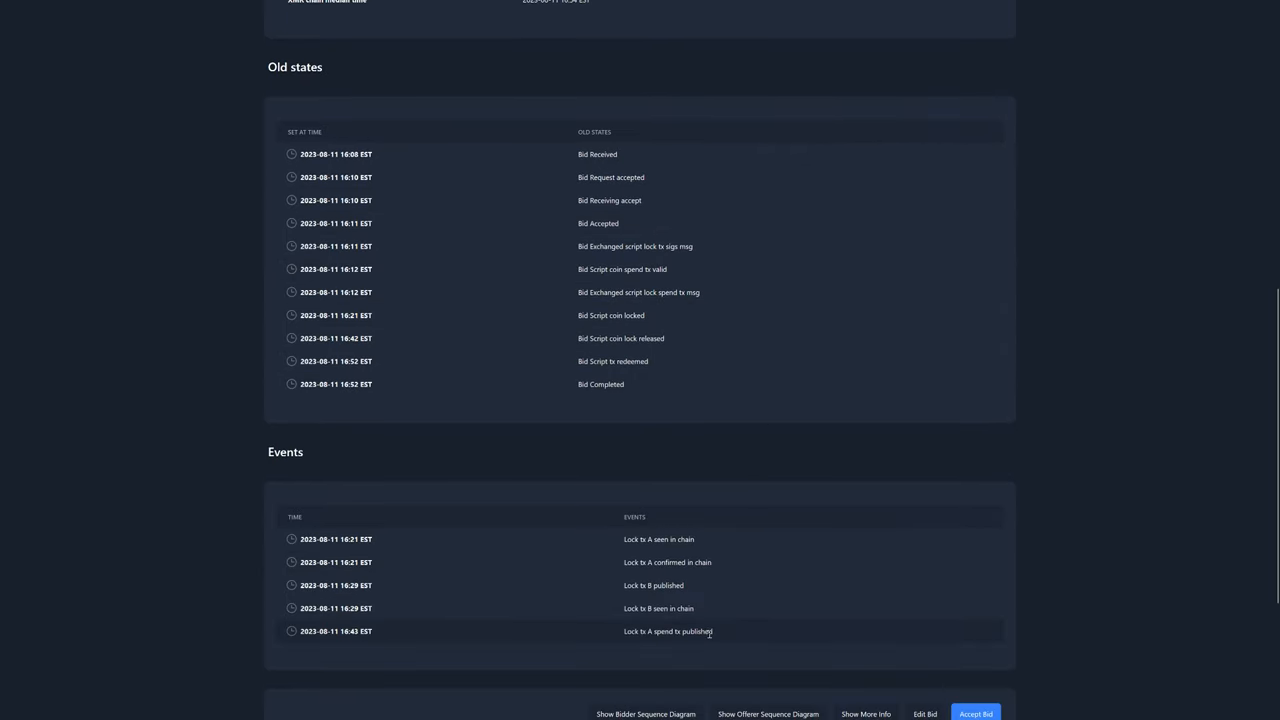
mouse_move(752, 396)
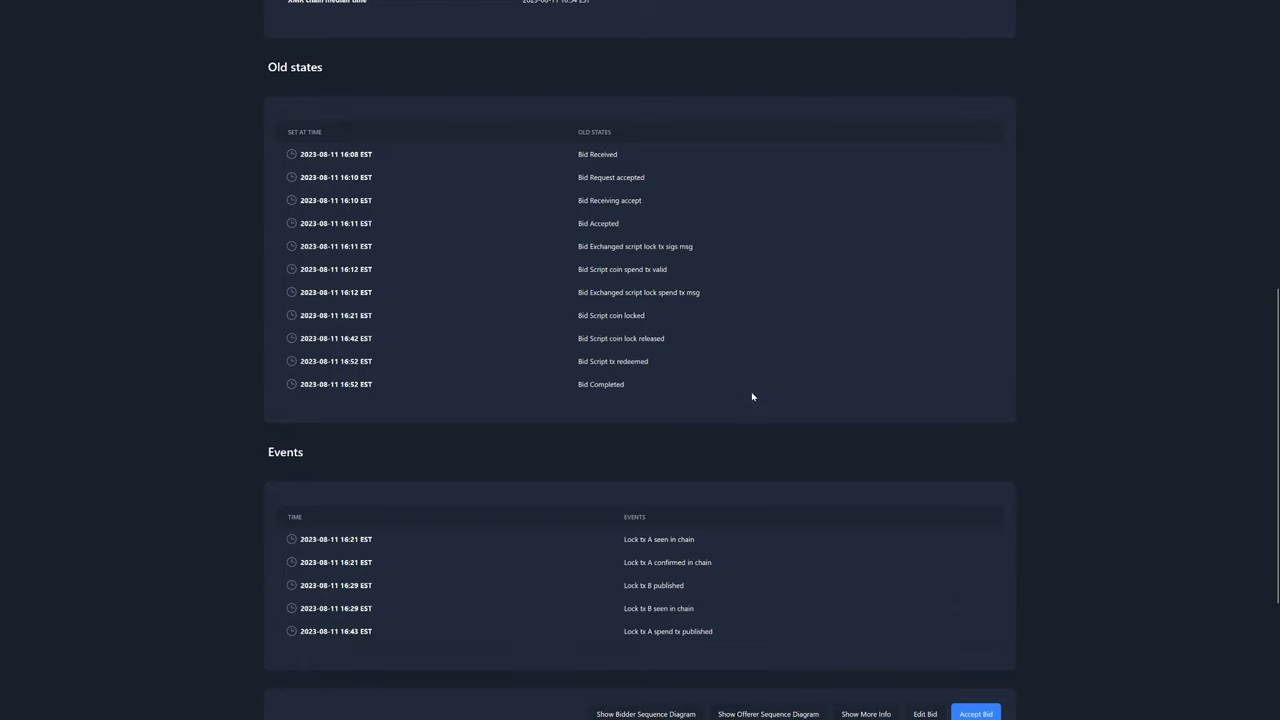
scroll(up, 3)
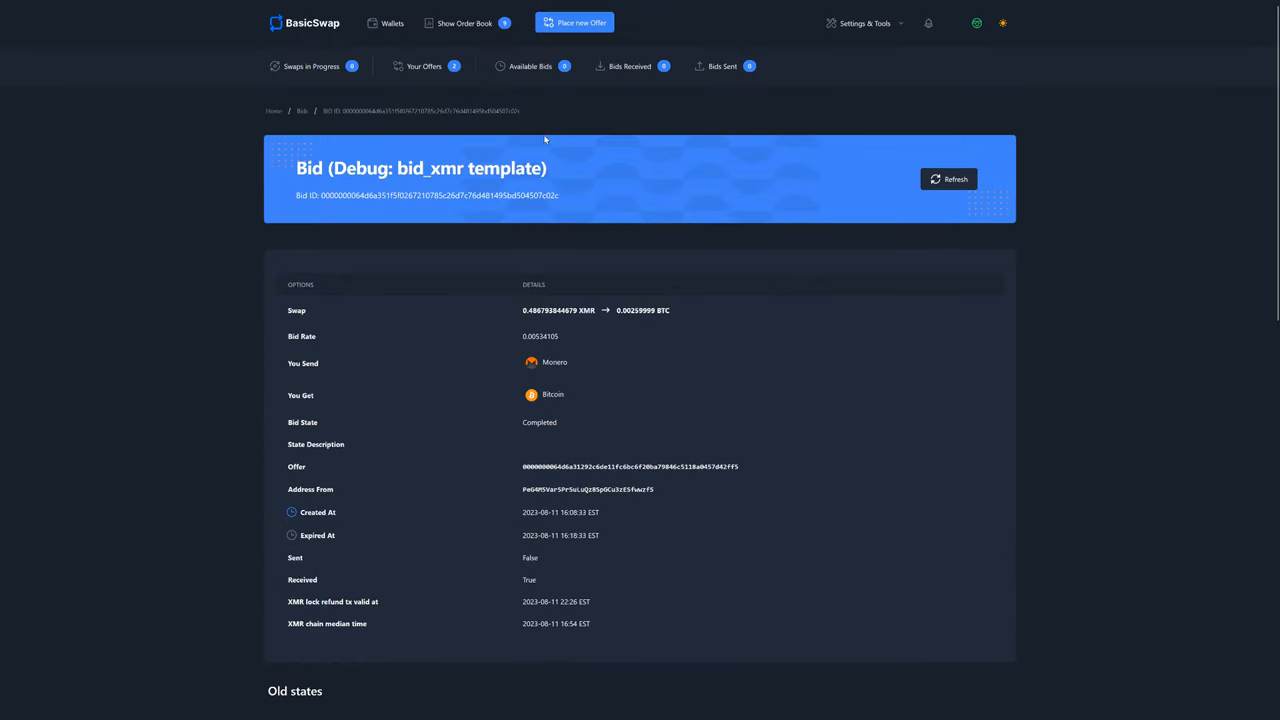
Refresh wallets to 0.00655921 BTC and about 0.0447 XMR, hide values, and go home
click(394, 22)
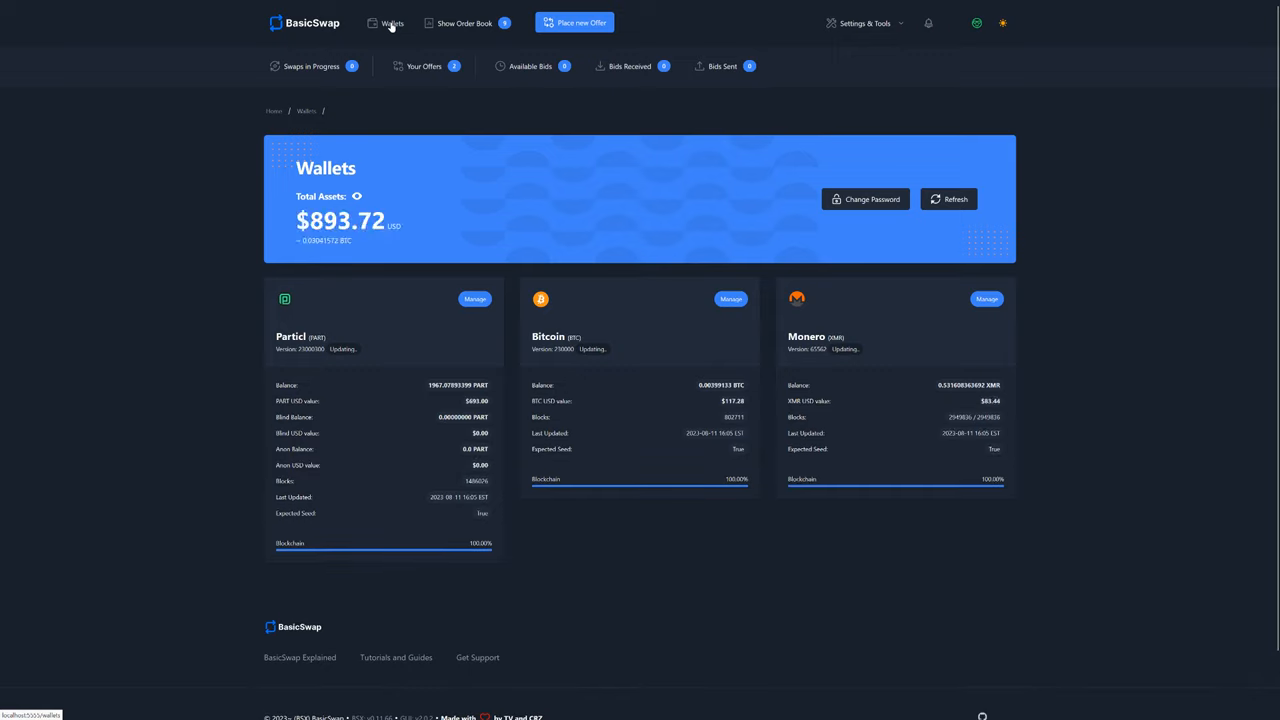
mouse_move(414, 42)
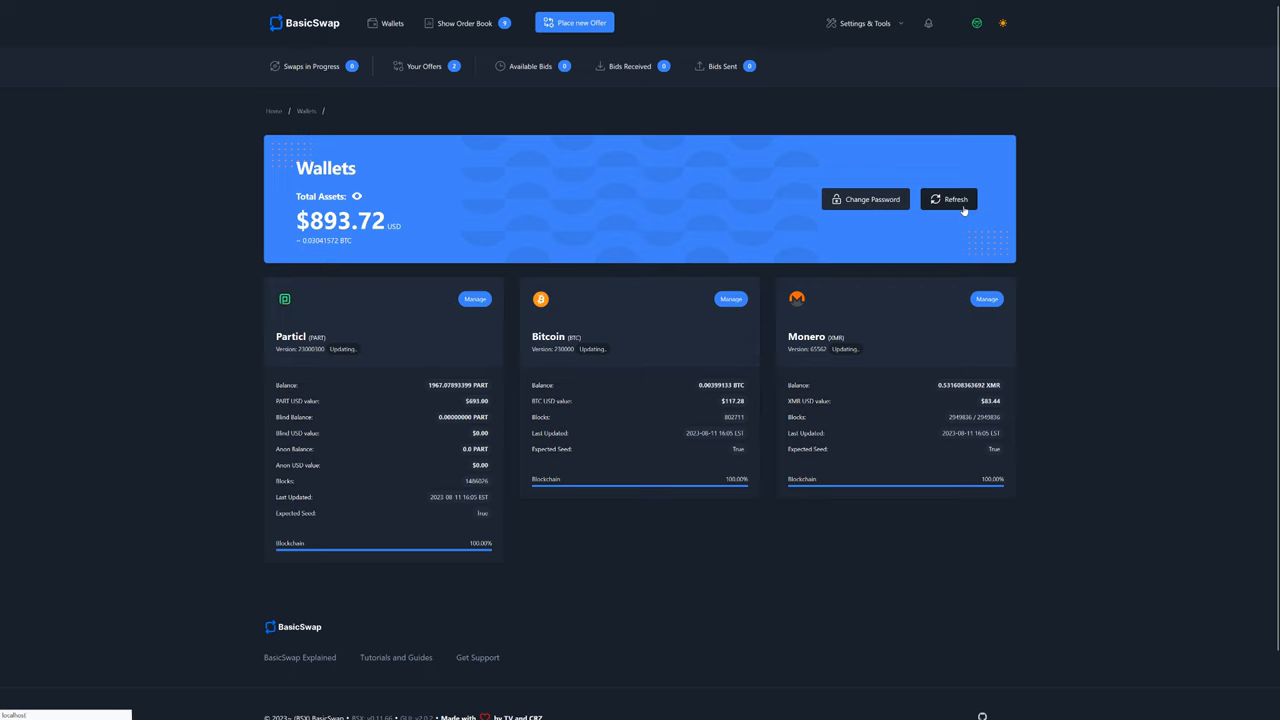
click(948, 199)
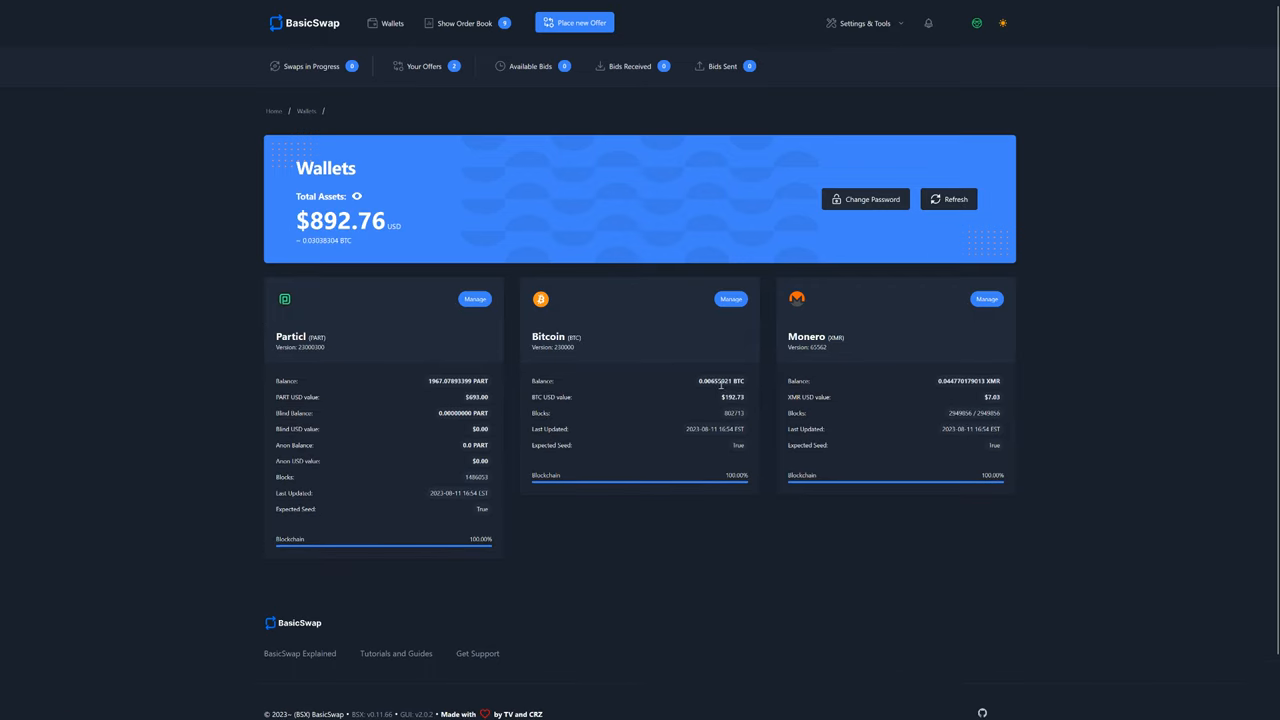
double_click(709, 381)
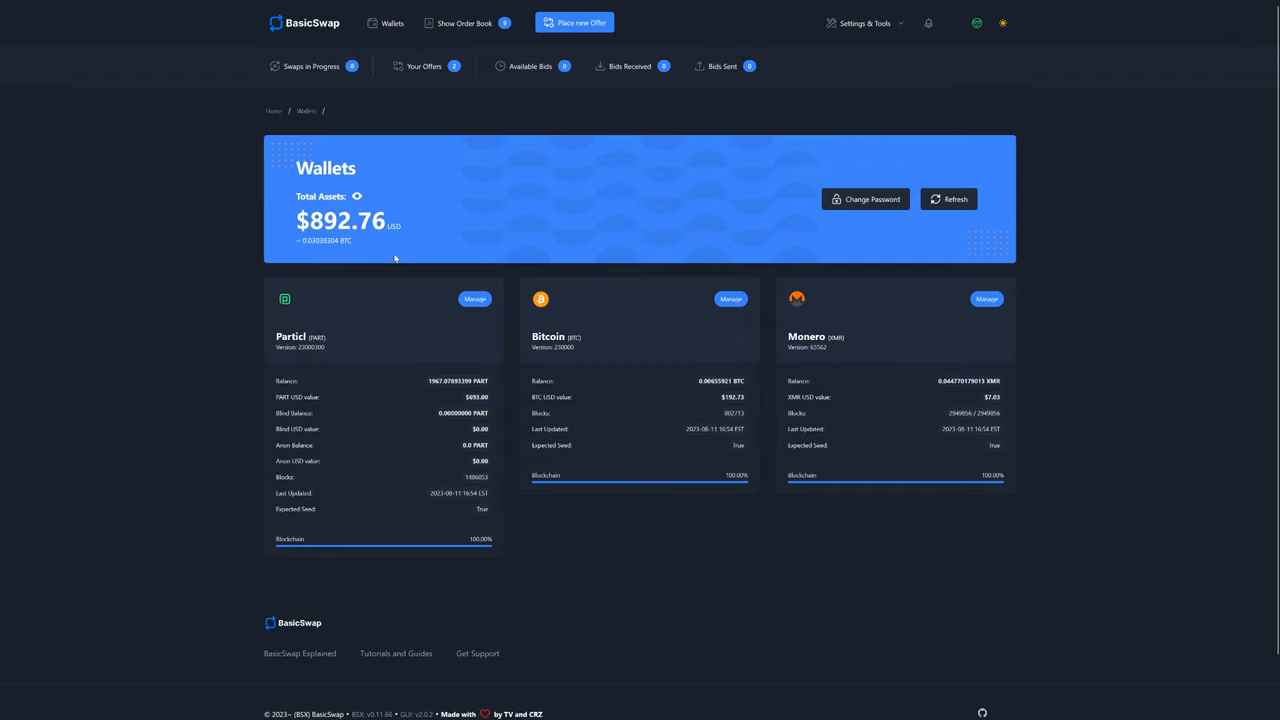
click(357, 196)
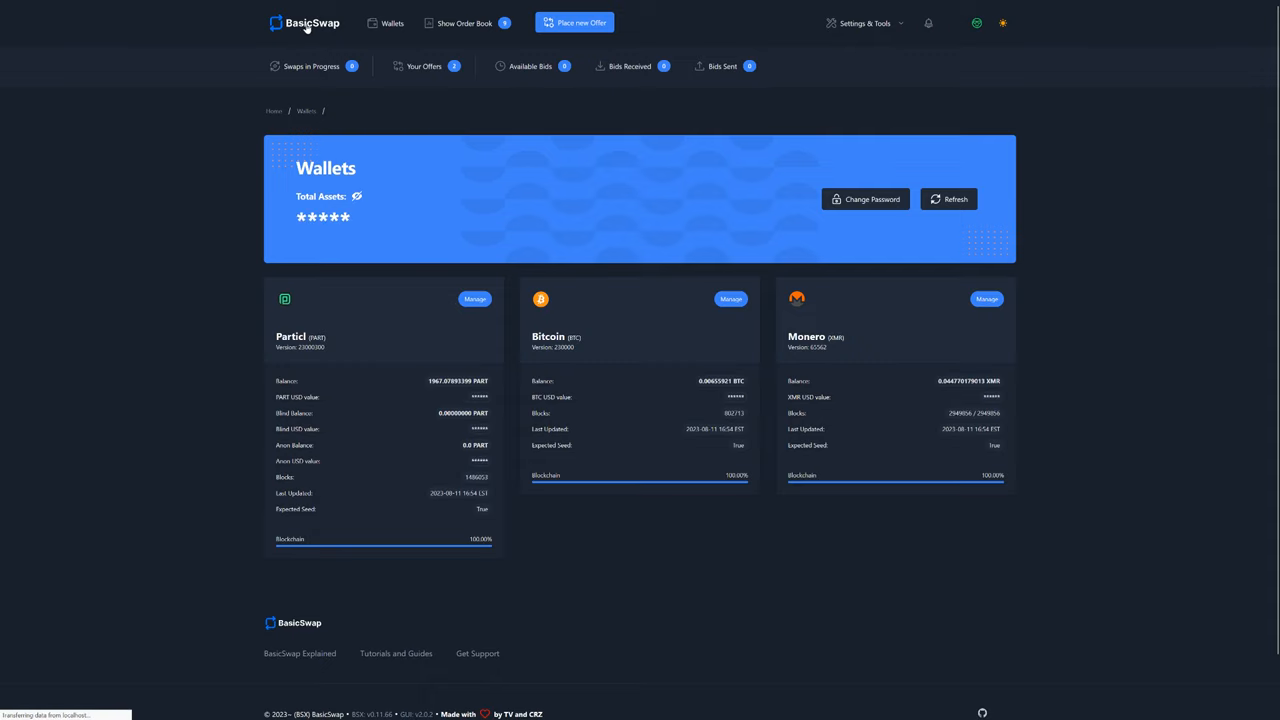
click(305, 22)
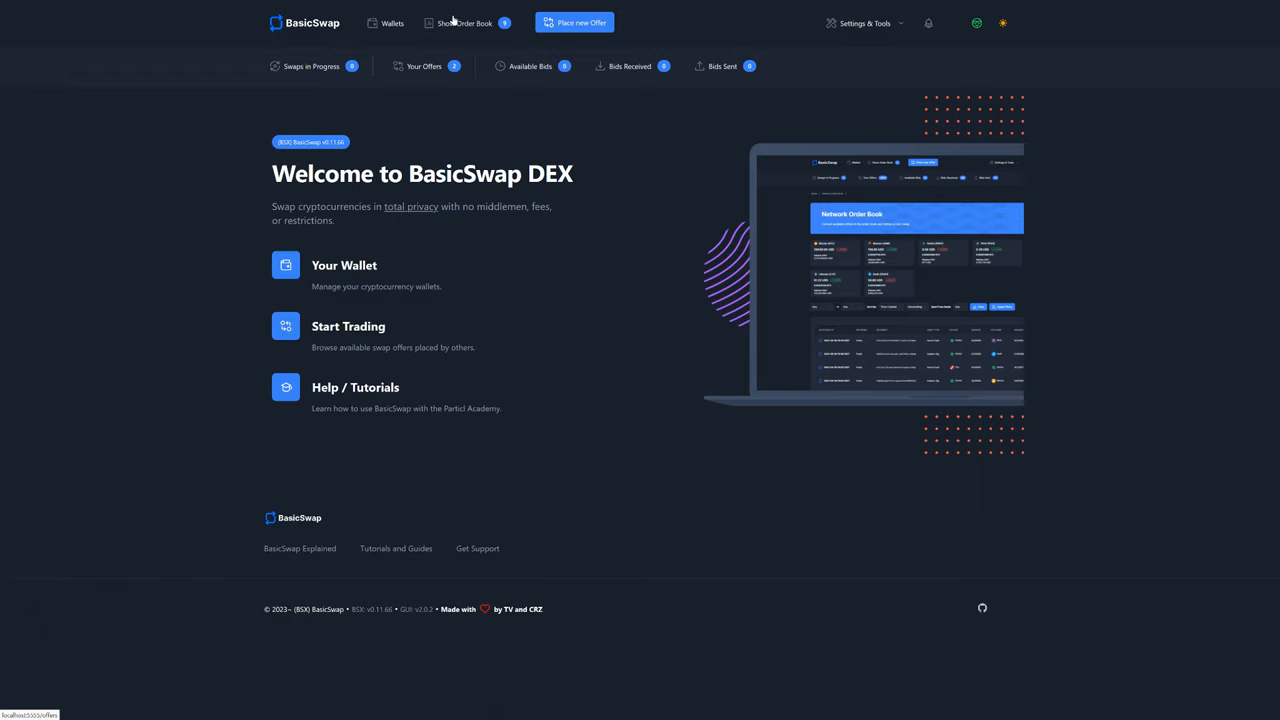